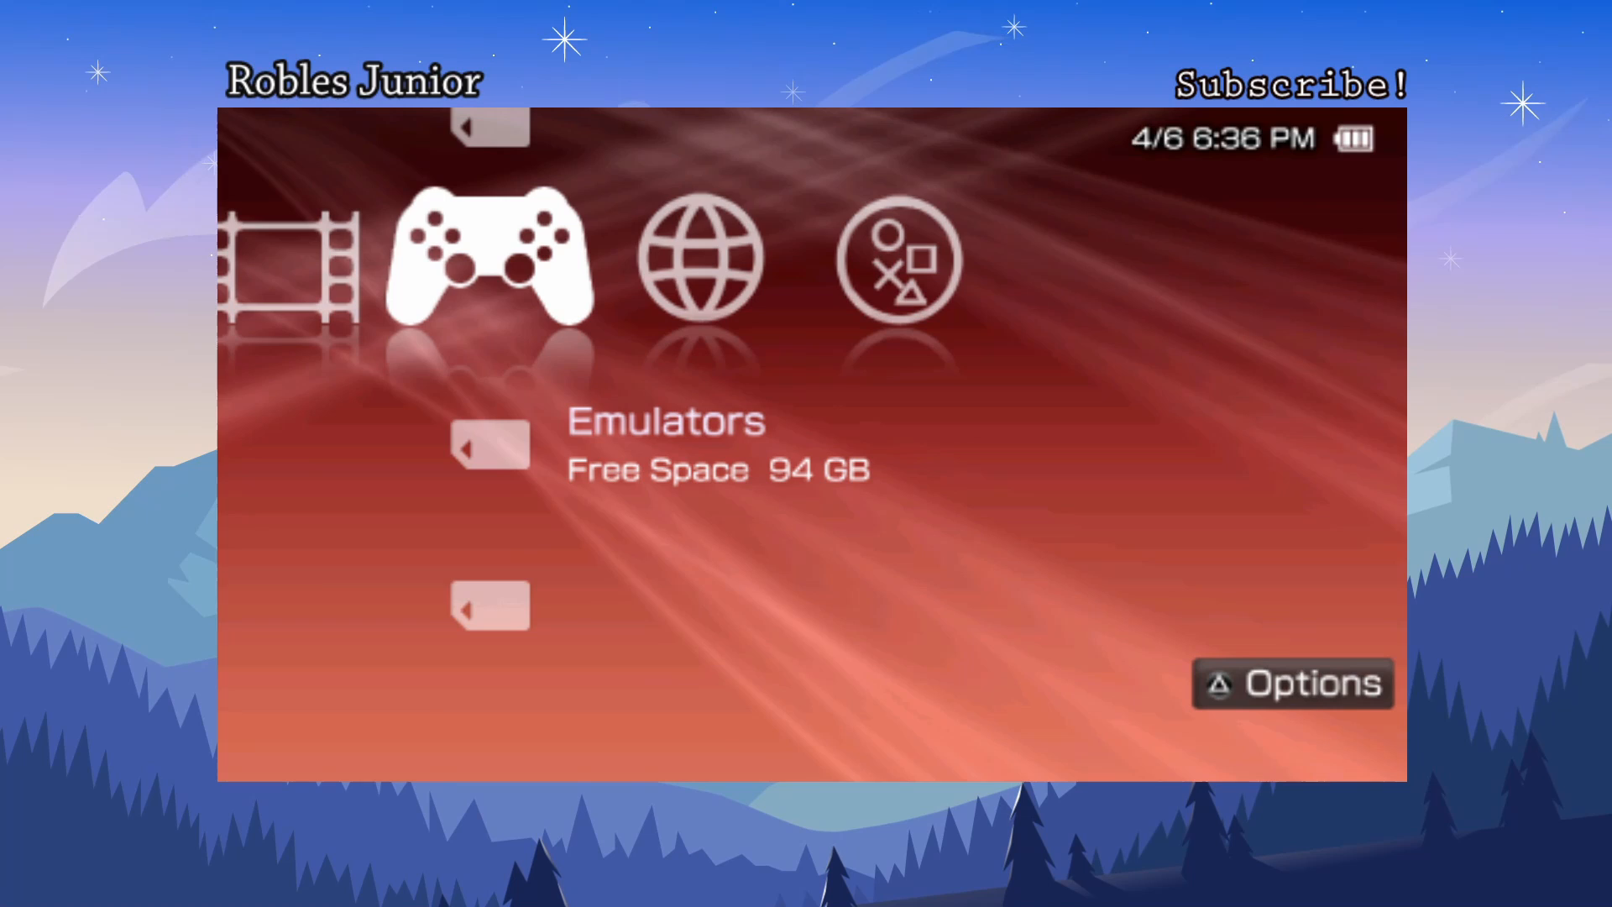
Launch RetroArch from the Emulators folder in the XMB Game column
scroll("left", 3)
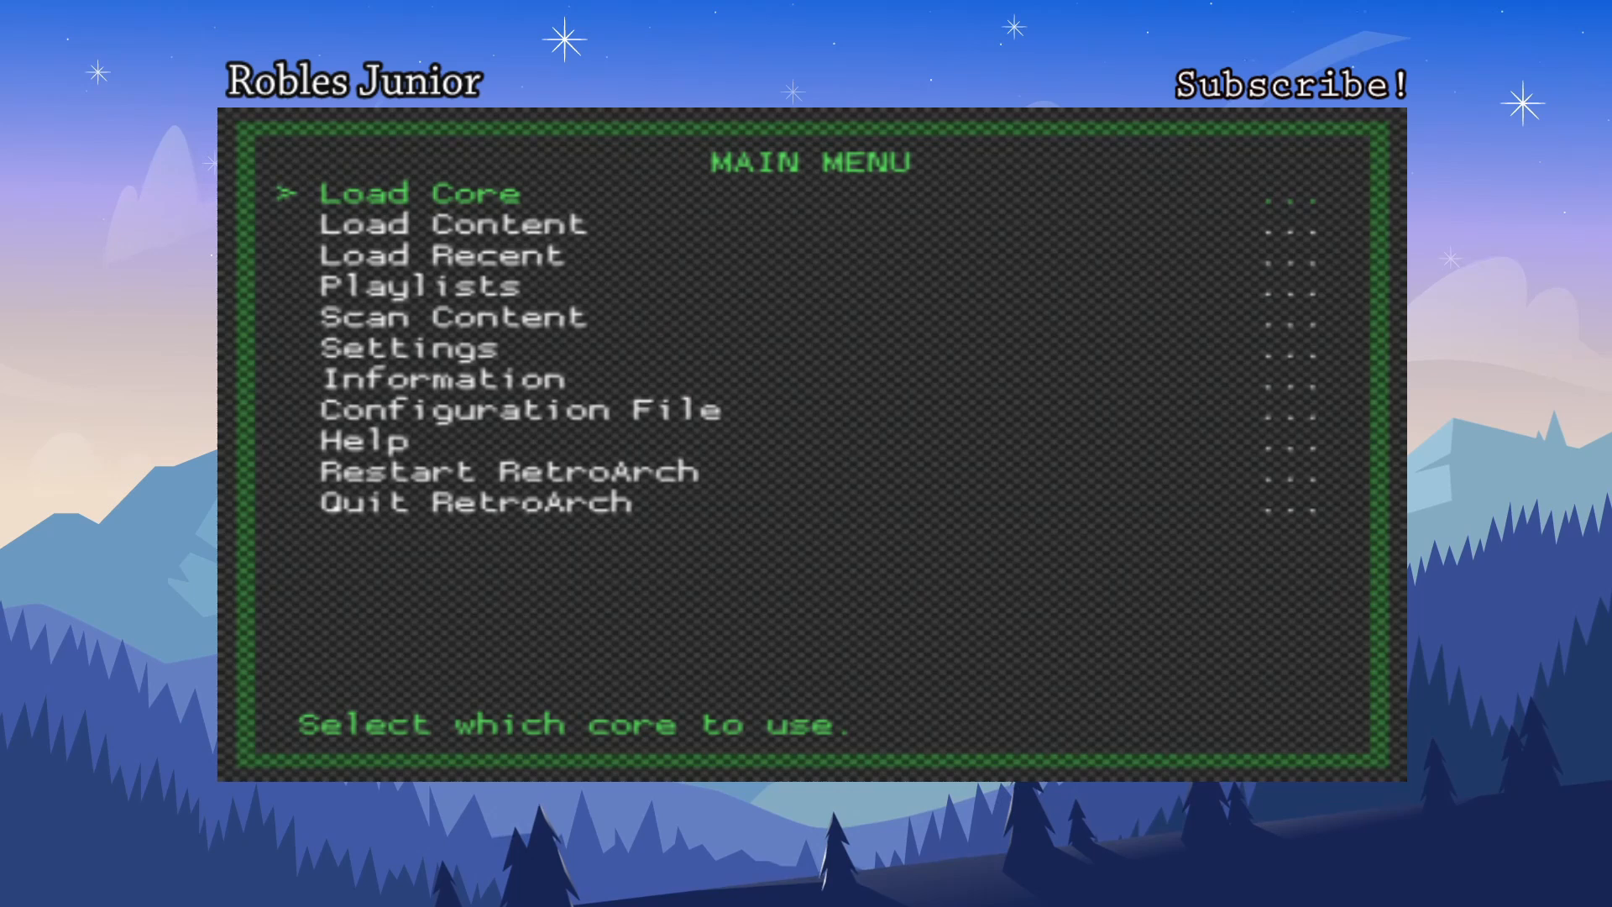
Open Load Core and browse the available emulator cores, then switch to the Windows desktop
left_click(416, 193)
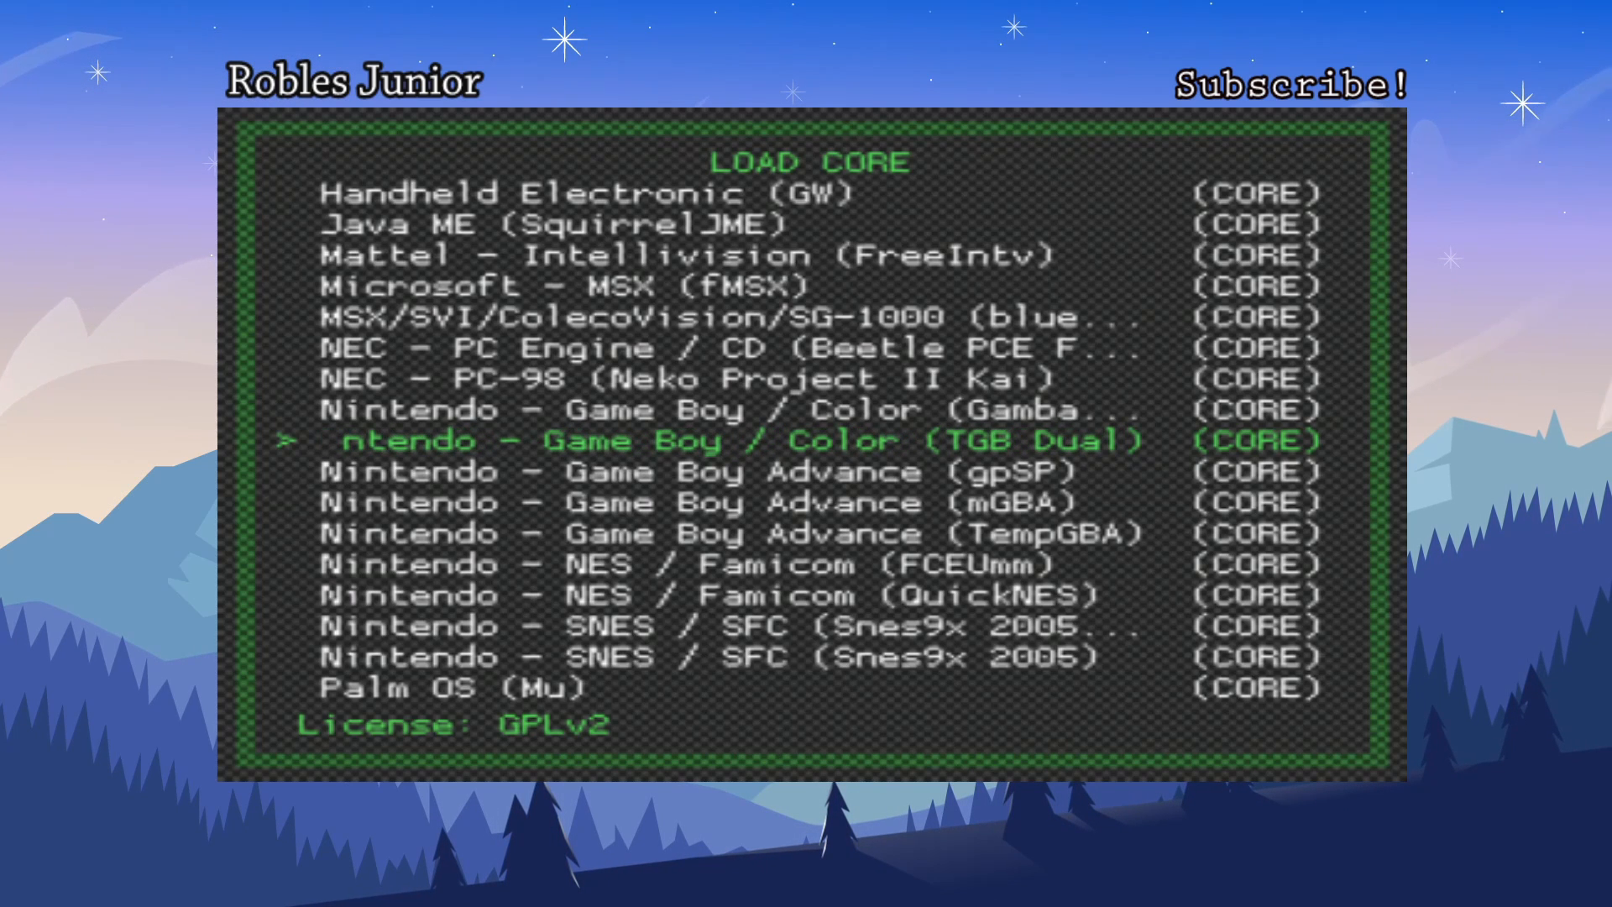
key("up")
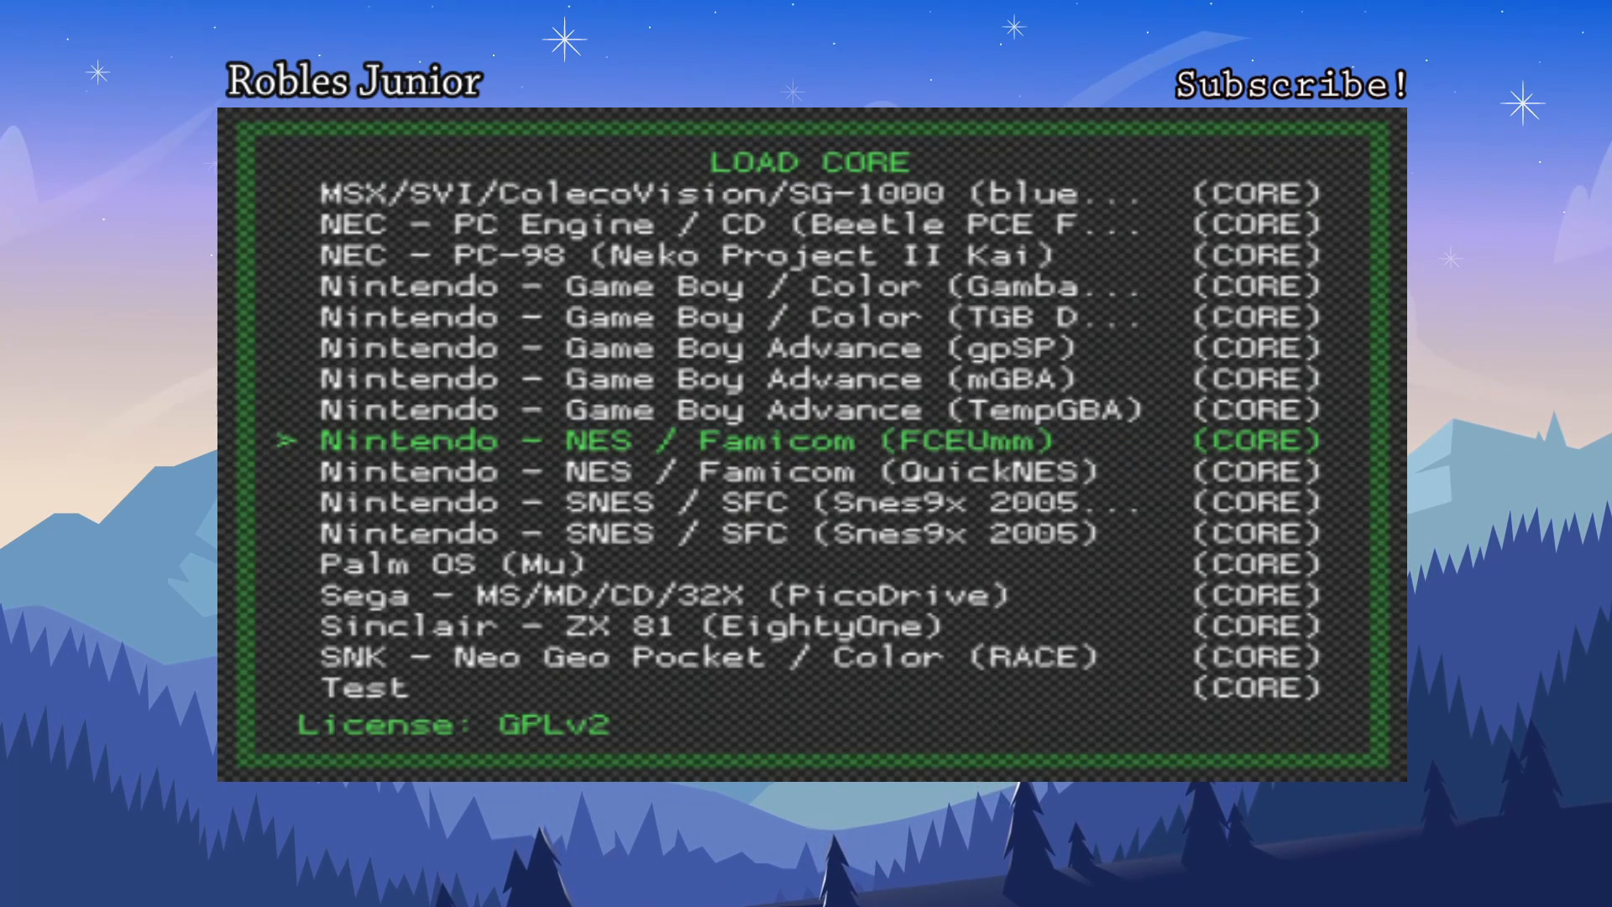
scroll("down", 3)
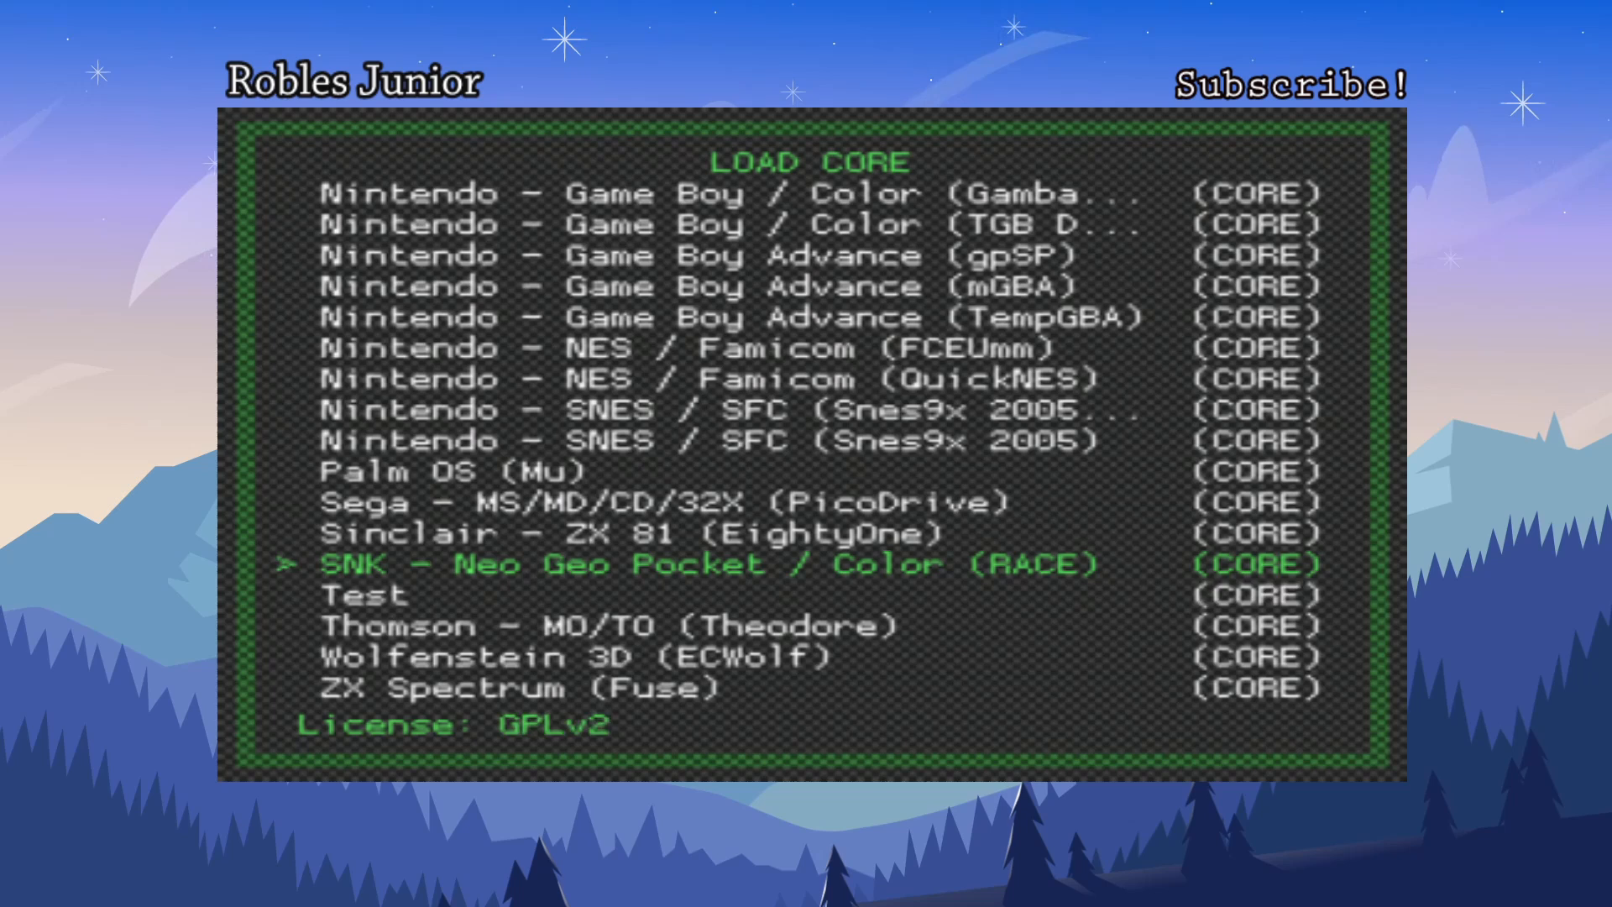
key("down")
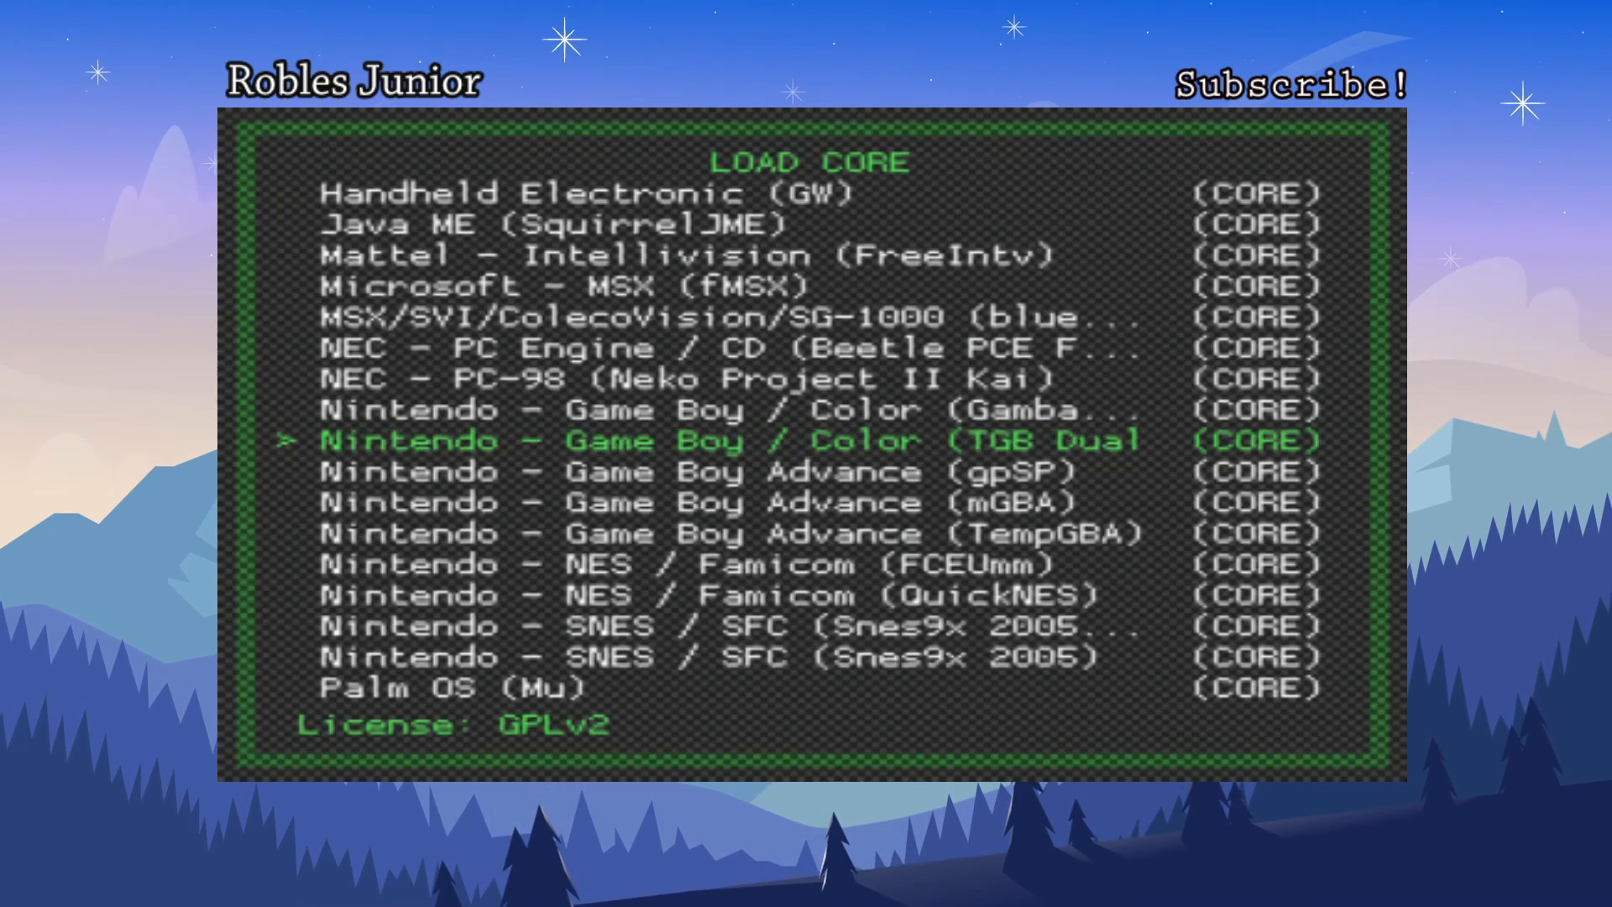
scroll("down", 3)
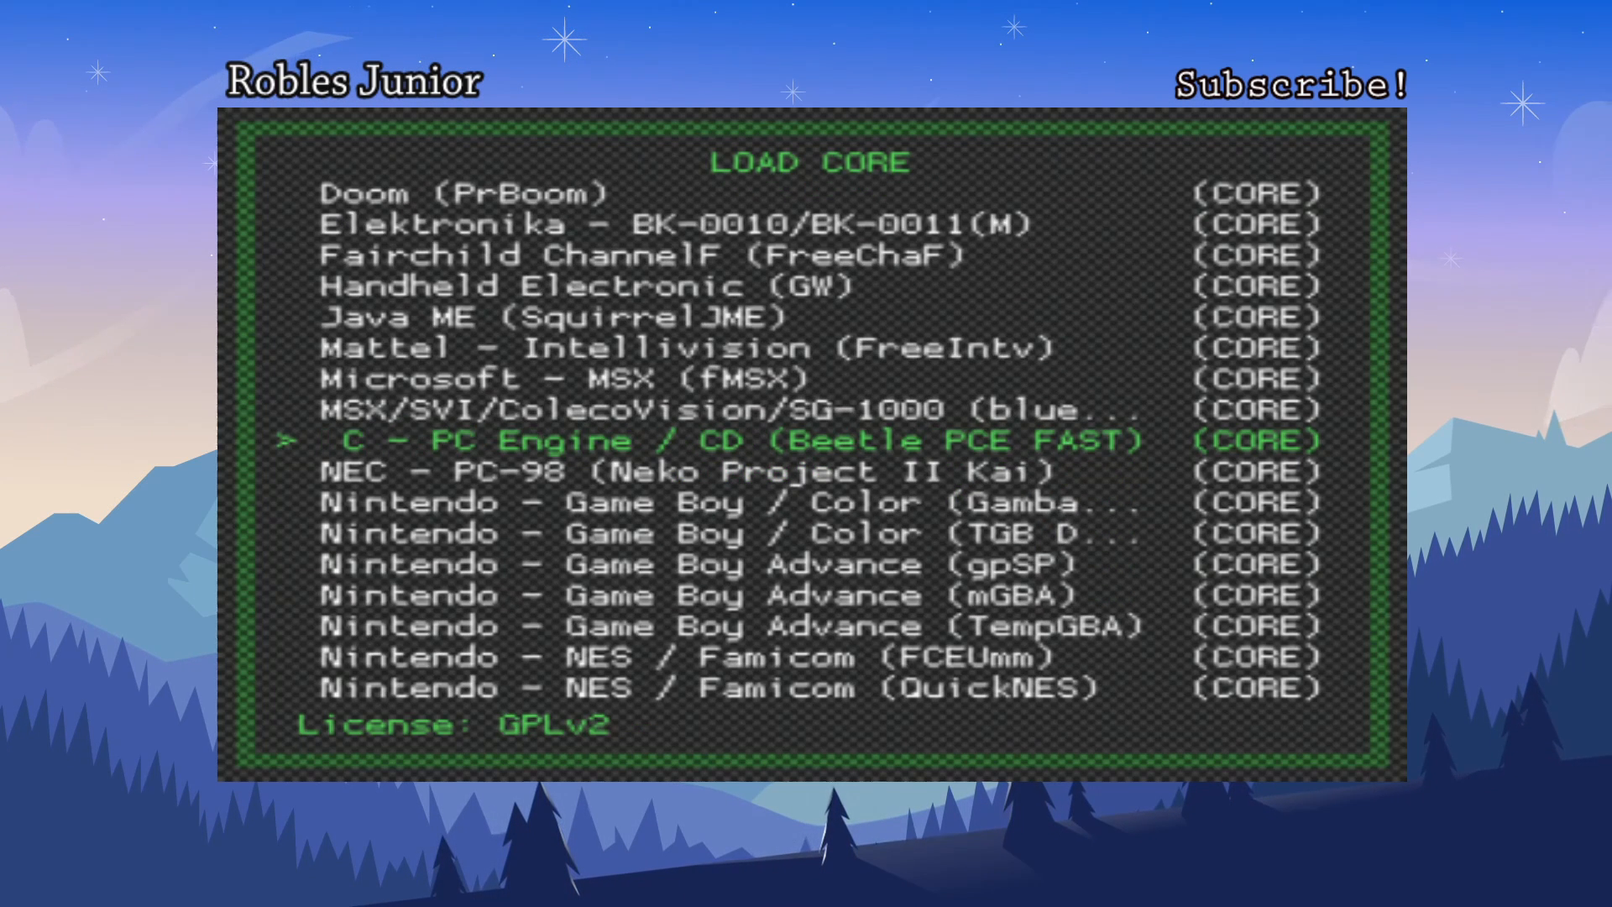
scroll("up", 3)
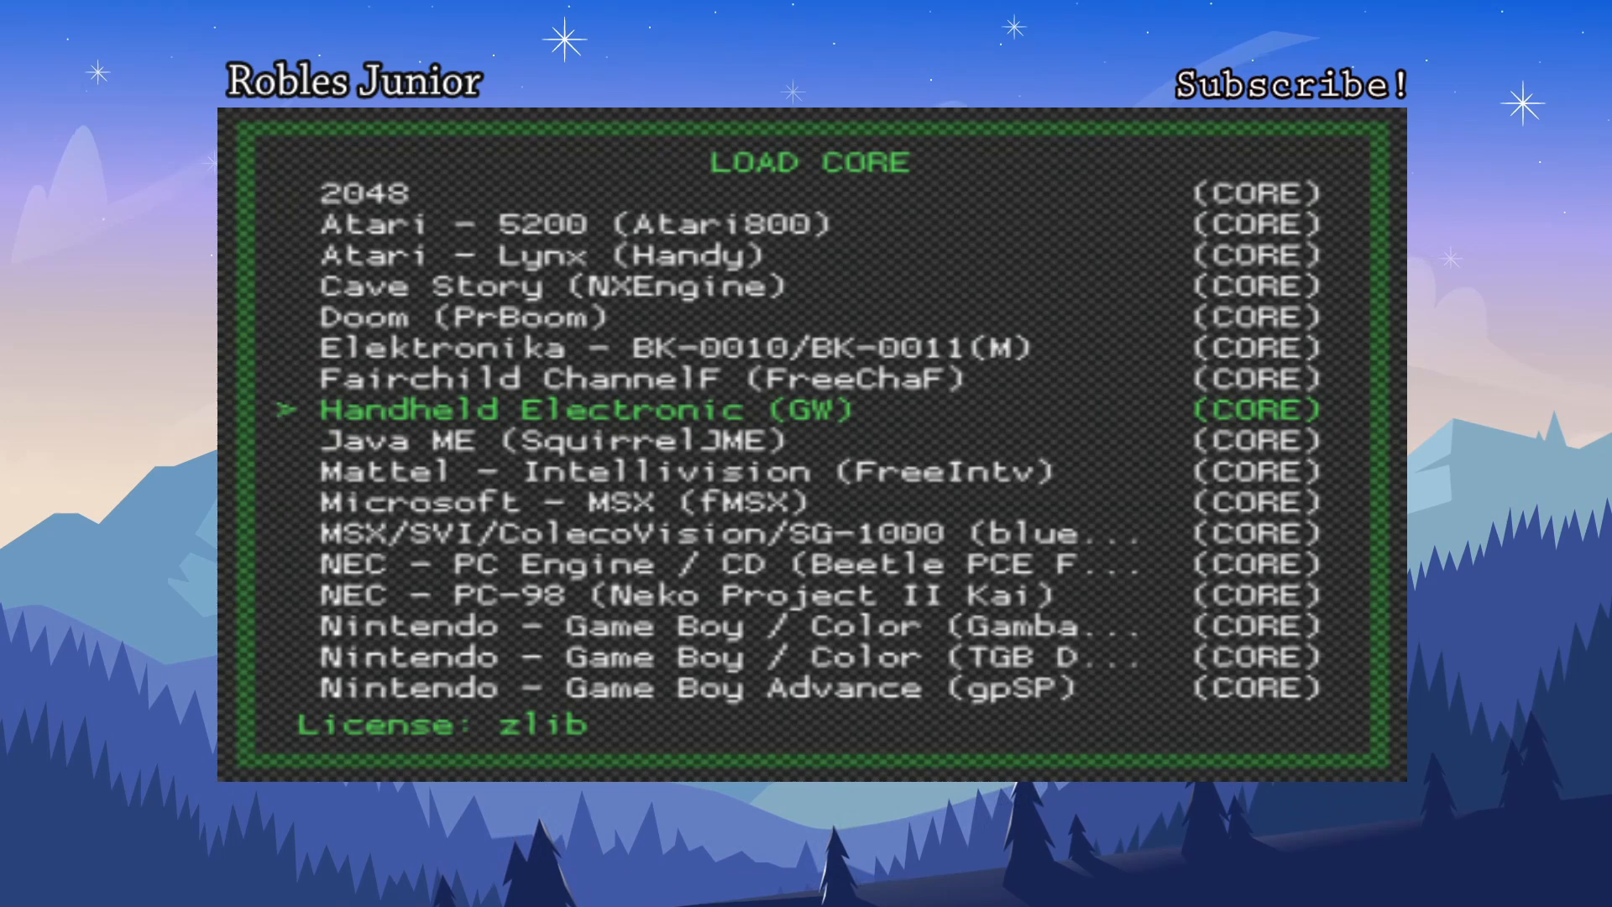
key("Up")
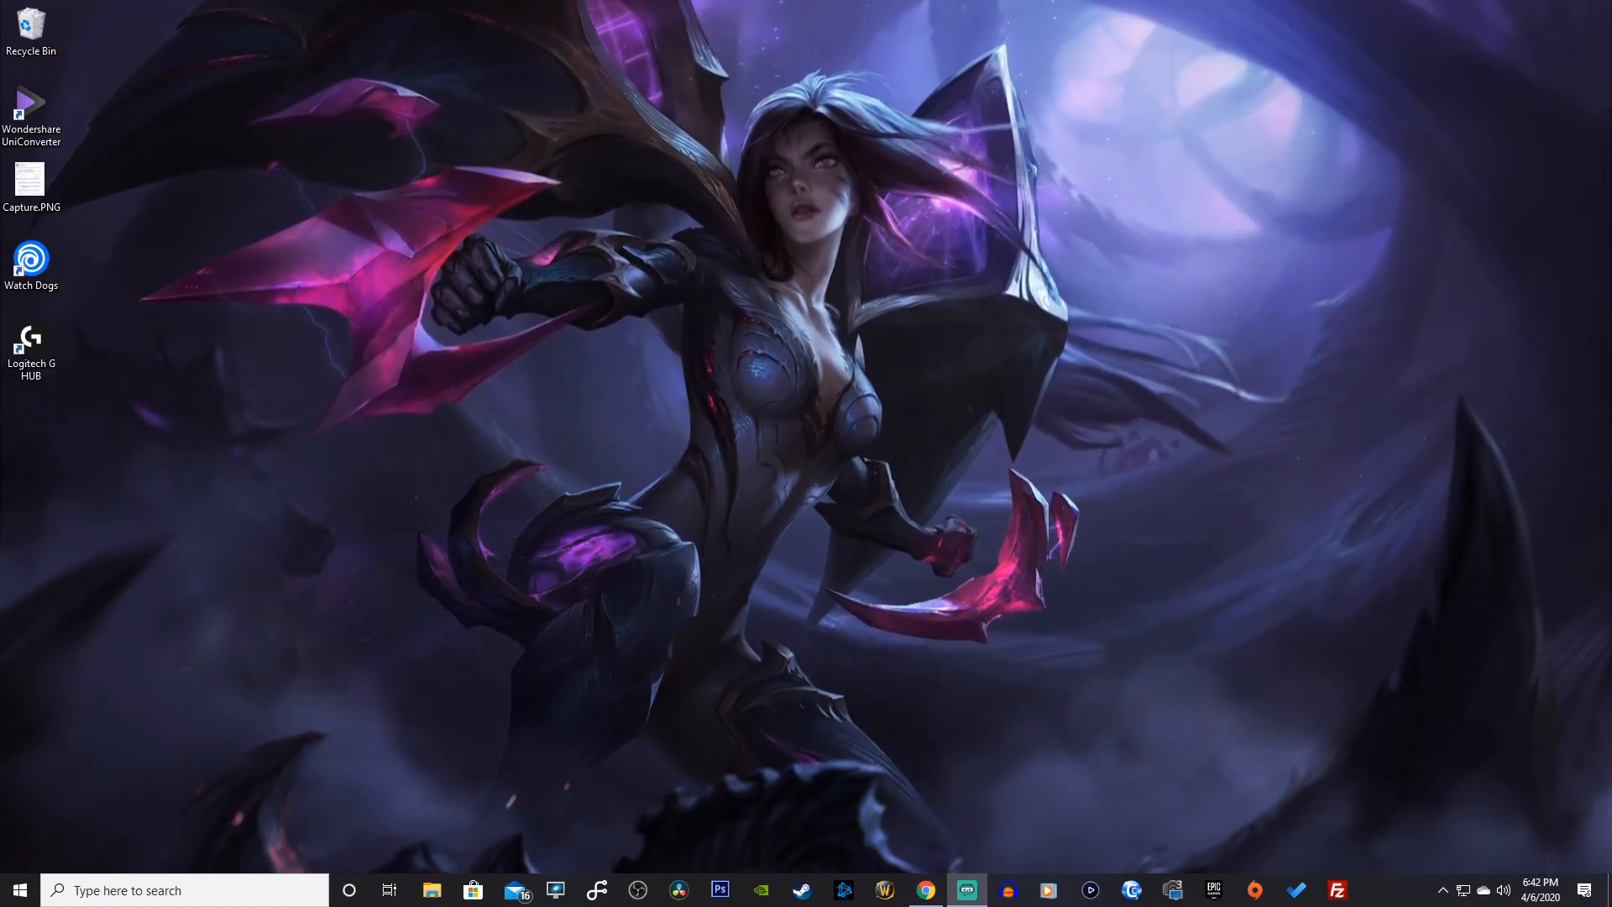
Open Chrome and go to the retroarch.com Download page
left_click(431, 889)
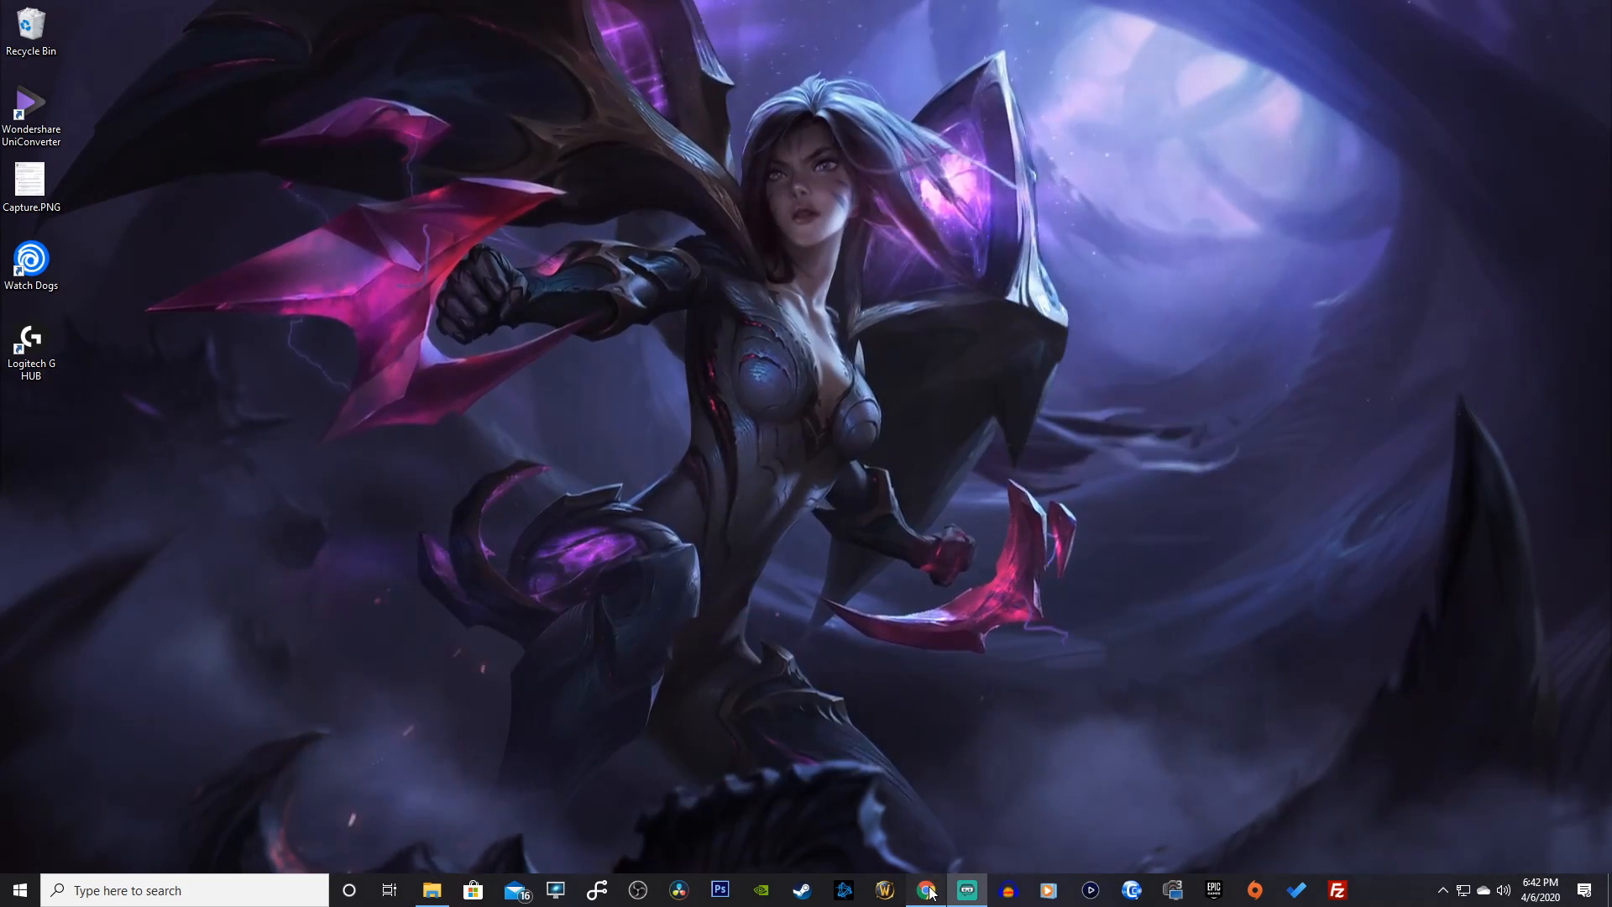
left_click(924, 890)
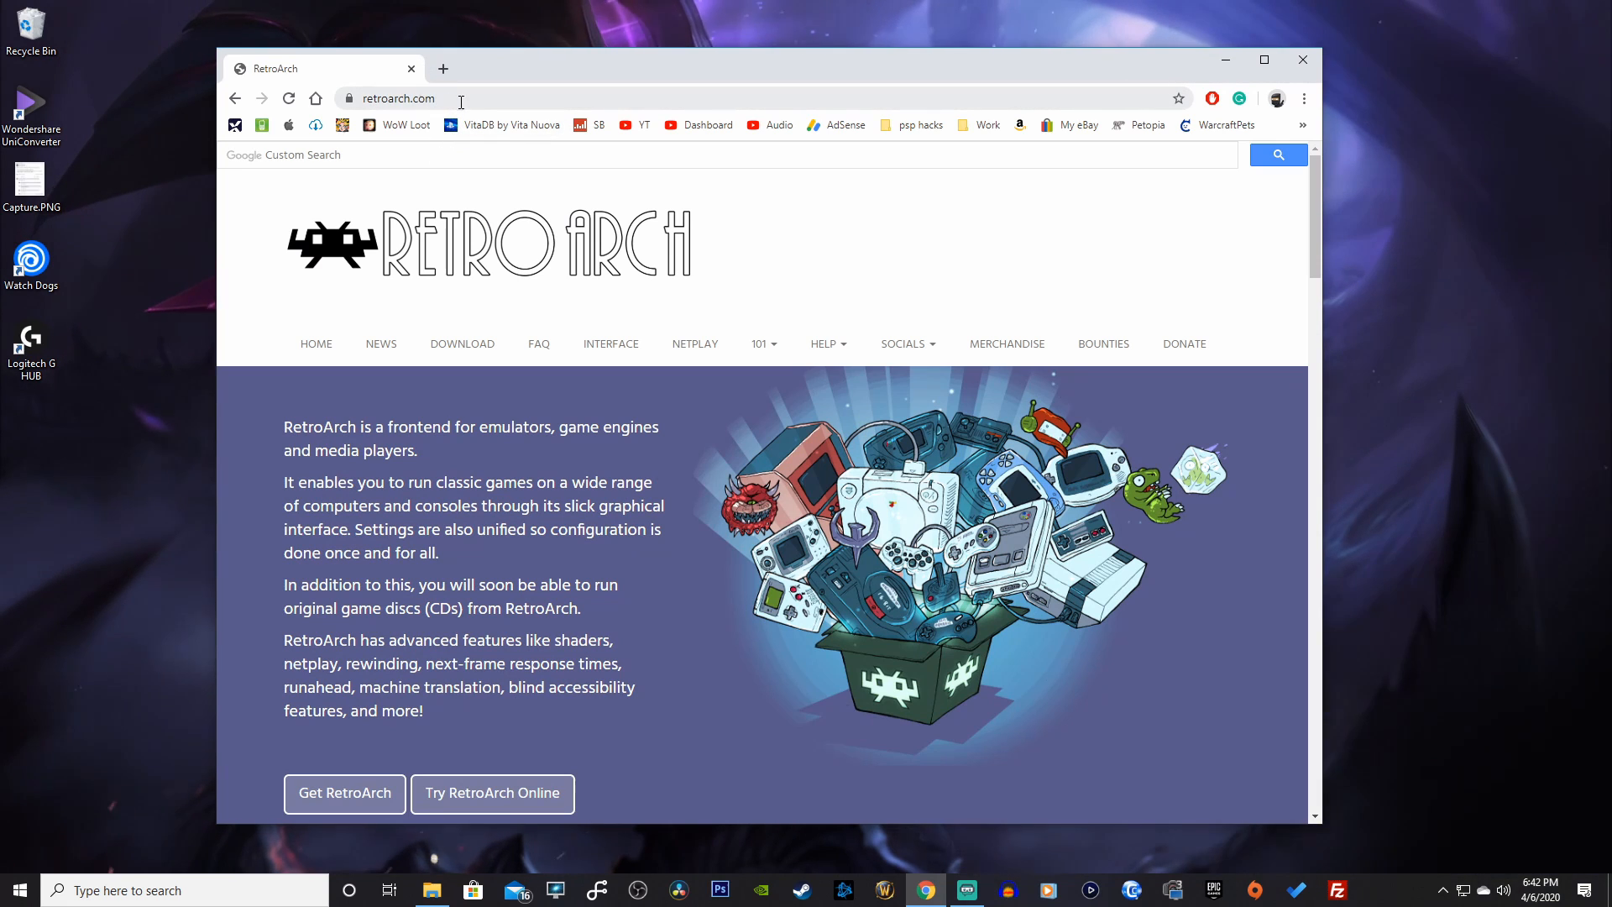
left_click(462, 344)
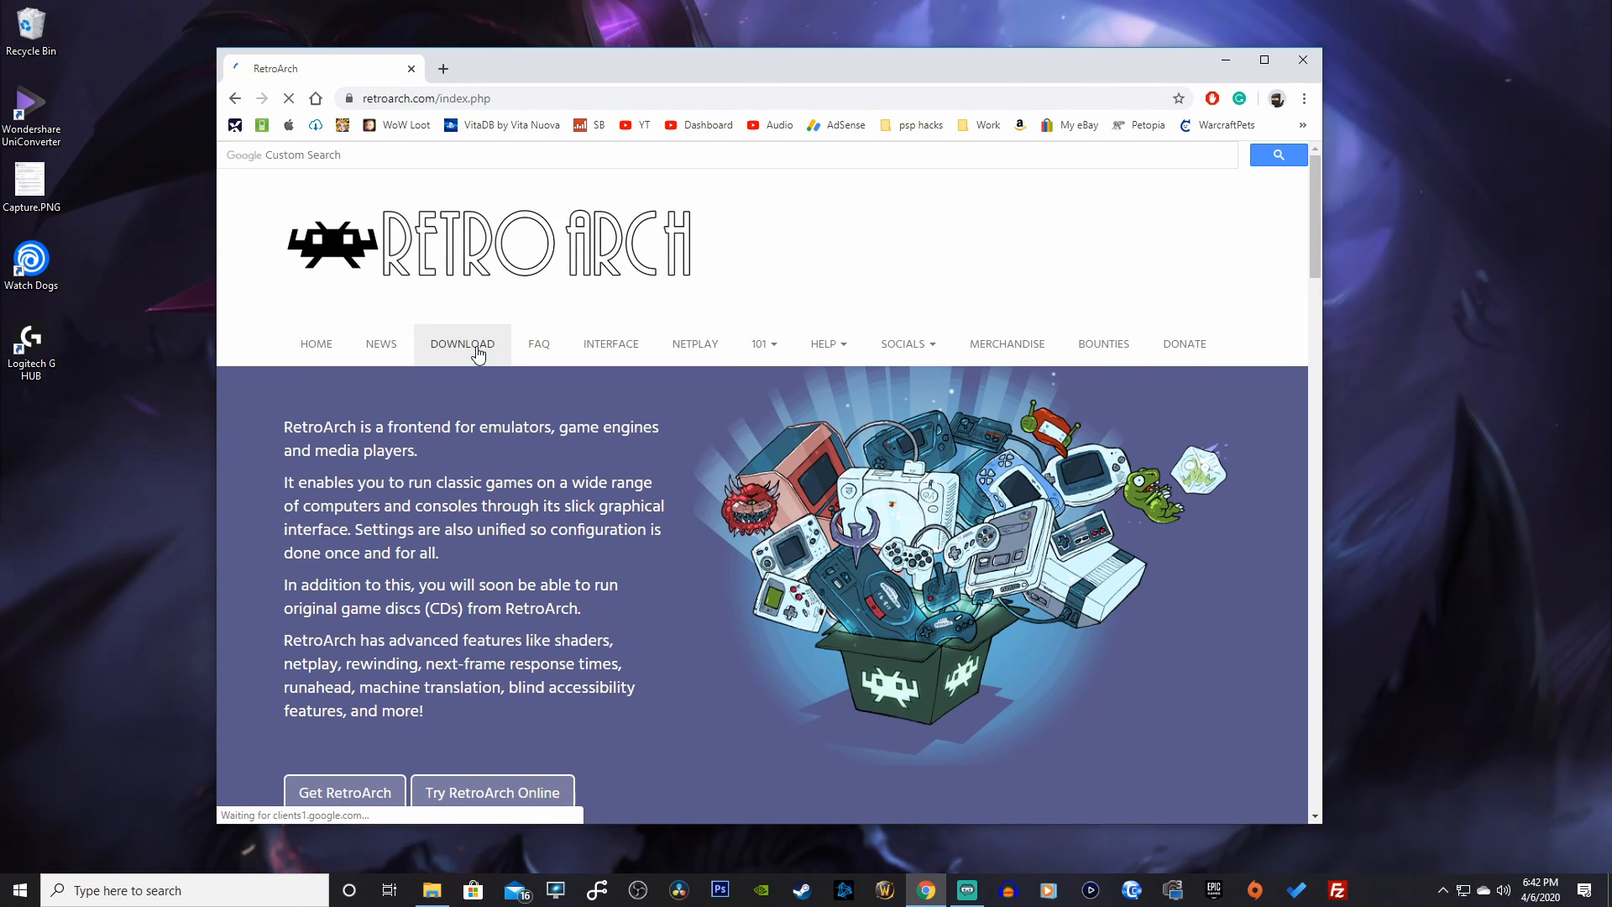
left_click(462, 343)
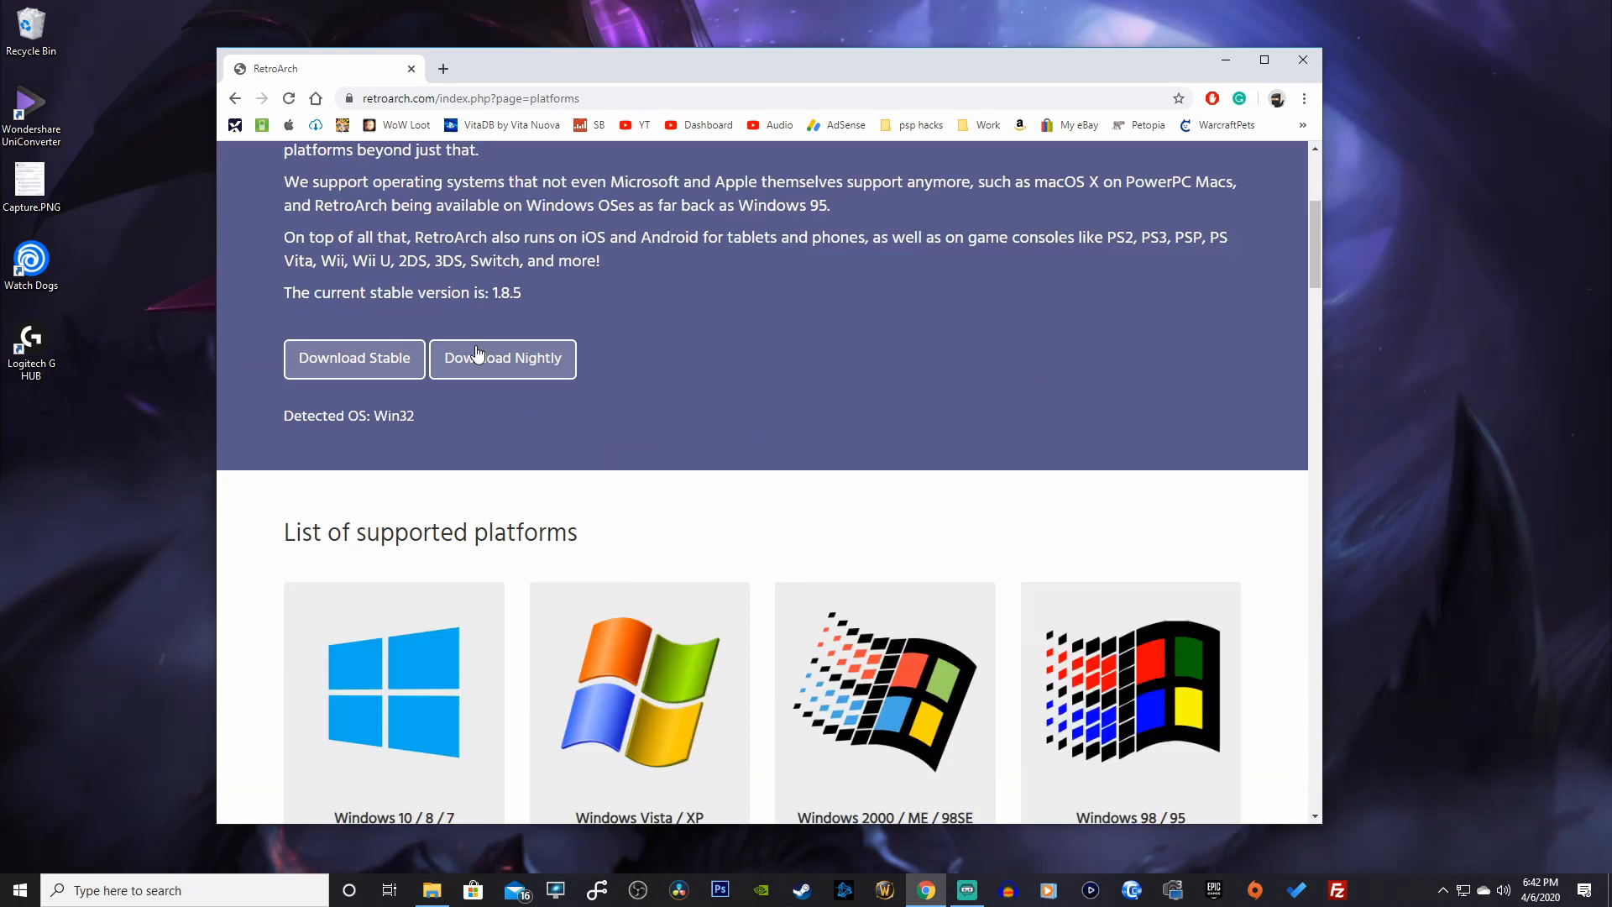
Download the PlayStation Portable build and show RetroArch.7z in its folder
scroll("down", 3)
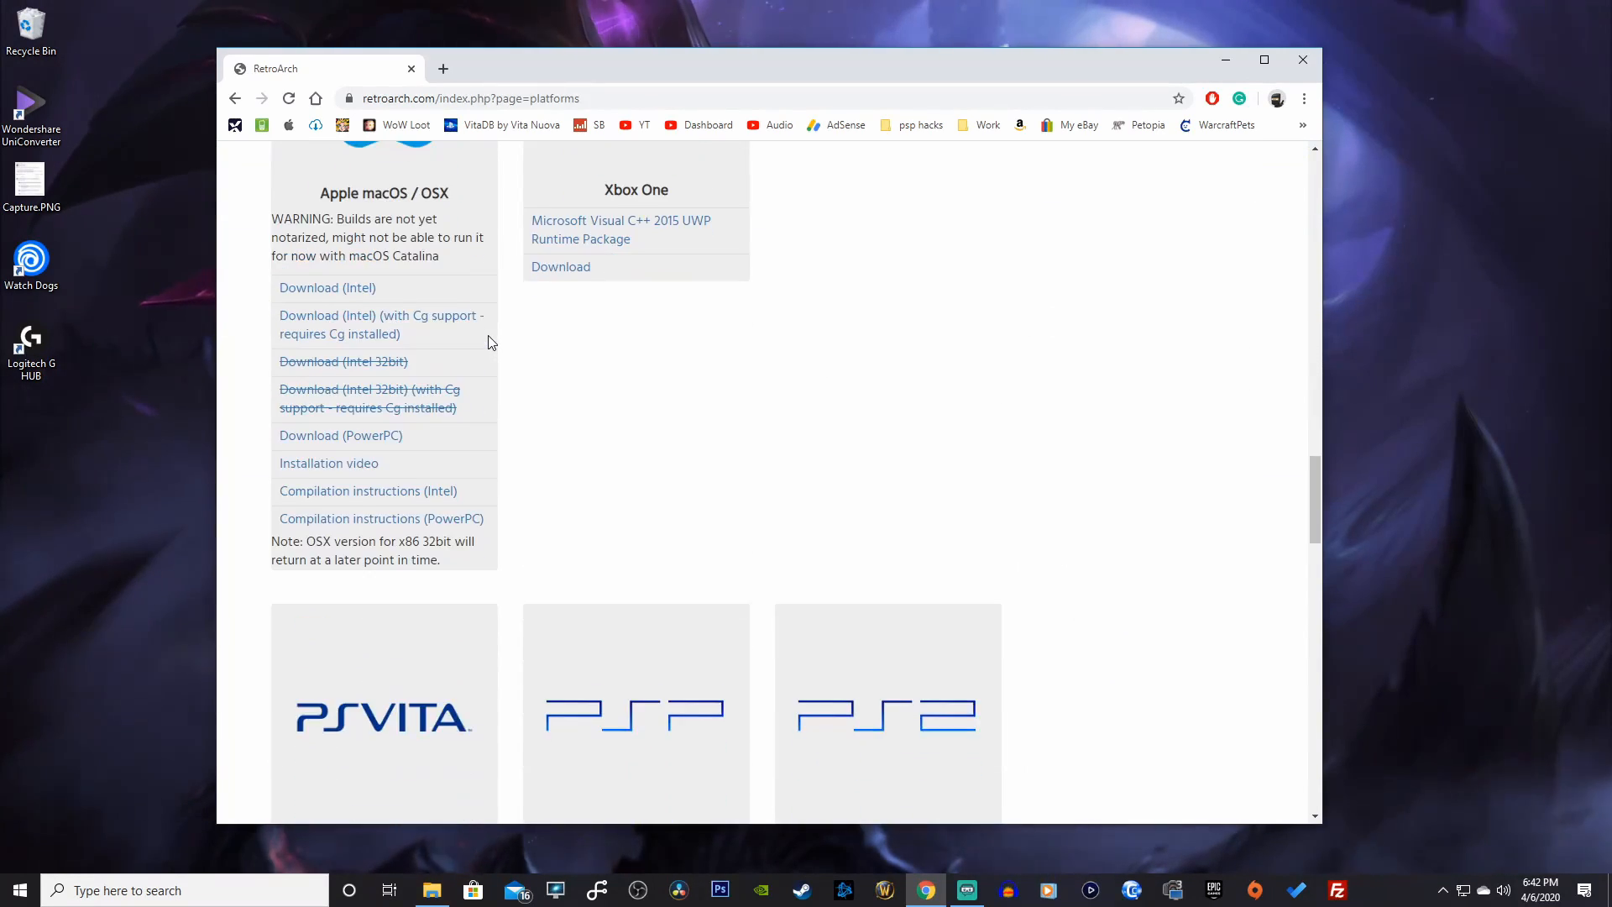
scroll("down", 3)
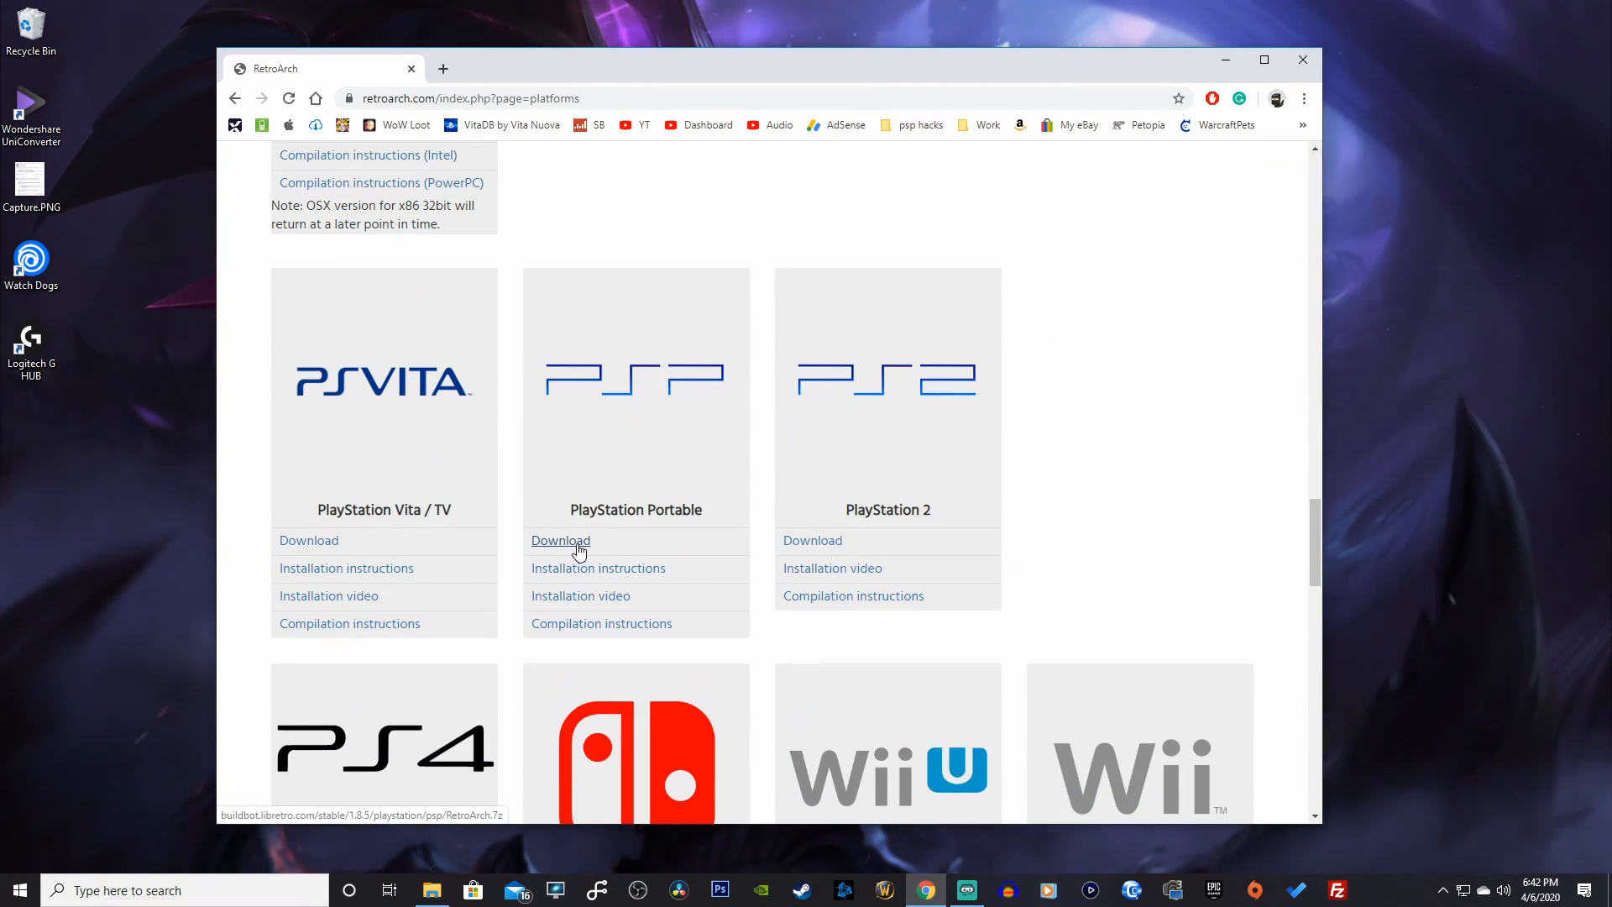
left_click(560, 540)
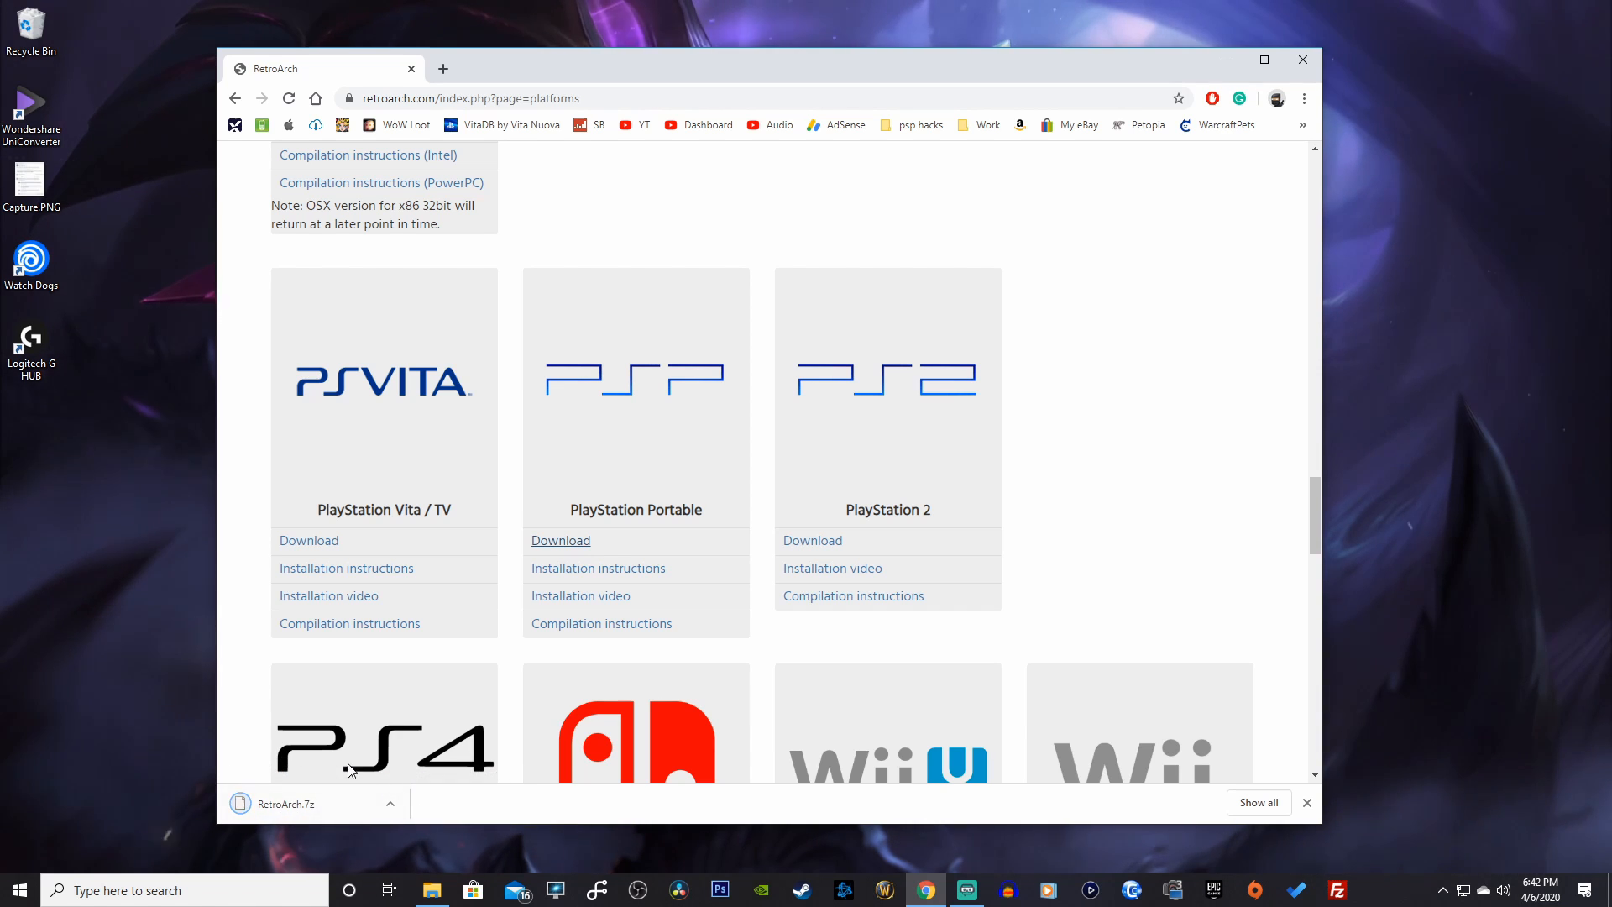
left_click(389, 803)
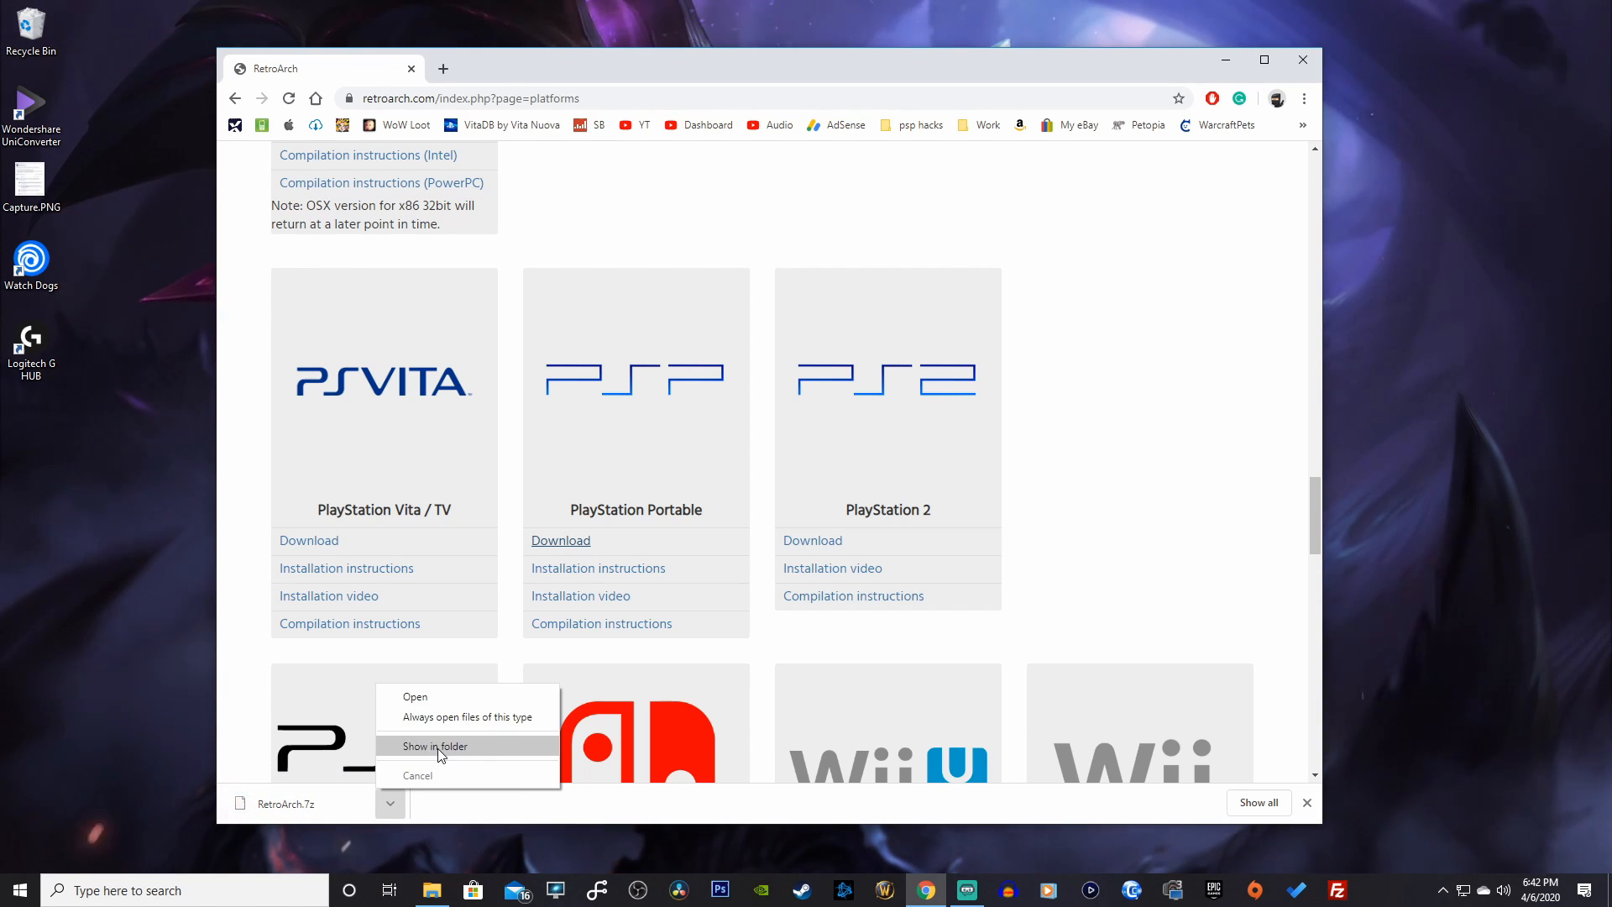
left_click(435, 745)
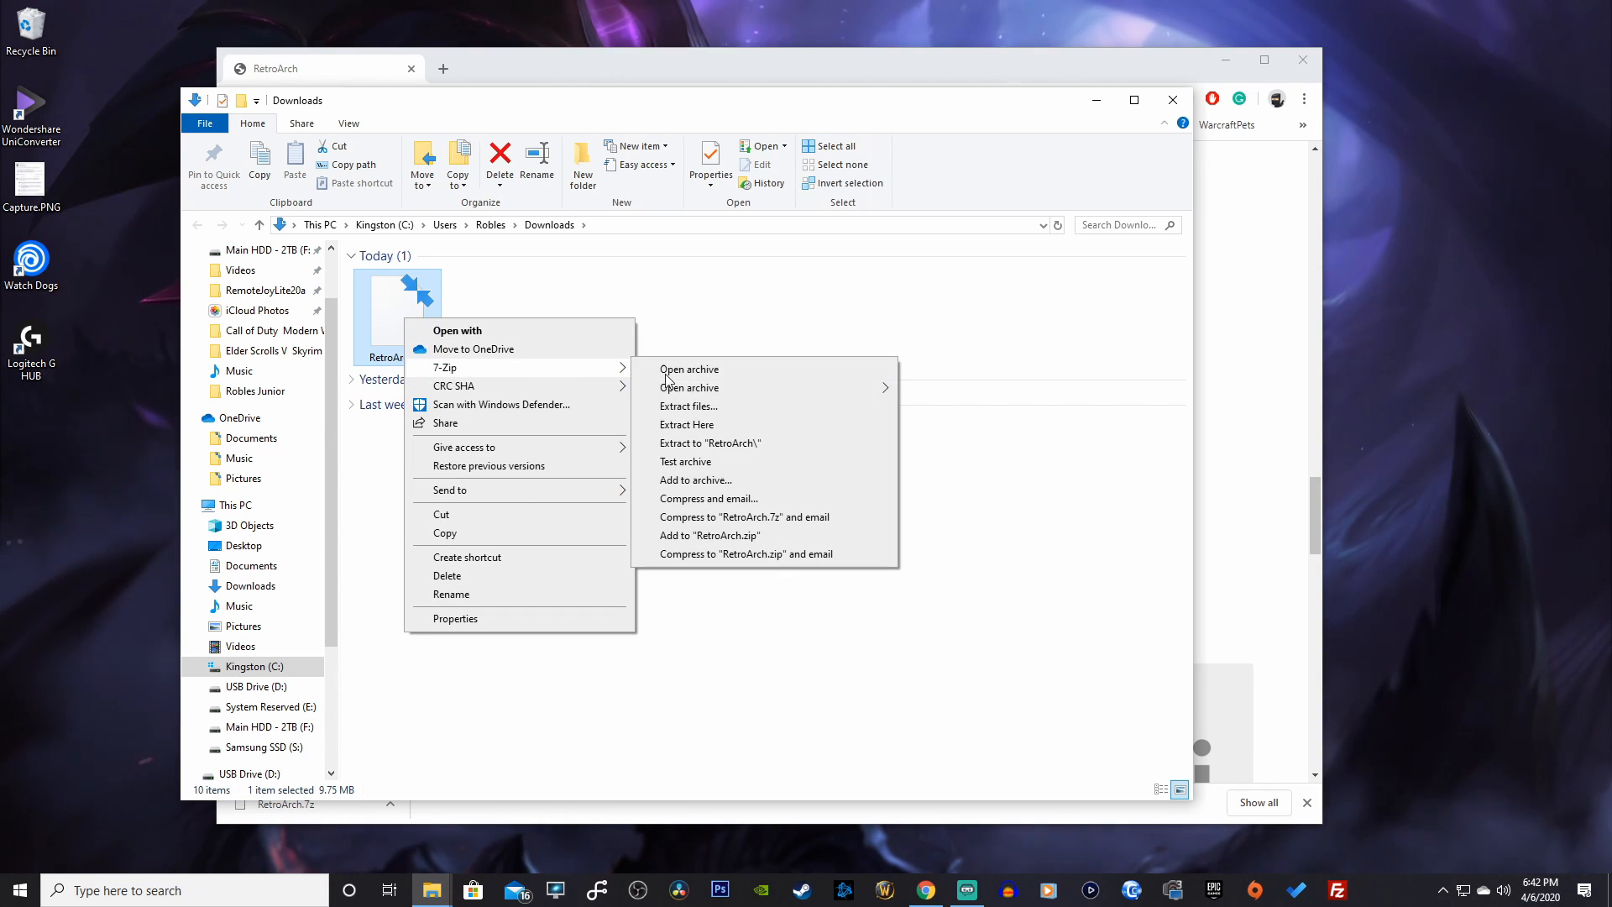
Extract RetroArch.7z with 7-Zip into a RetroArch folder in Downloads
left_click(688, 405)
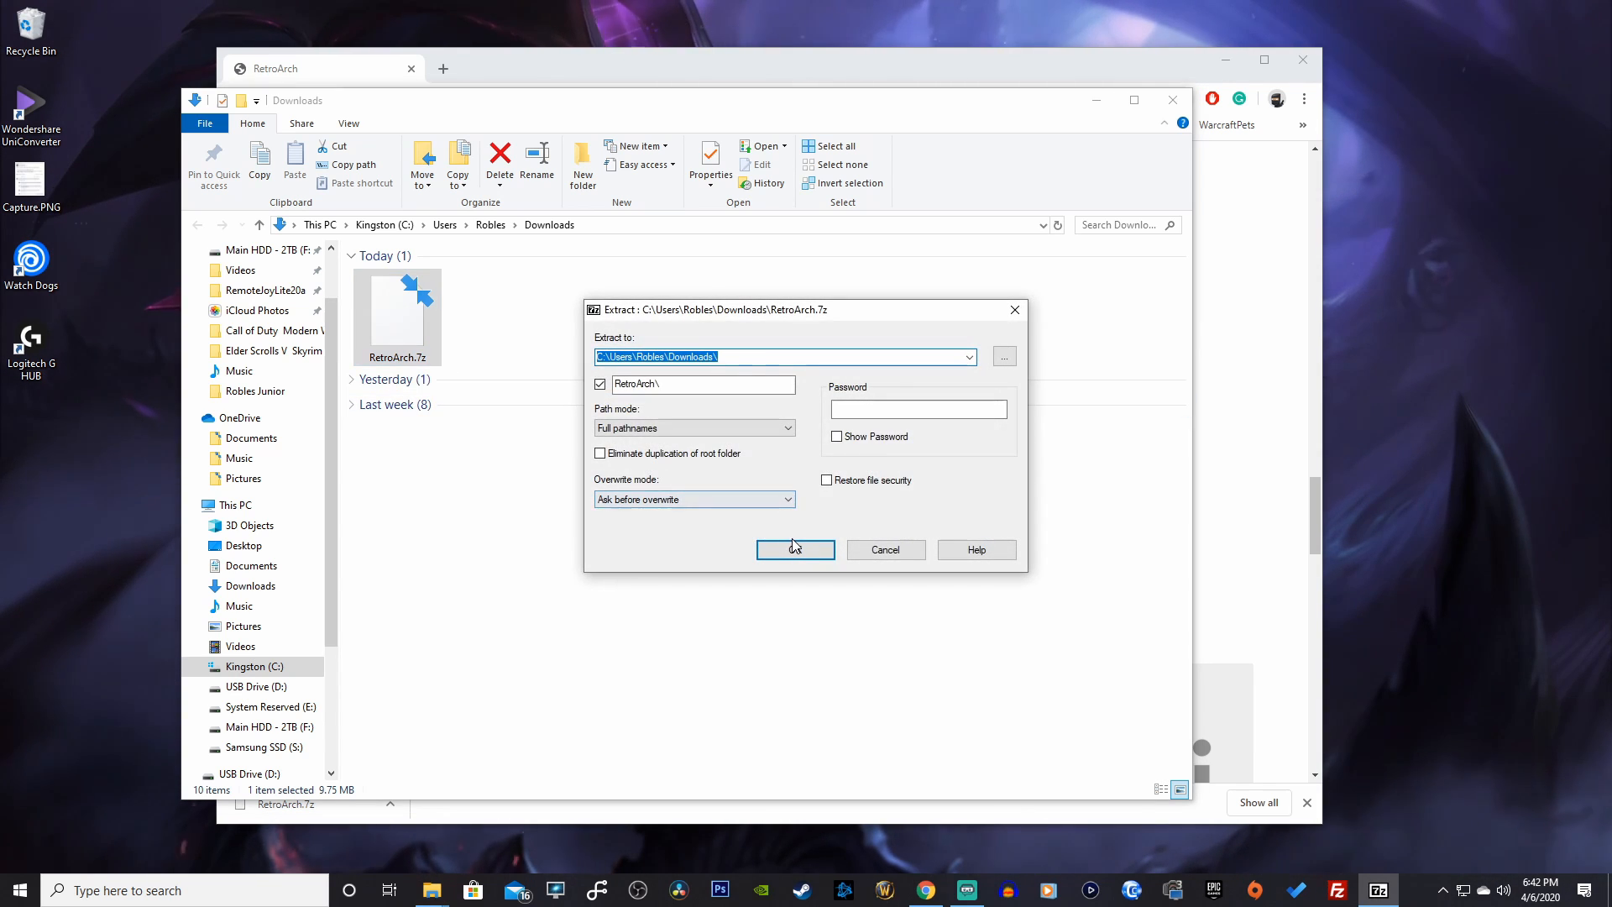
left_click(796, 549)
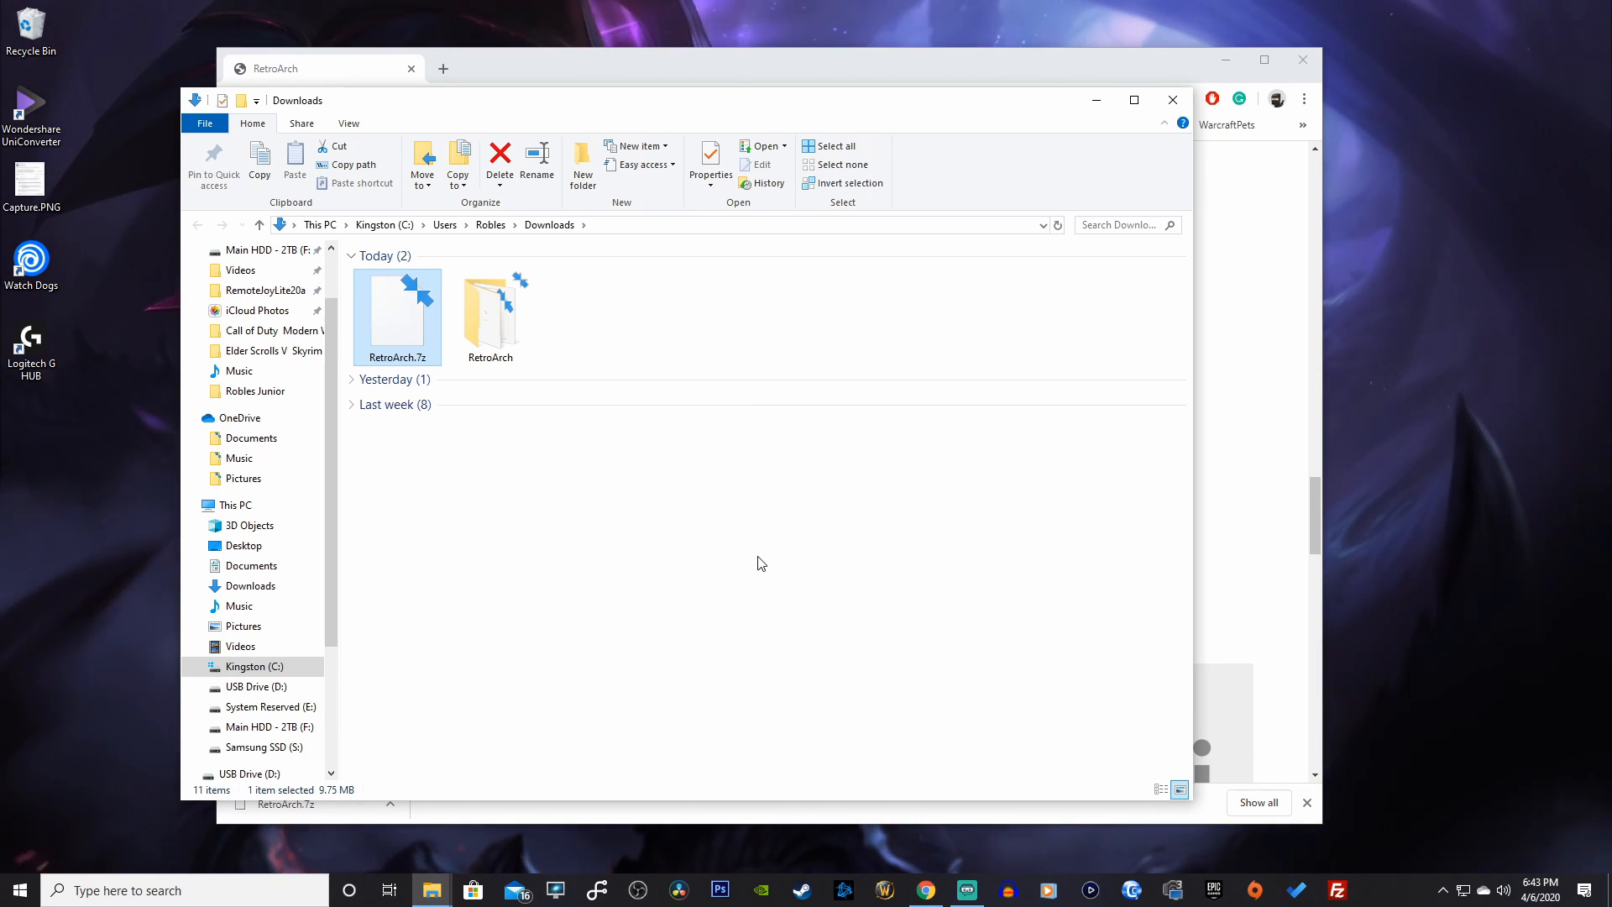
double_click(490, 313)
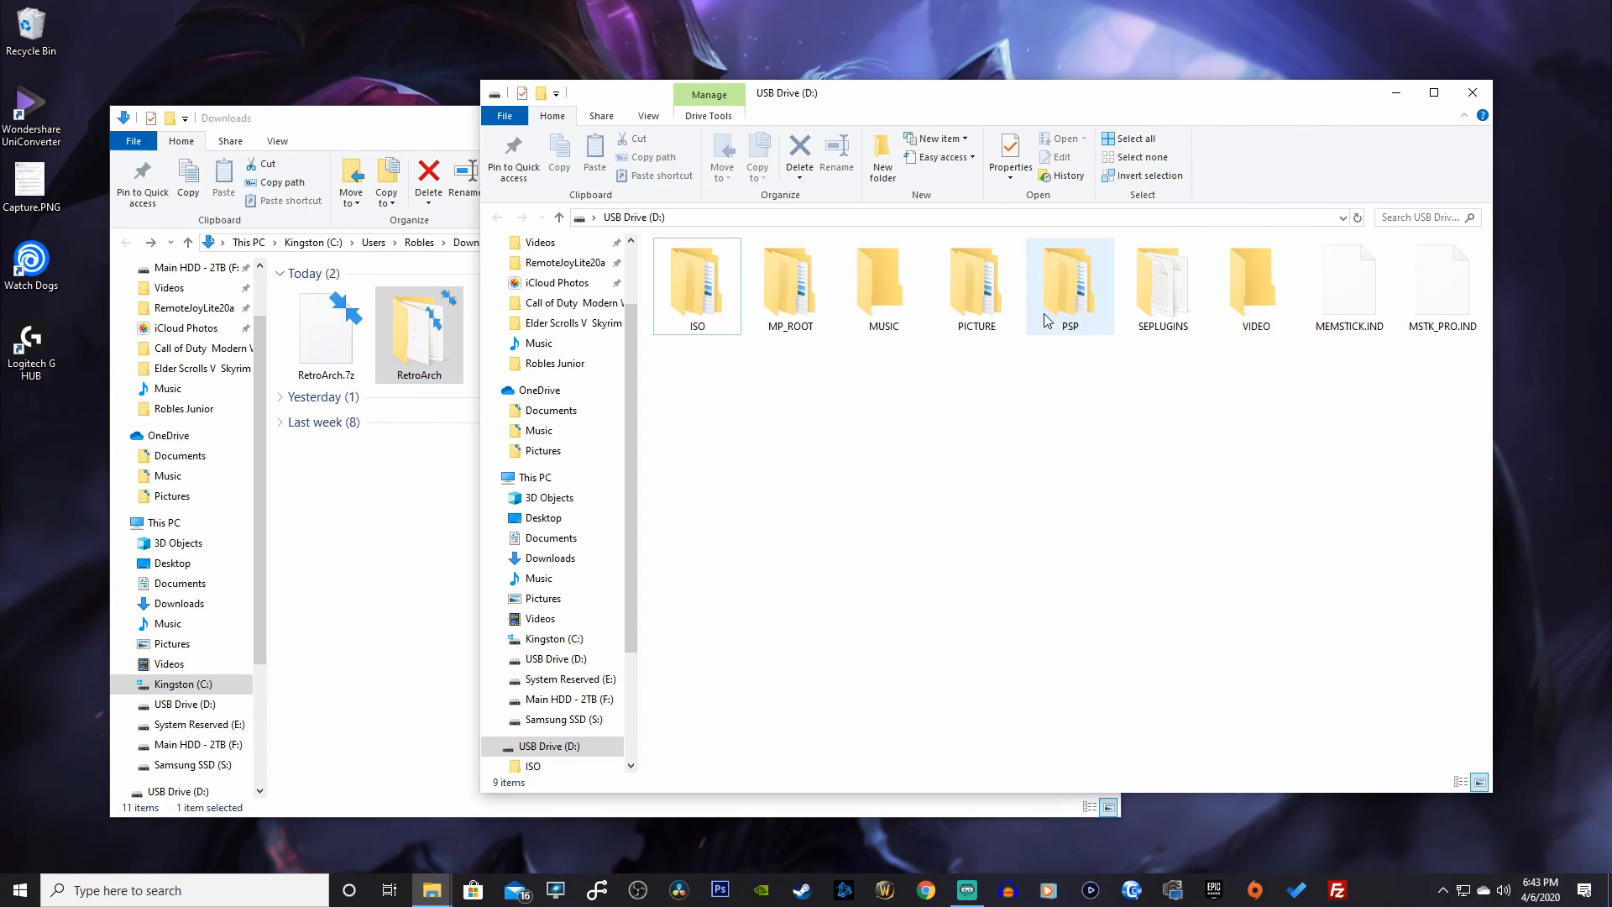
Browse USB Drive (D:) to PSP > GAME > Emulators and view the RetroArch folder's properties
double_click(1069, 285)
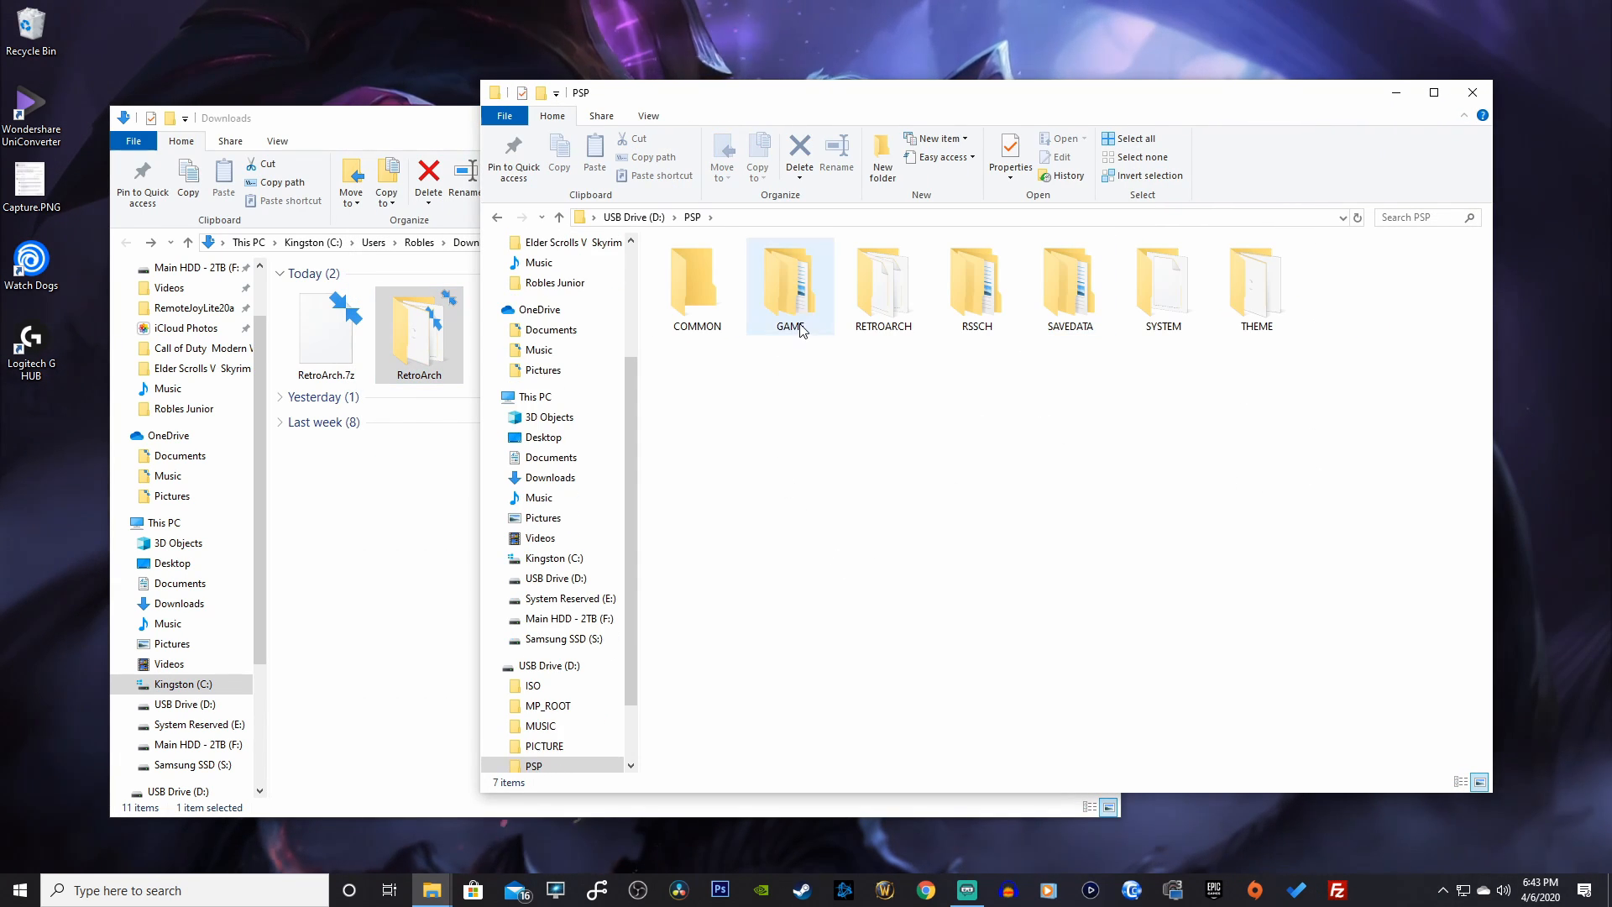
double_click(788, 283)
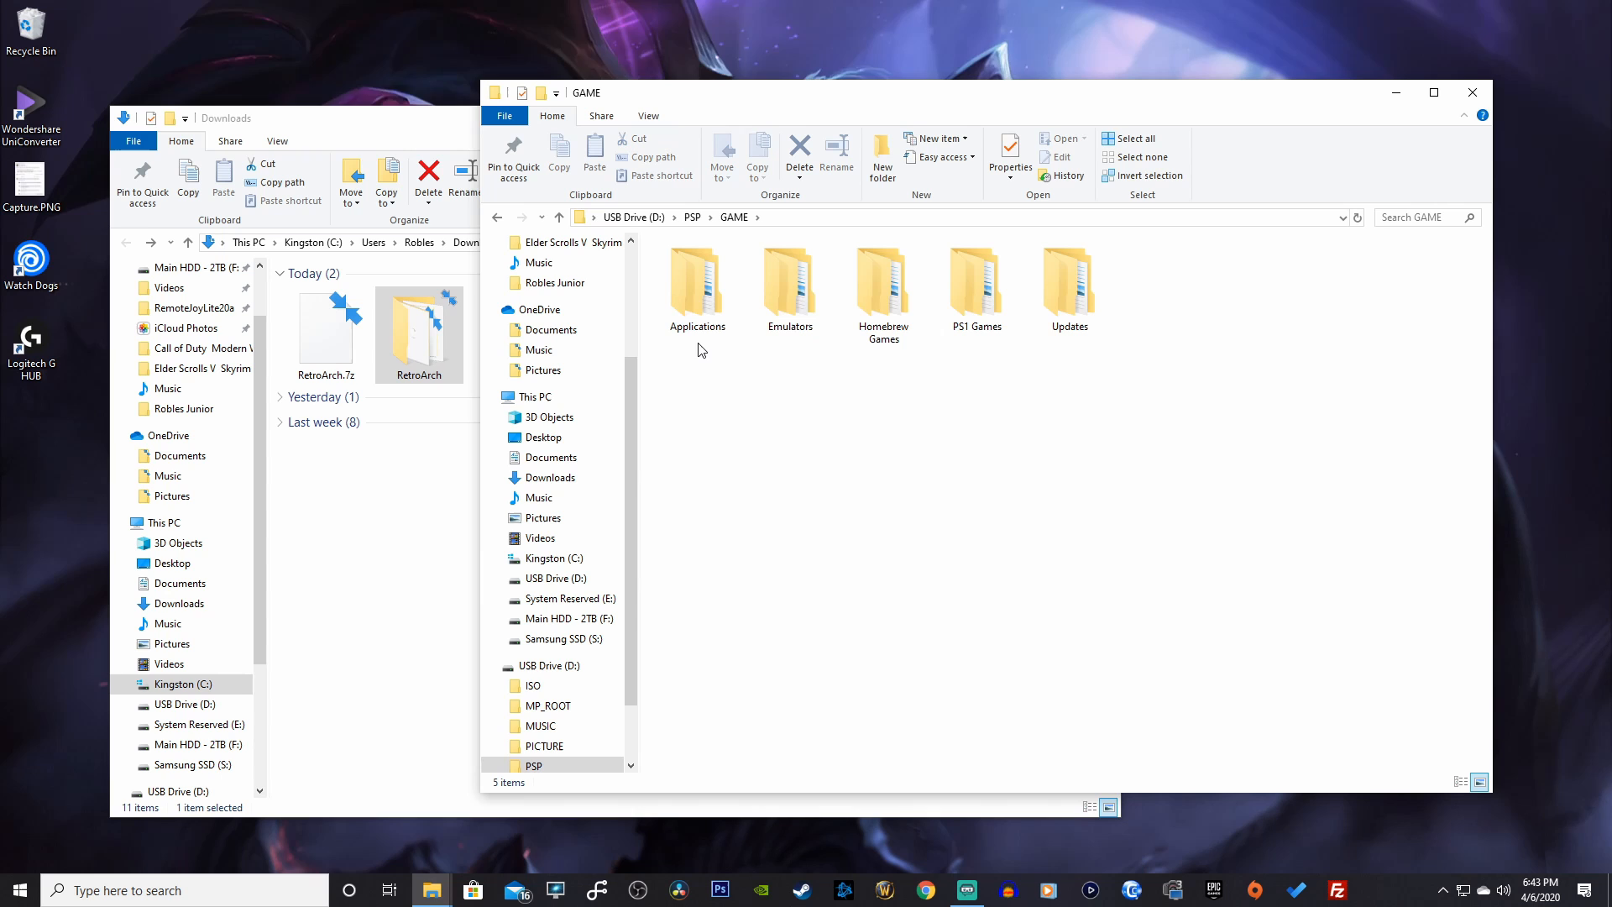
mouse_move(714, 411)
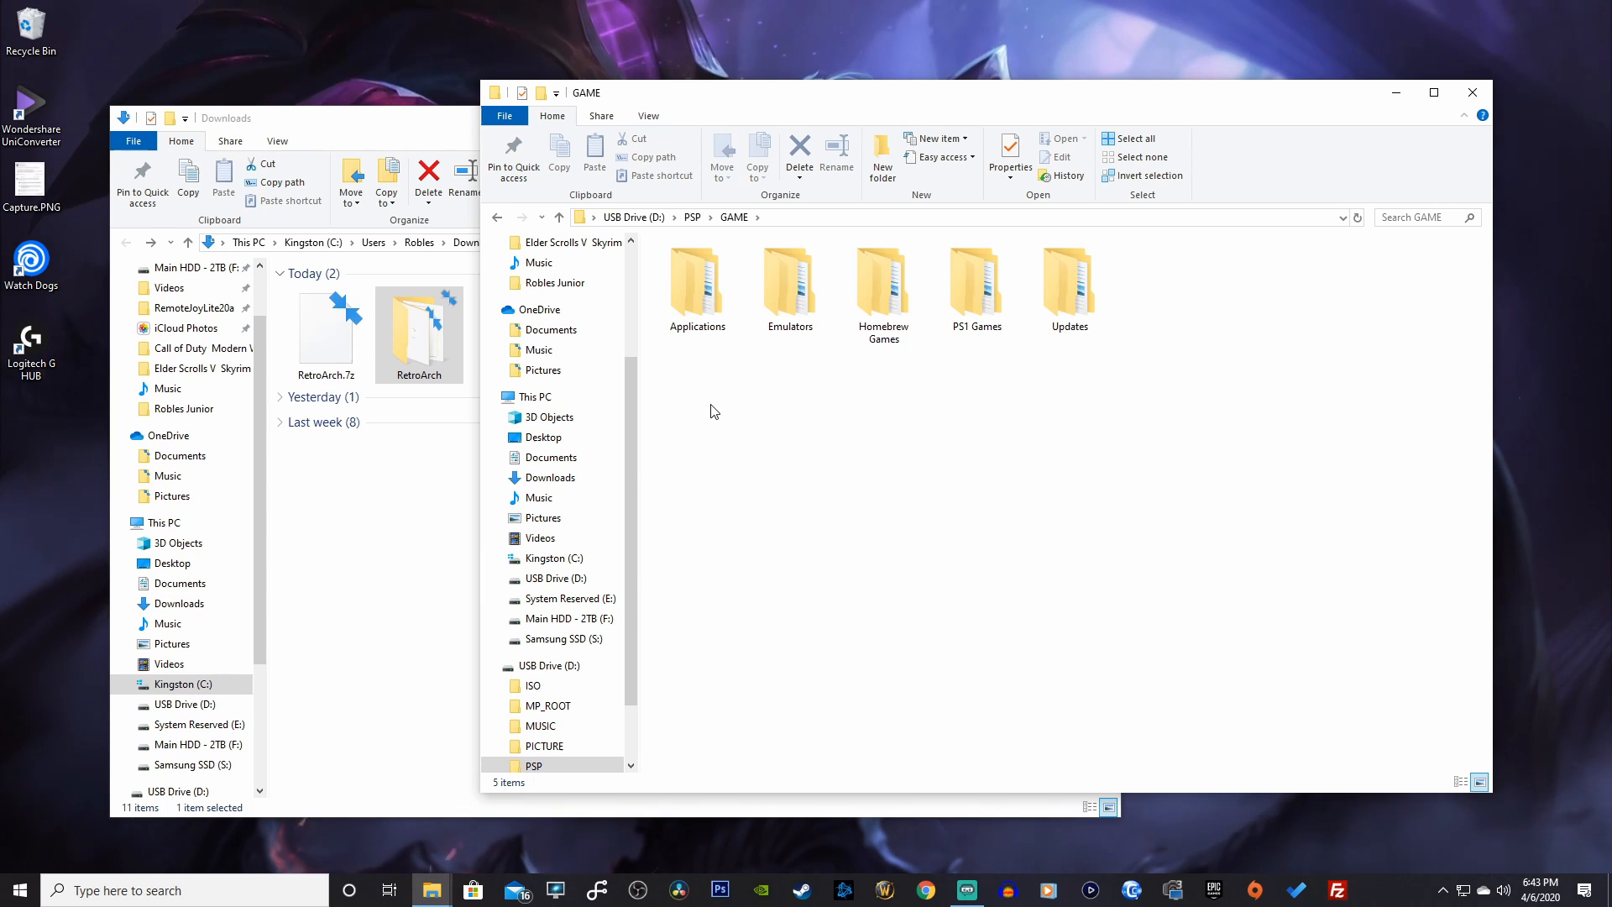
mouse_move(774, 111)
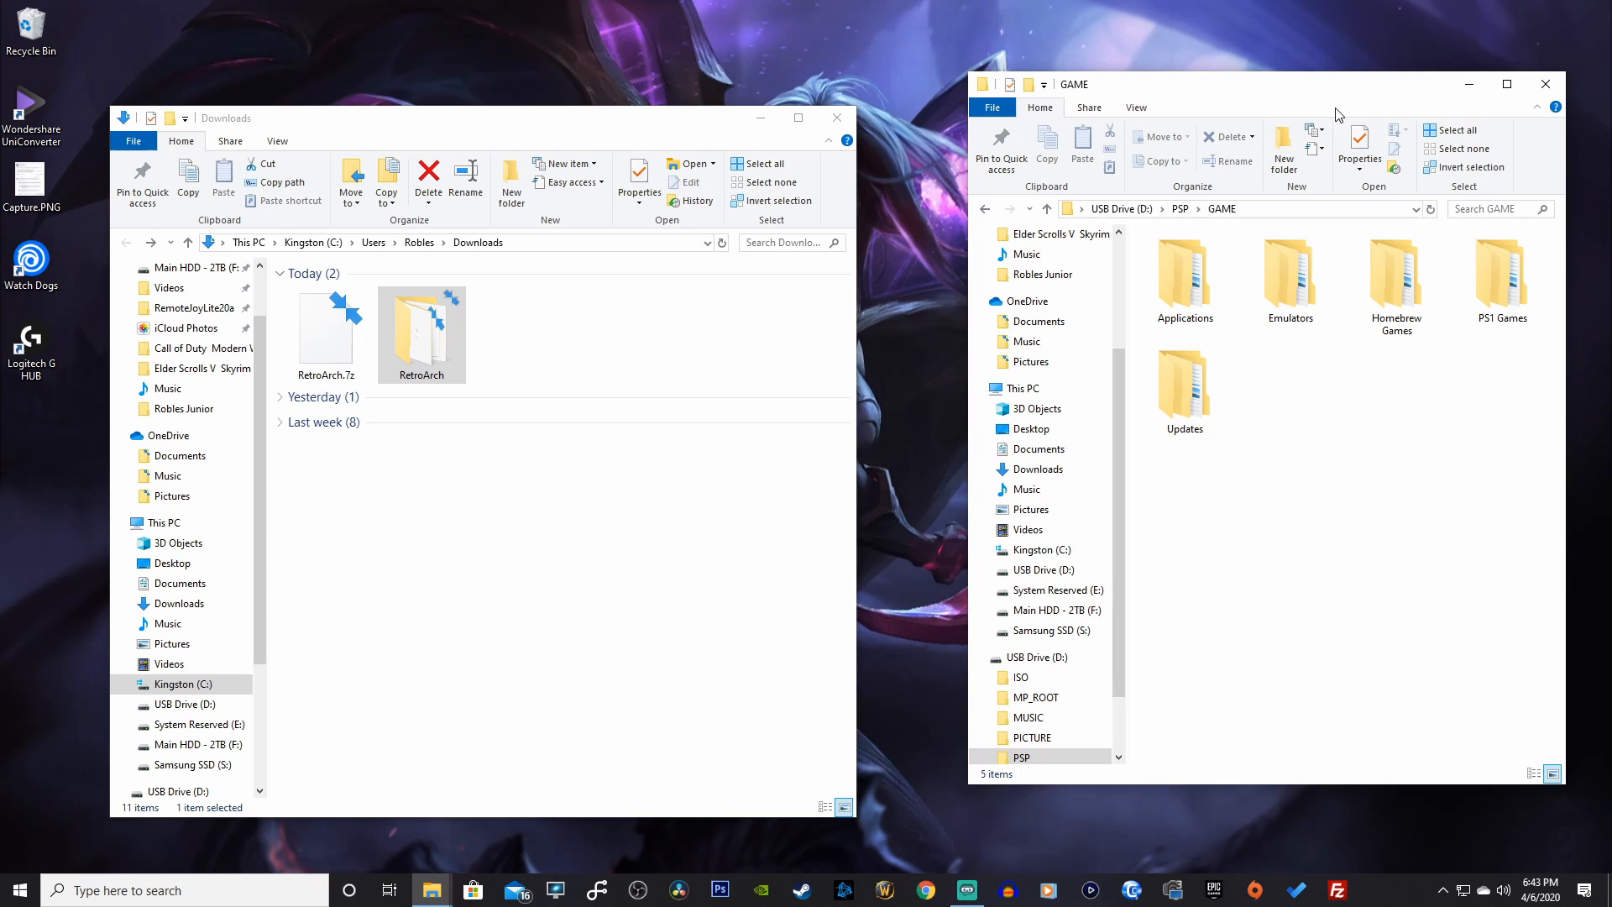
double_click(1289, 275)
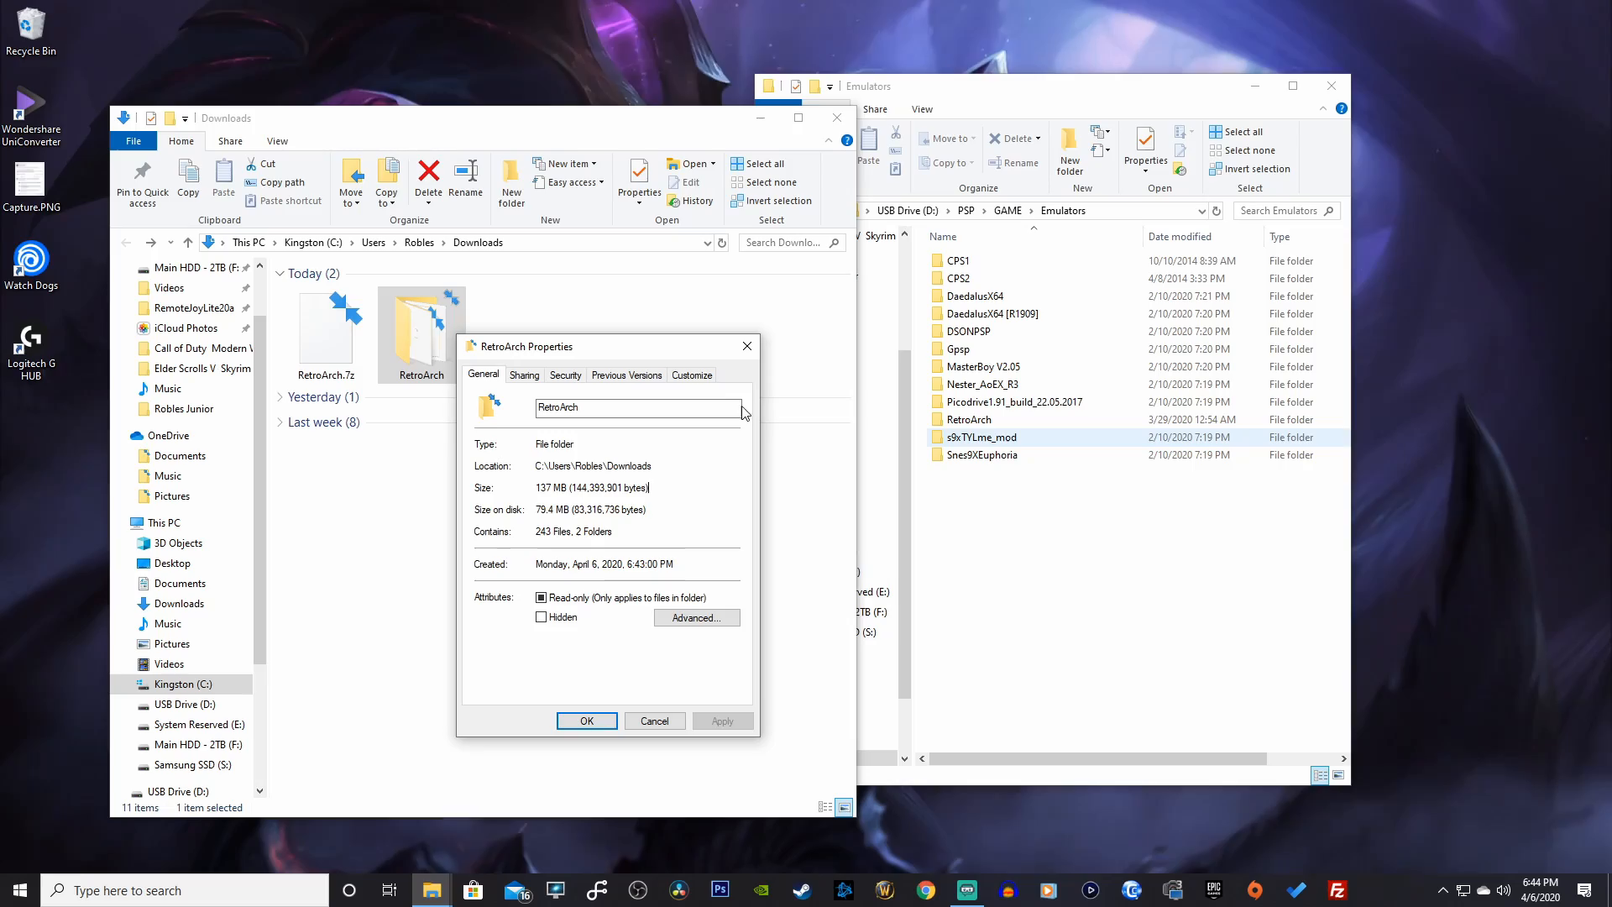
left_click(585, 720)
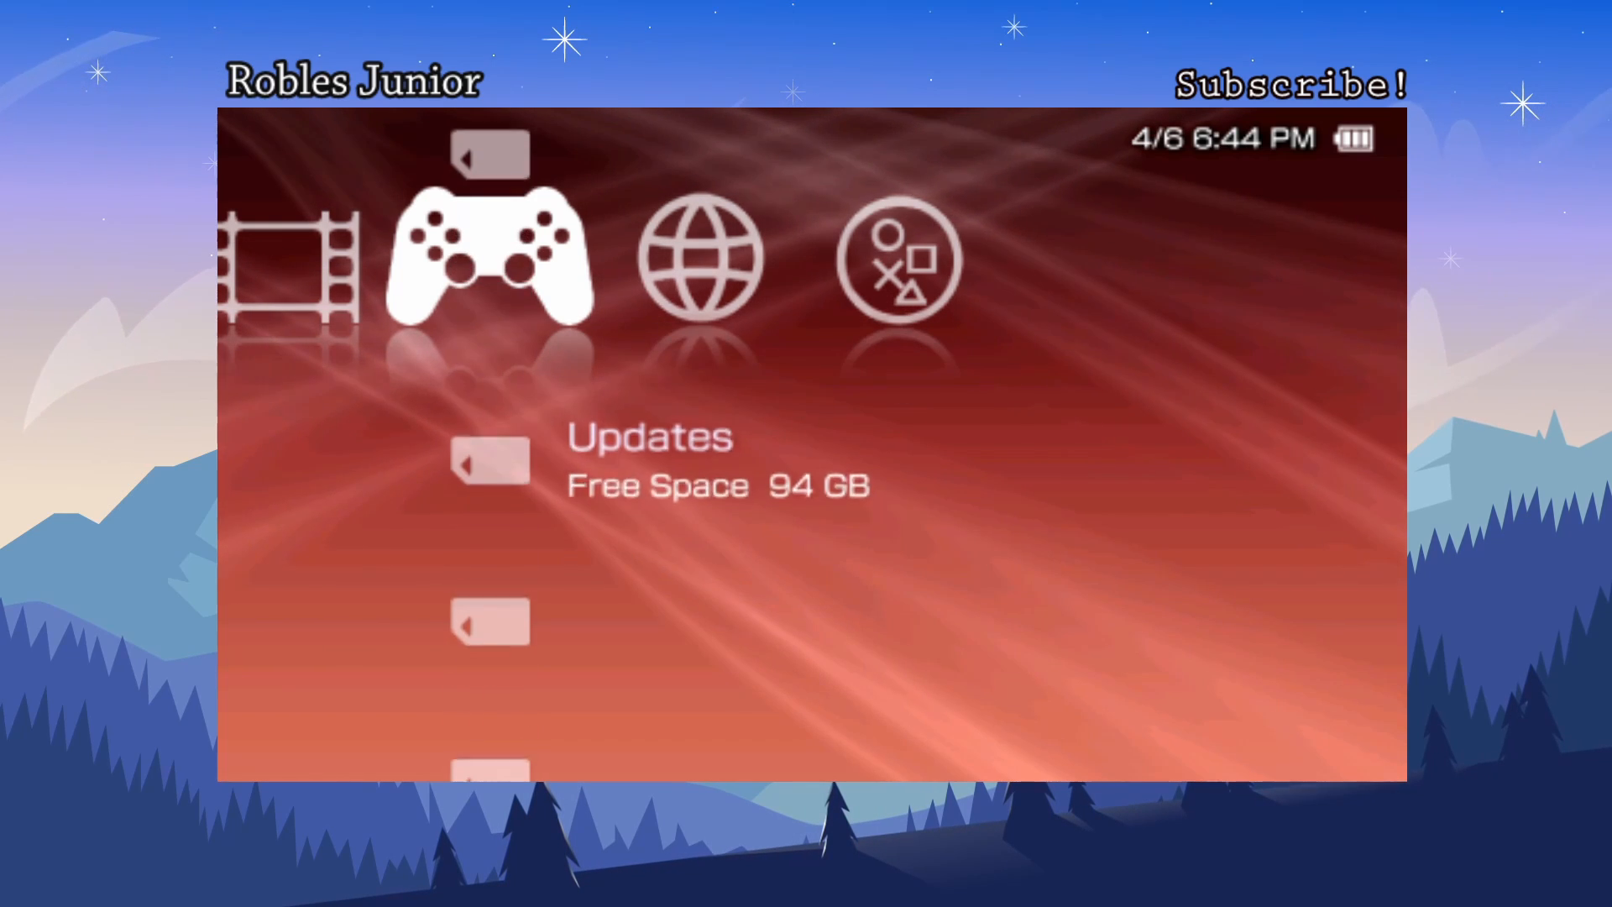
Scroll the XMB Game column to RetroArch and relaunch it
scroll("down", 3)
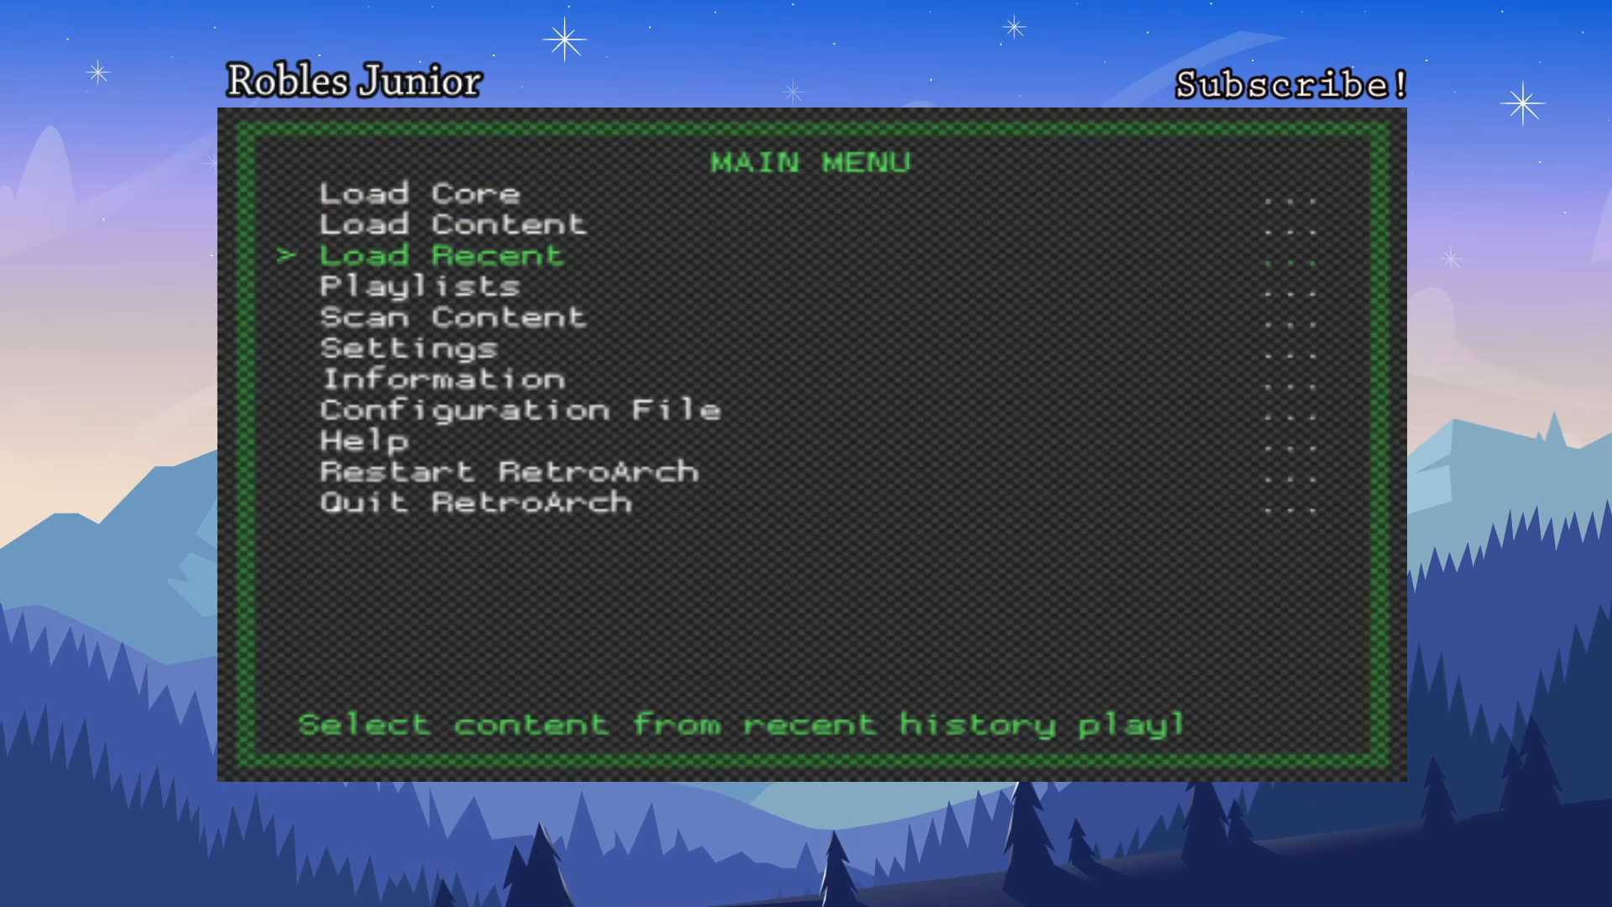
Navigate to Settings > User Interface > Appearance, where Menu Color Theme reads Classic Green
key("down")
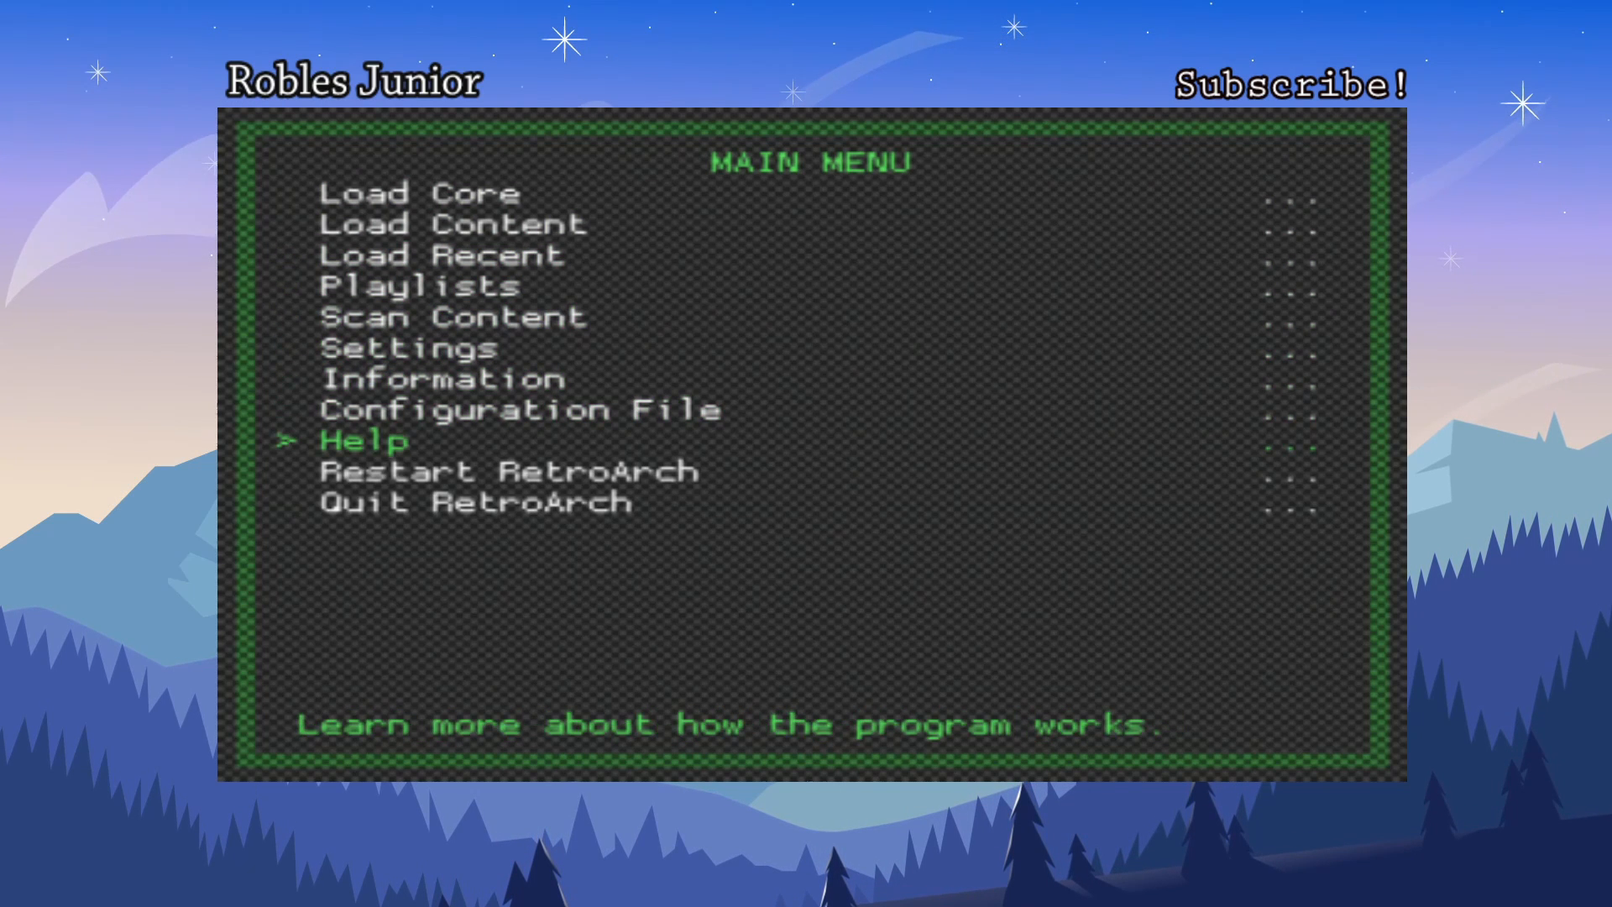
key("up")
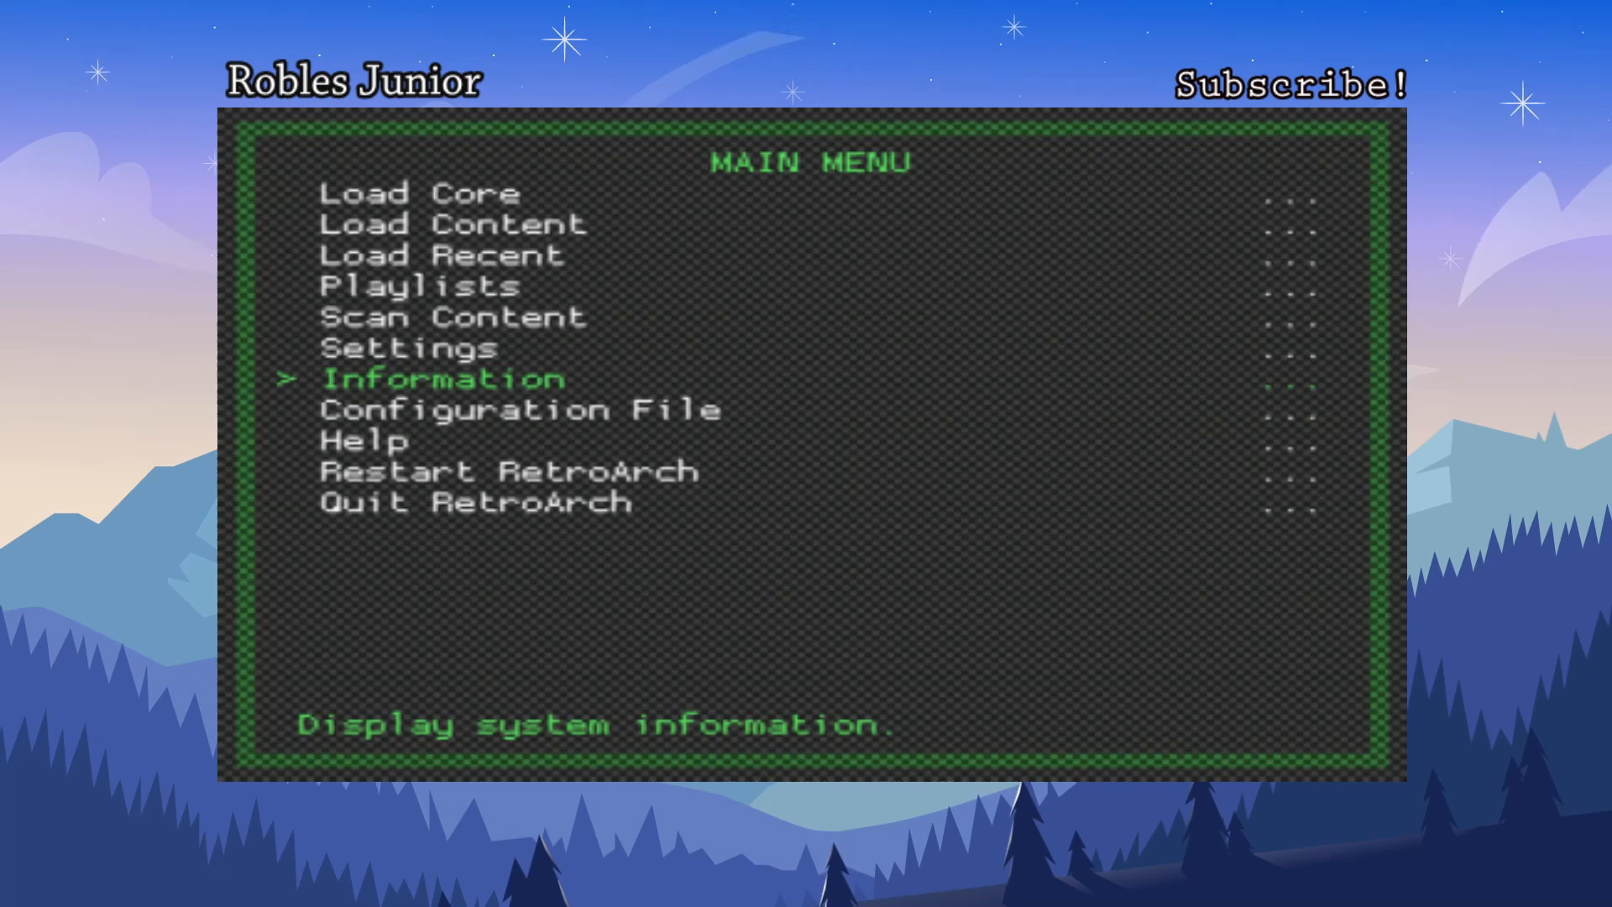
key("Up")
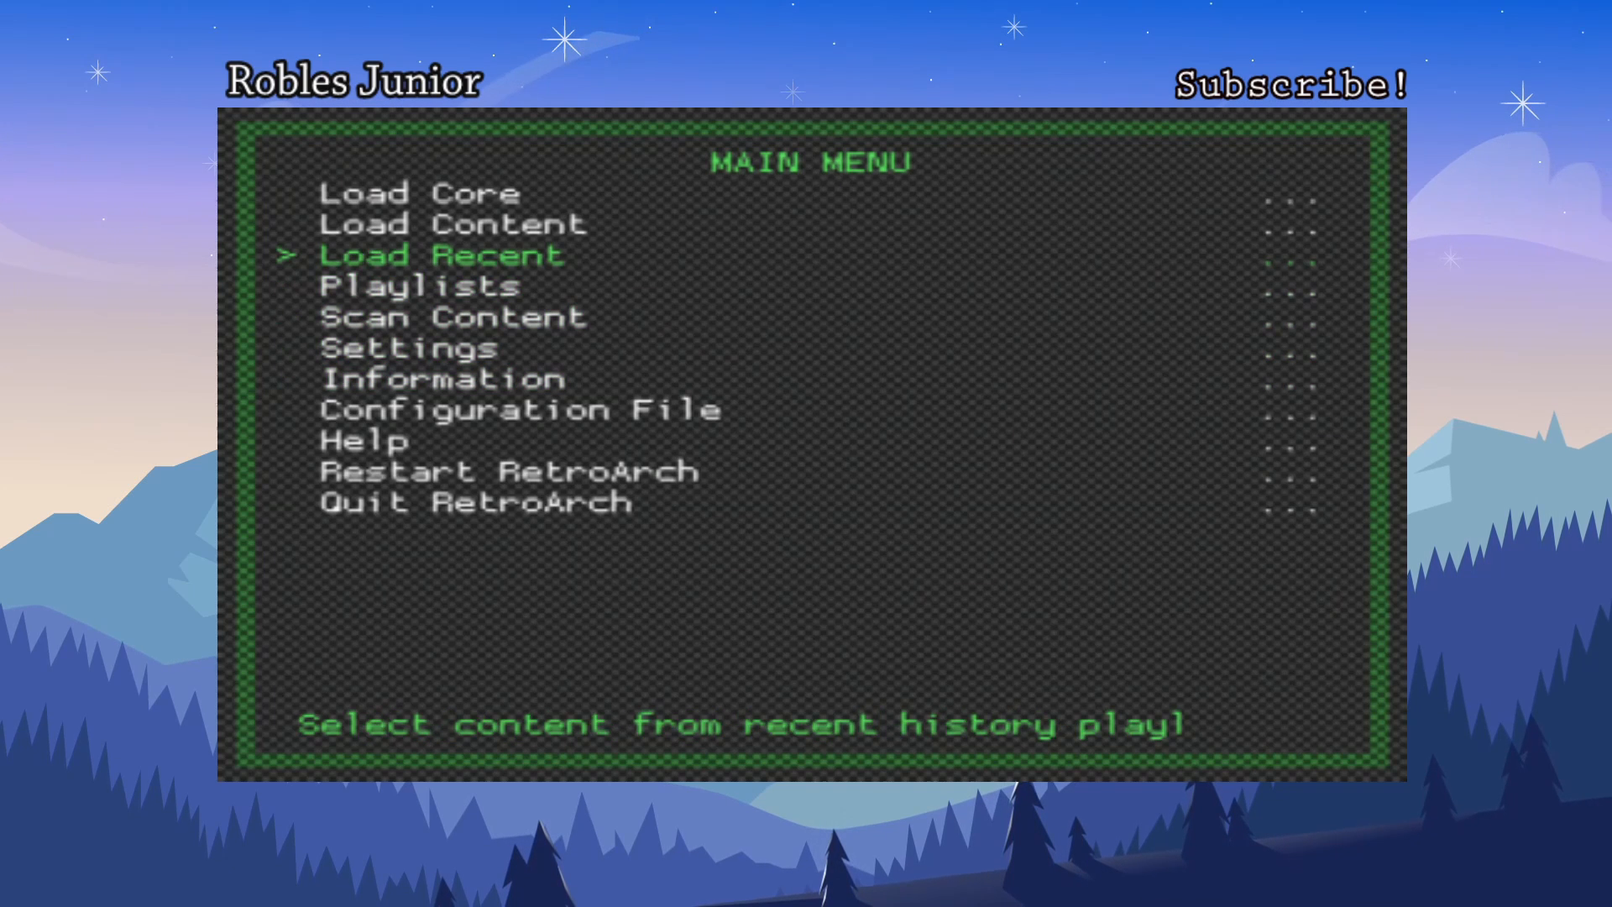
key("down")
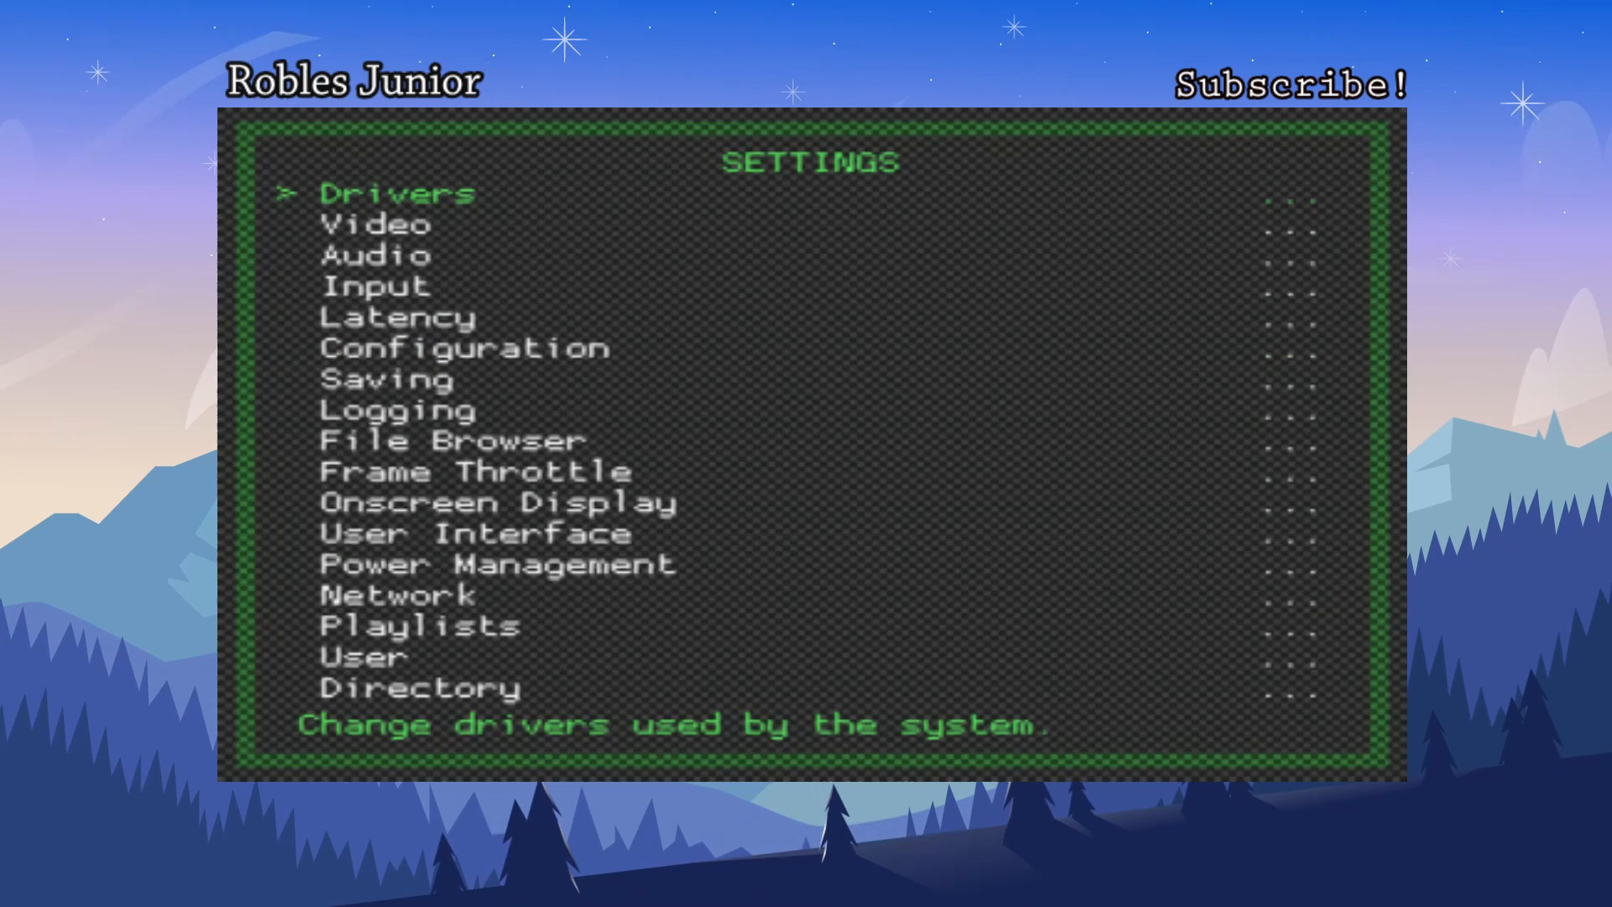
key("down")
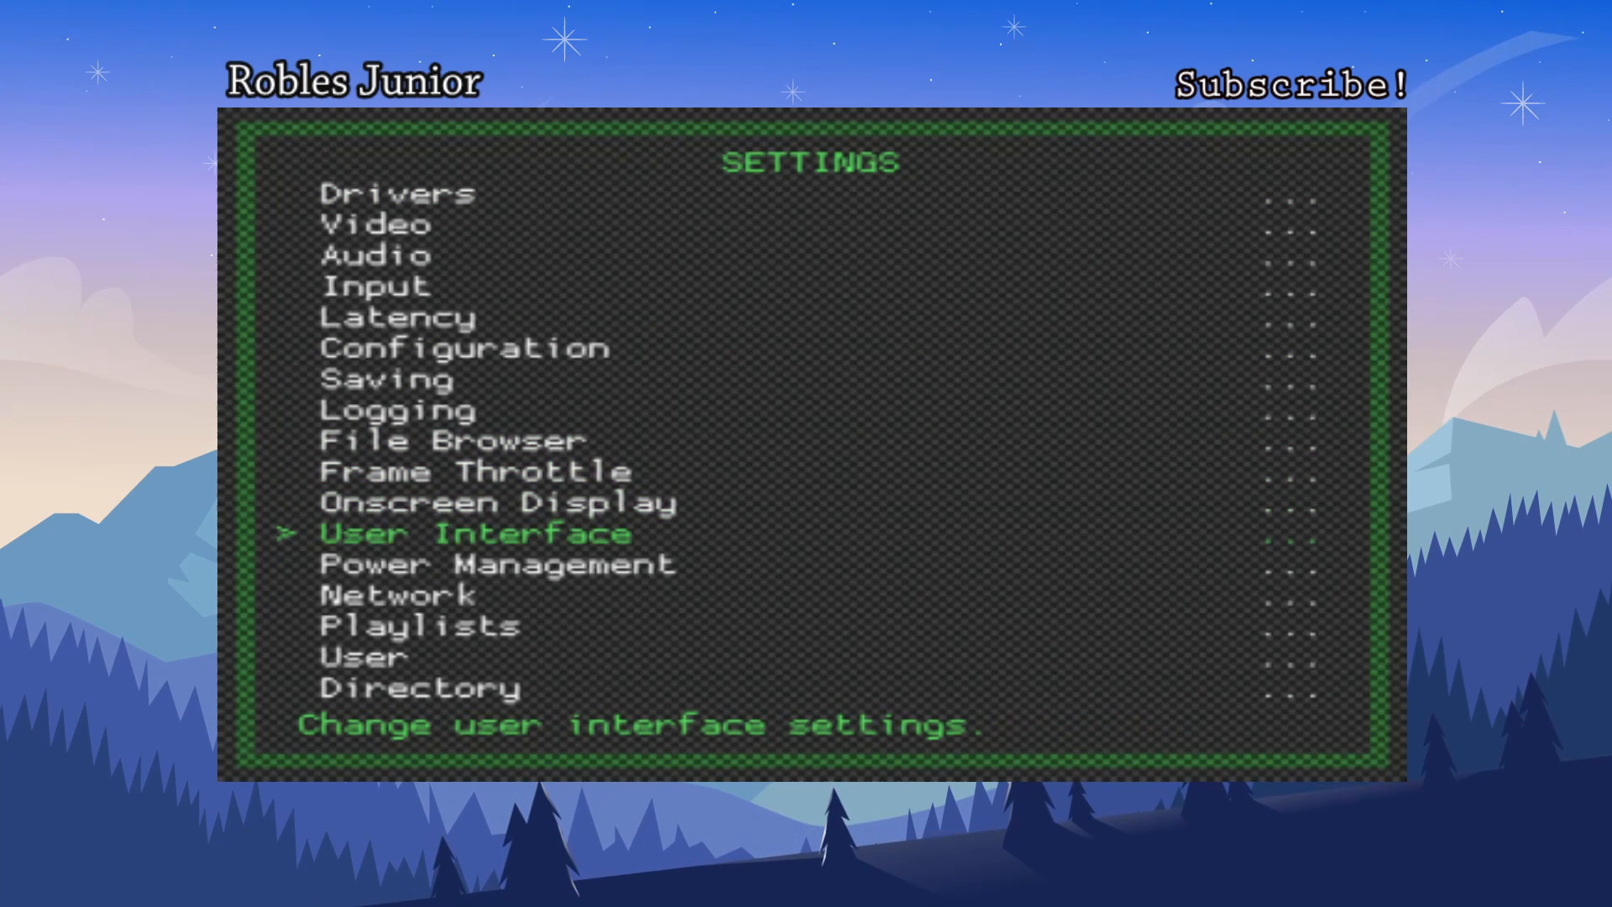
left_click(472, 534)
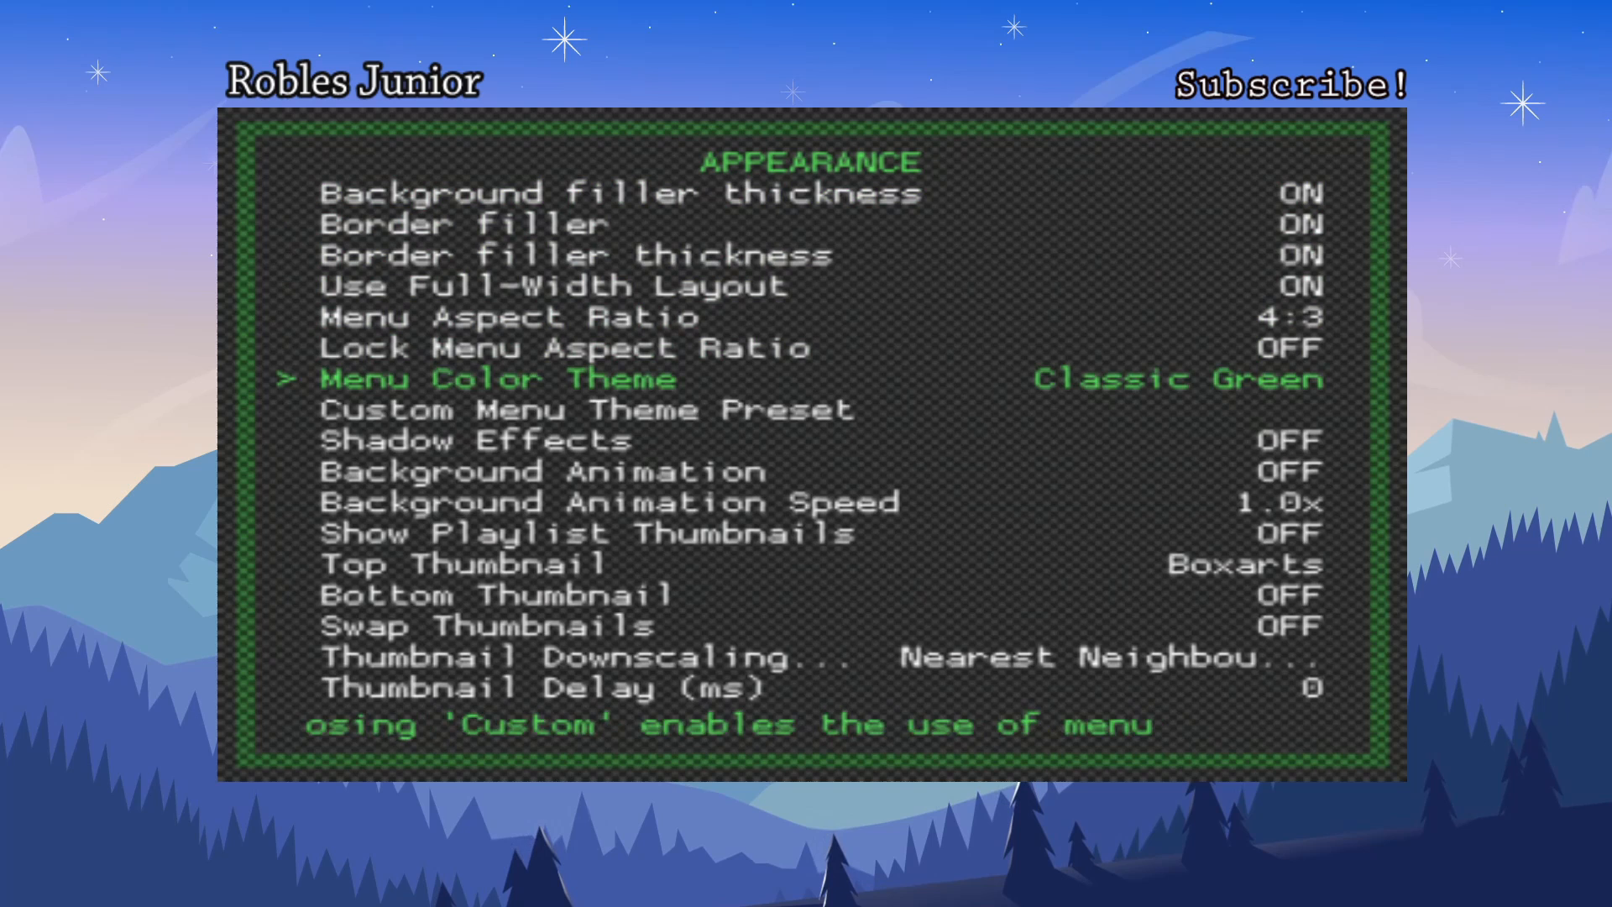
Cycle Menu Color Theme through Legacy Red, Golden and Volcanic Red, stopping on Nova
scroll("down", 3)
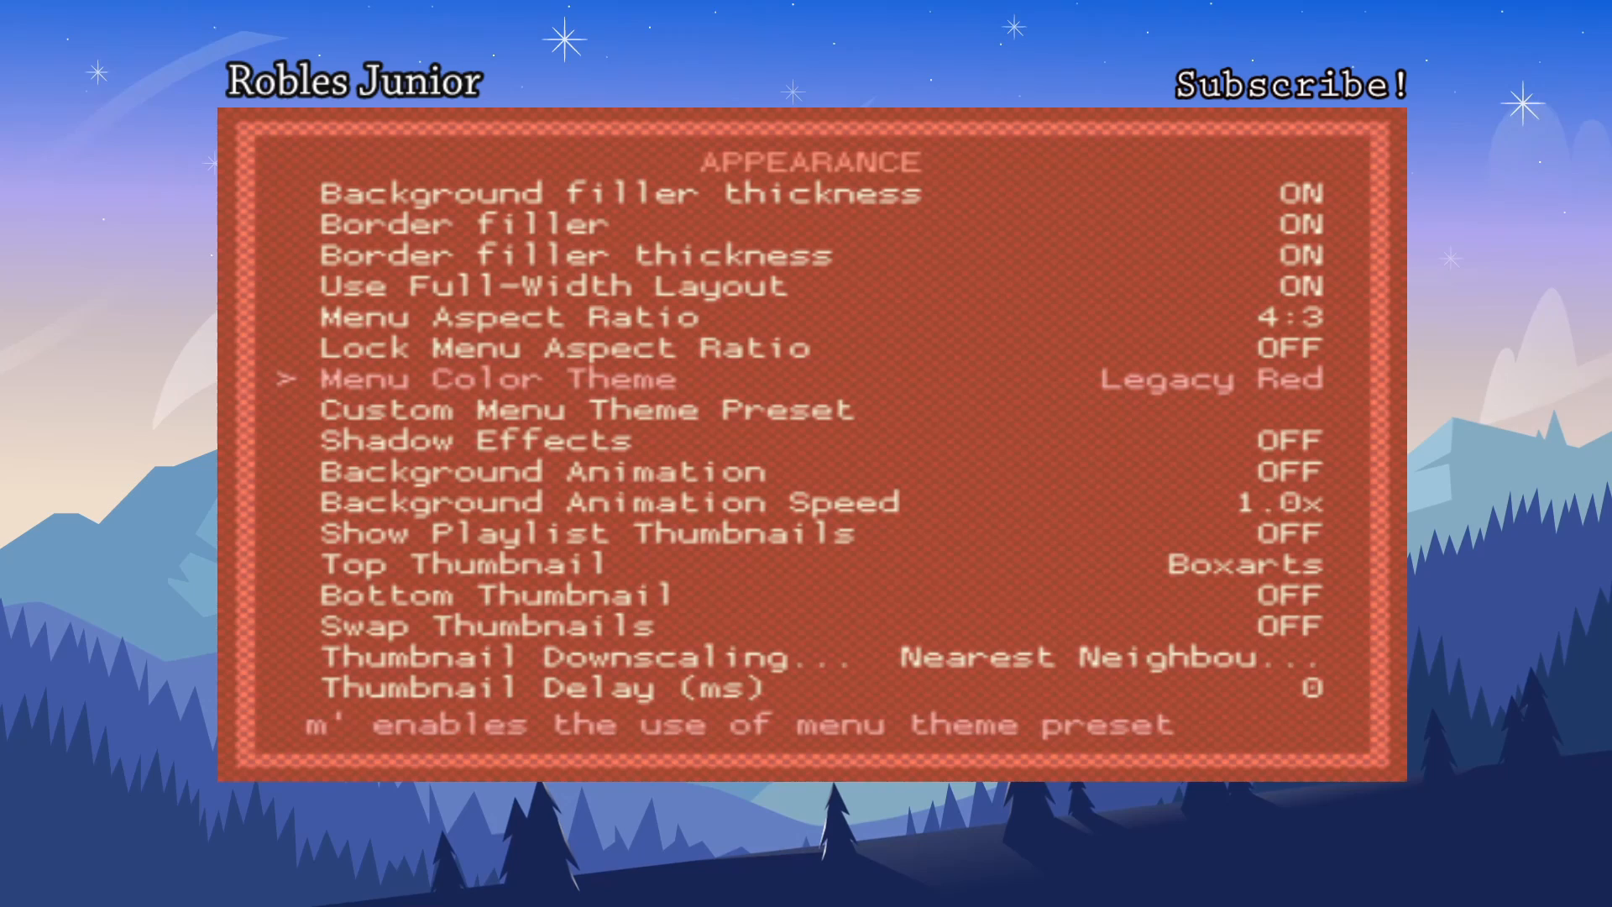
key("right")
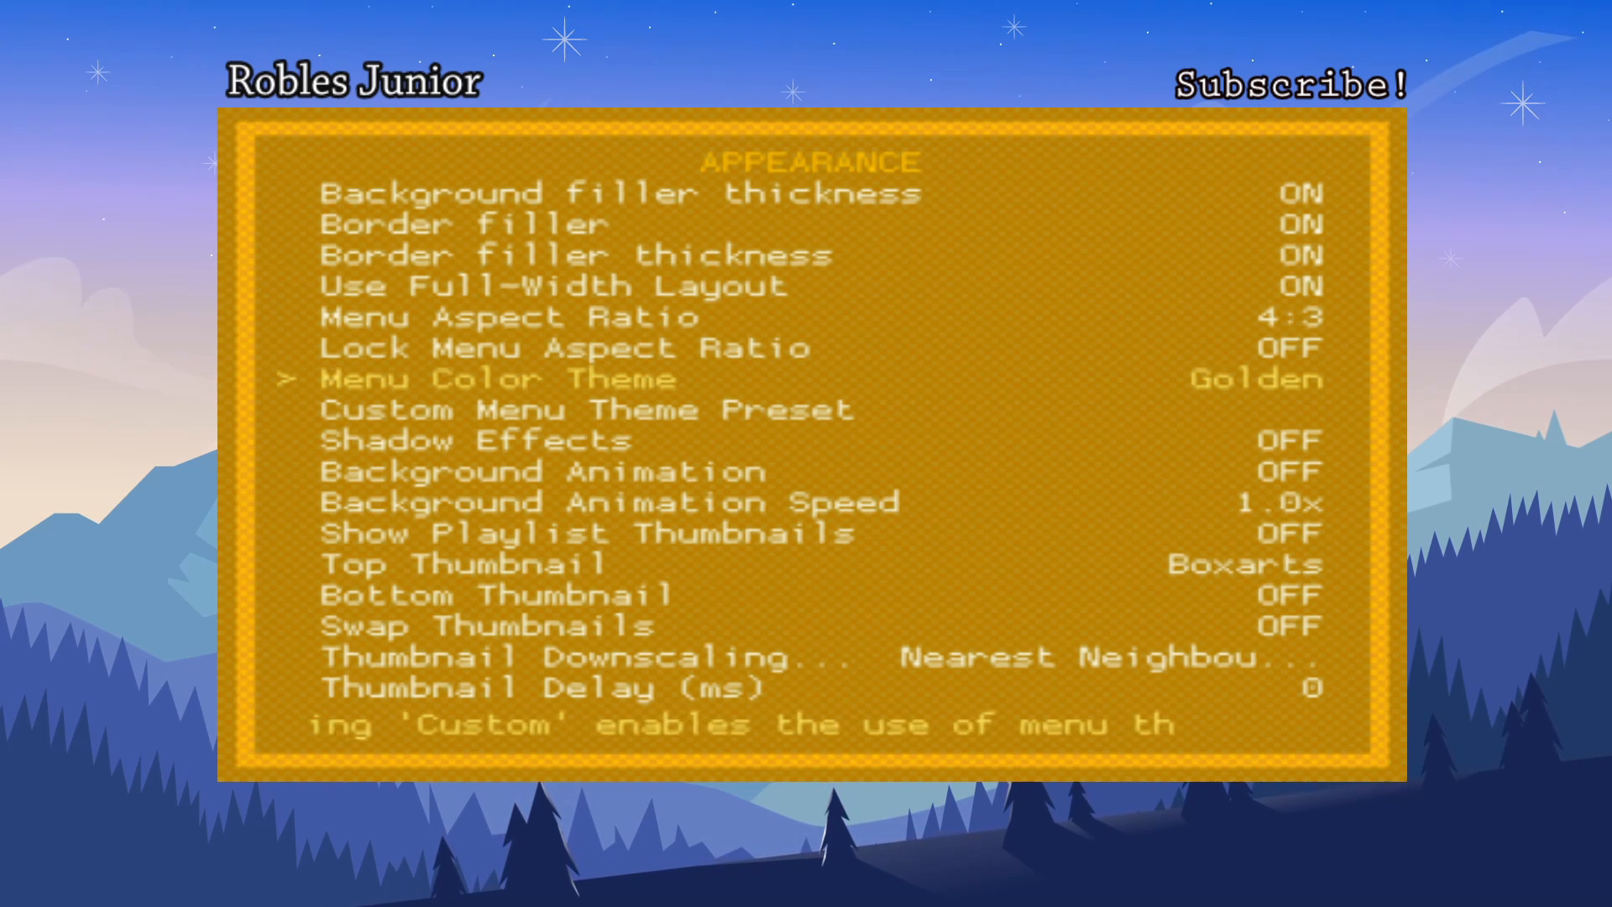
left_click(1223, 379)
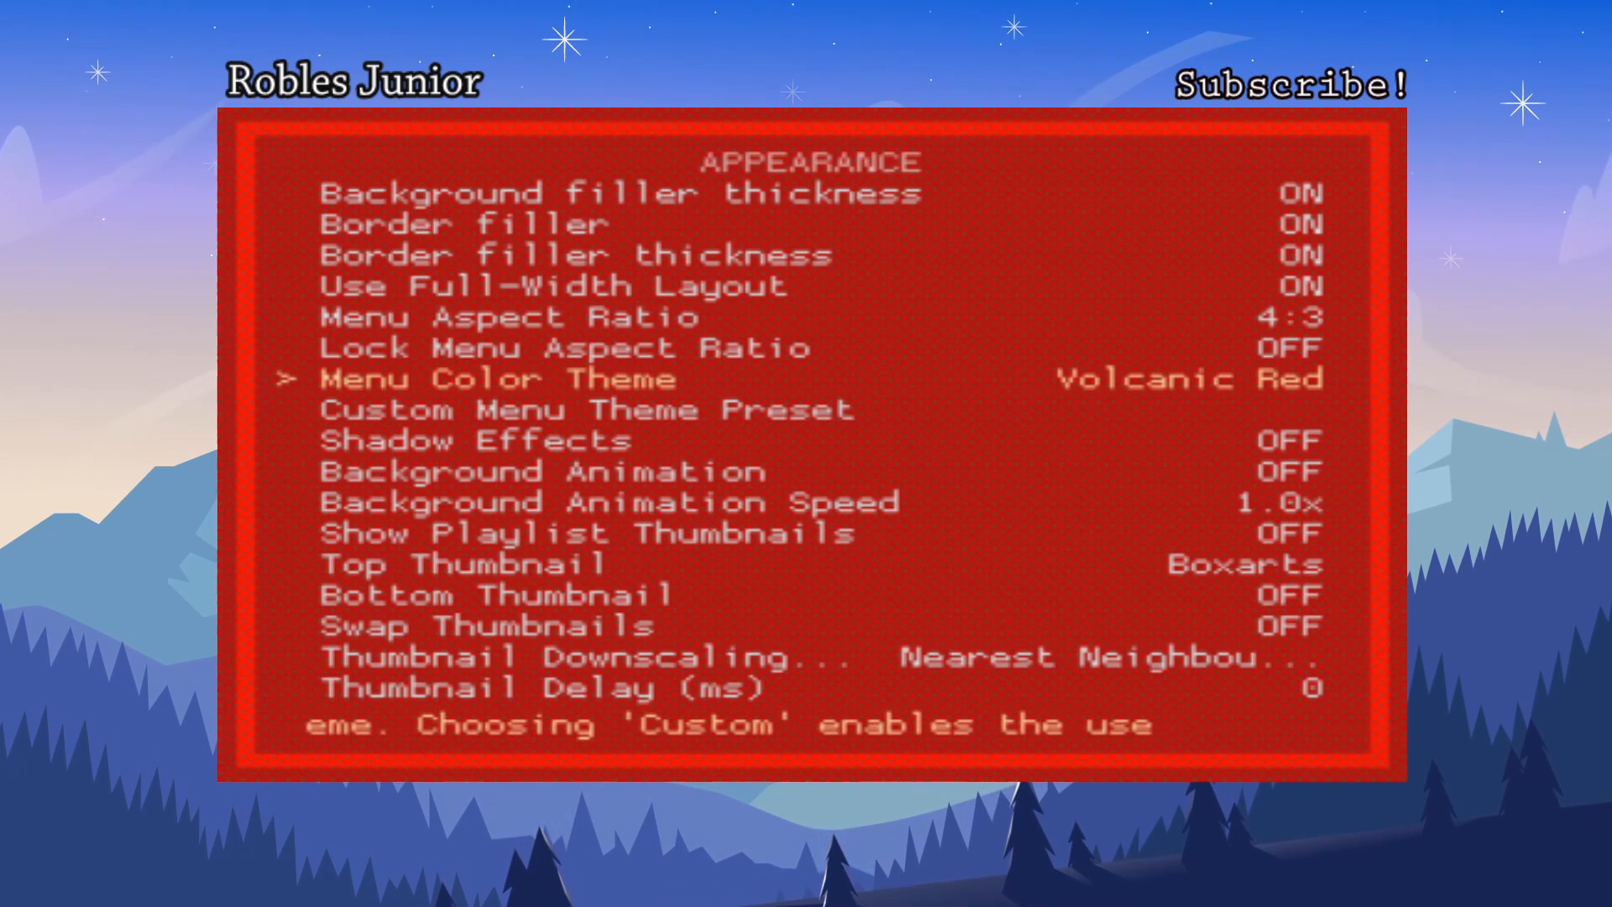
left_click(1183, 379)
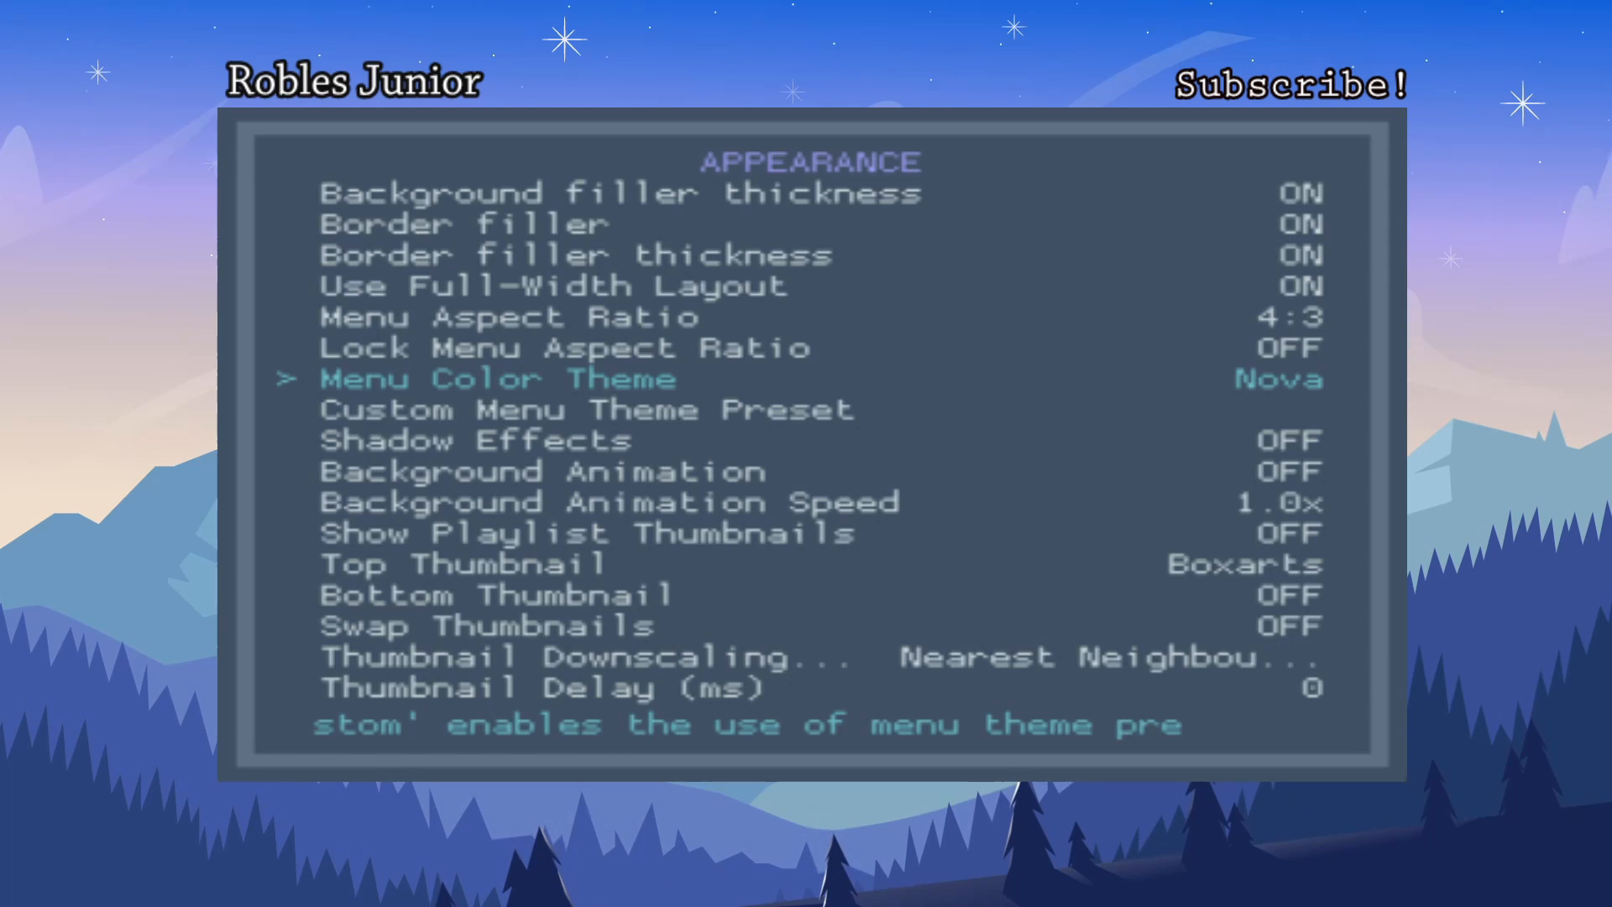
Switch Menu Color Theme to Dracula and turn Shadow Effects on
key("right")
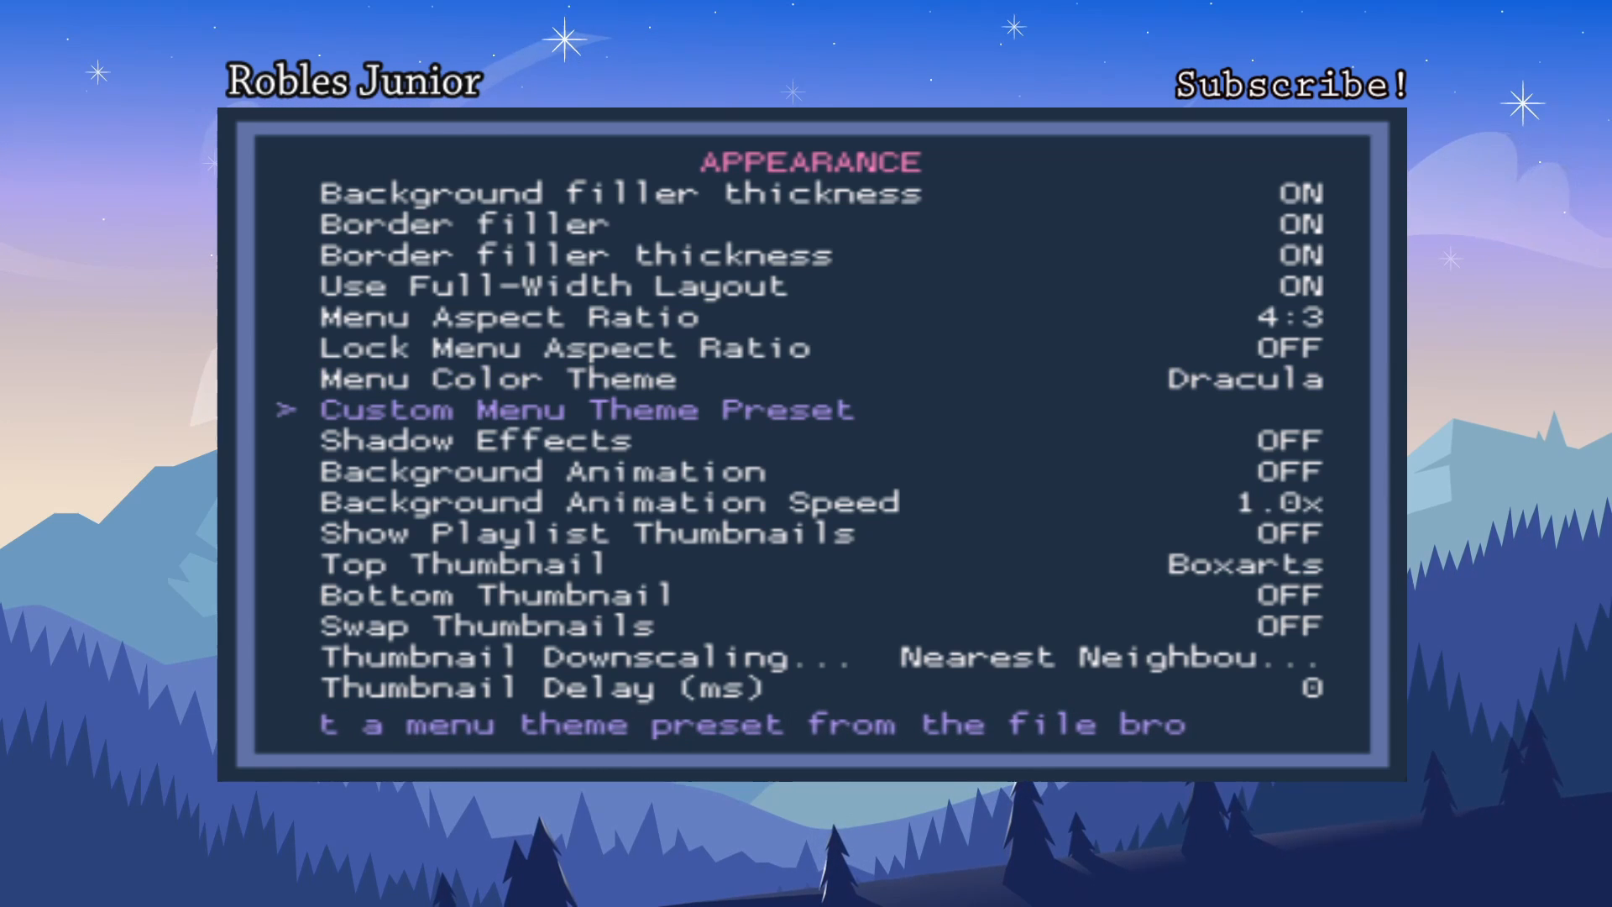
key("down")
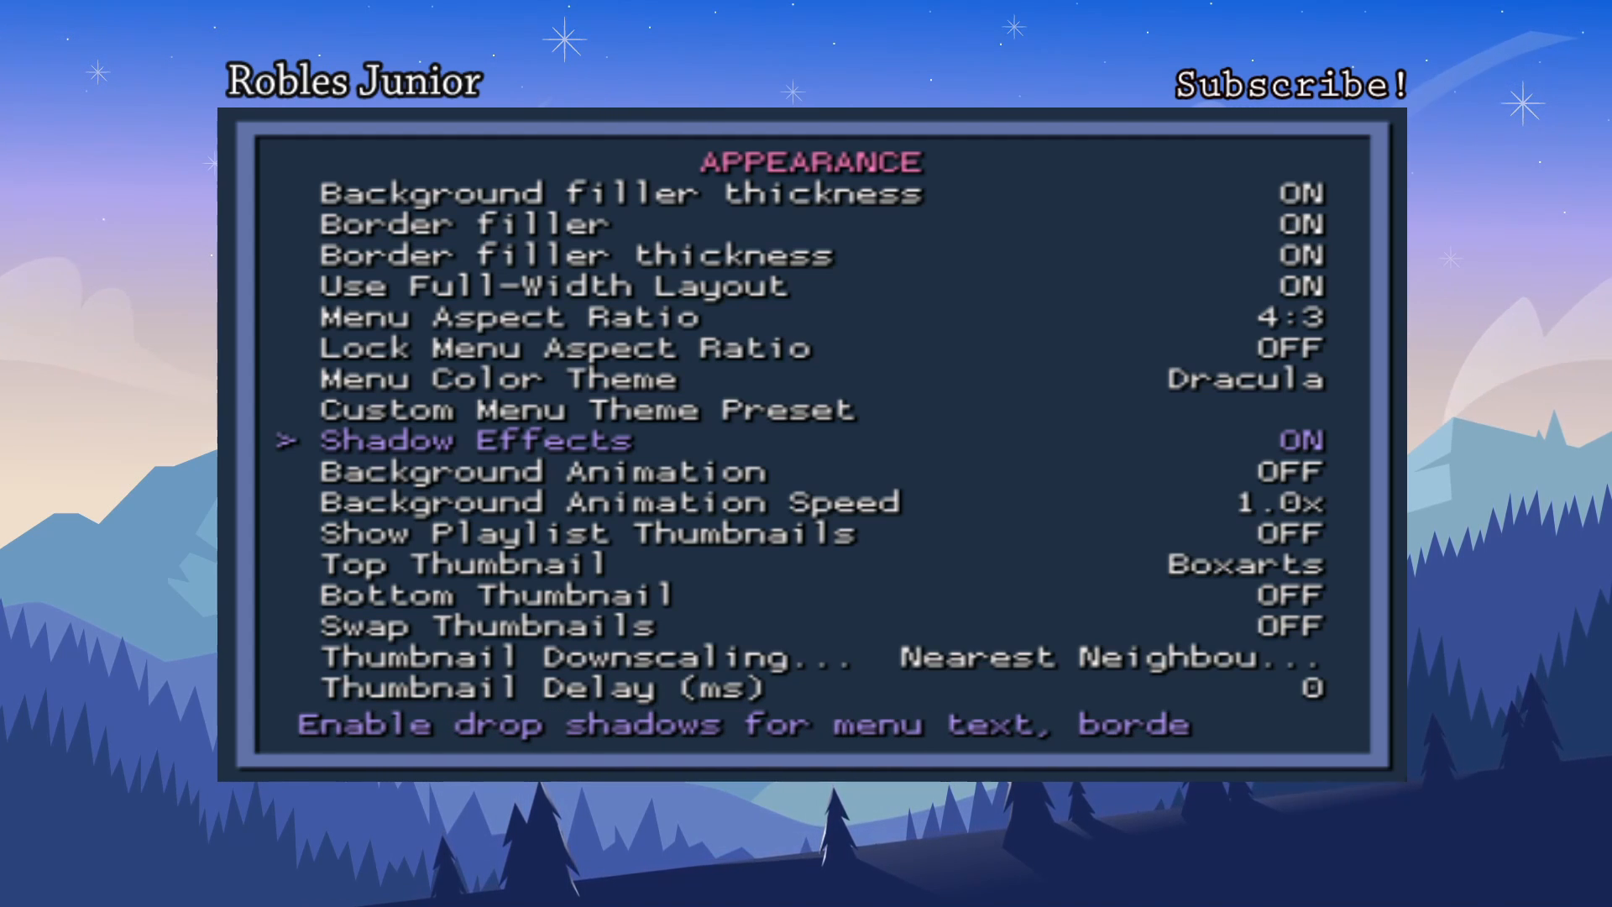
scroll("down", 3)
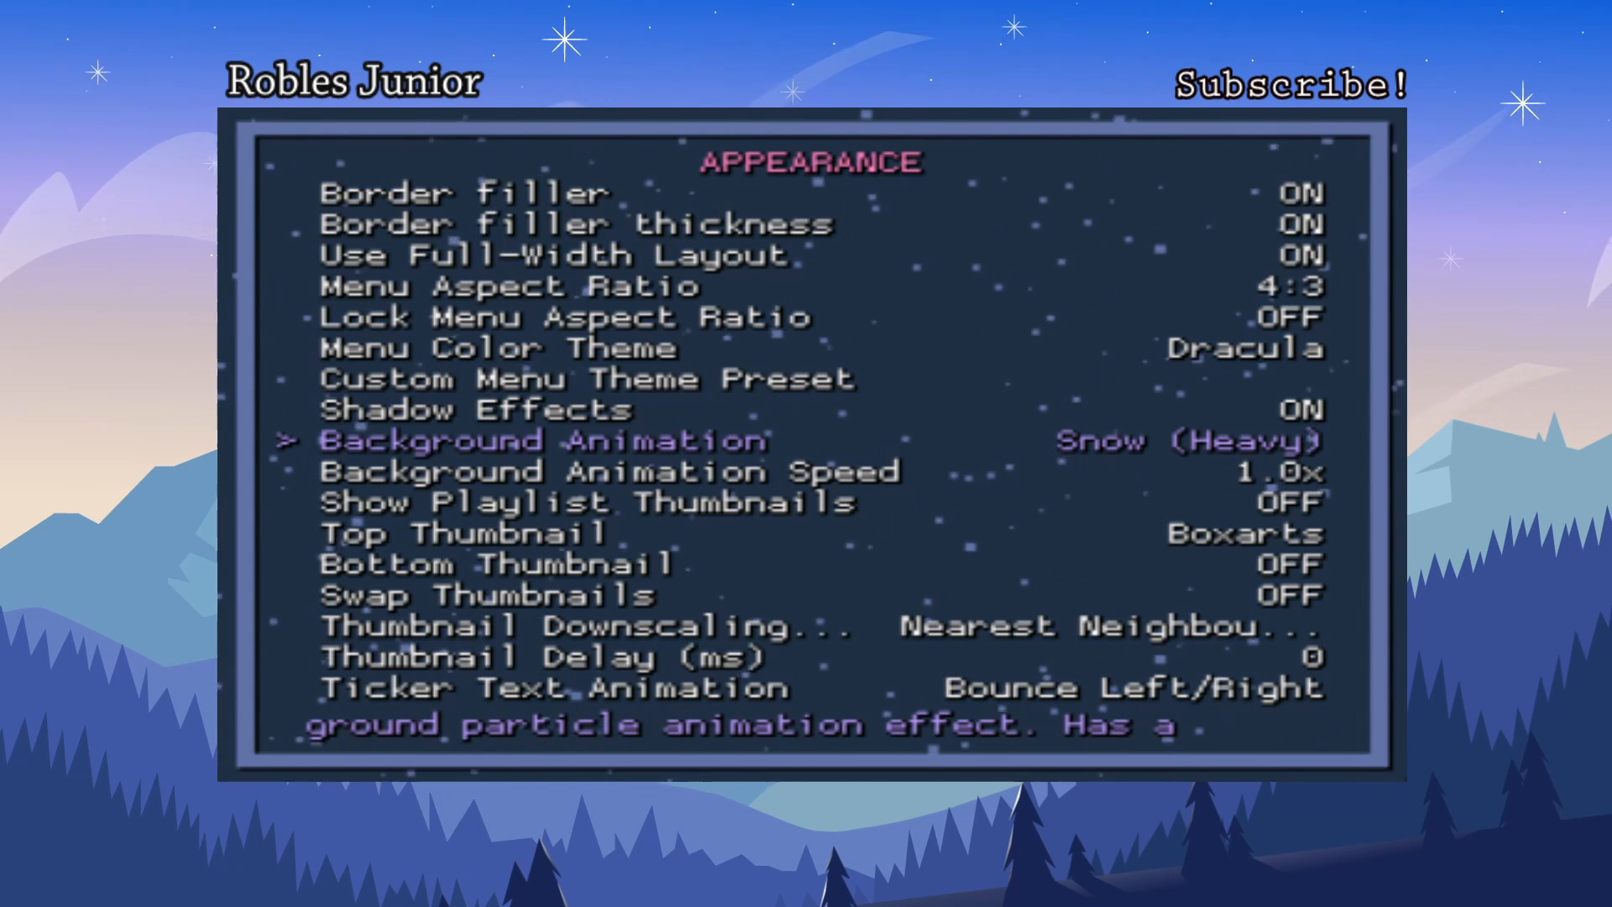
Change Background Animation from Snow (Heavy) to Star Field
left_click(1182, 440)
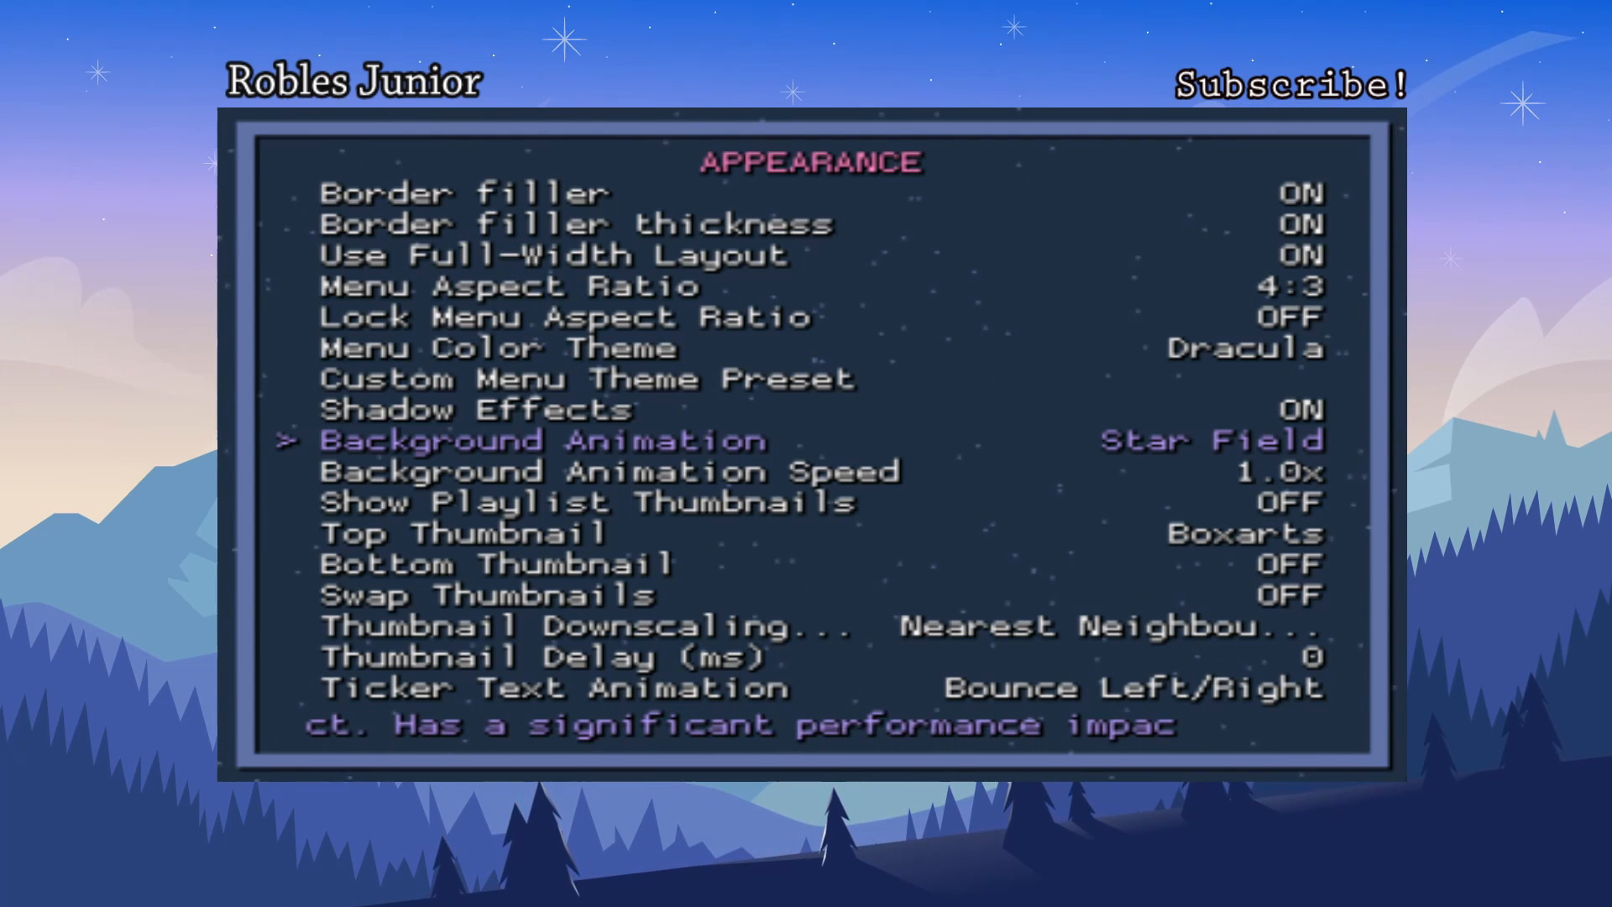
scroll("down", 3)
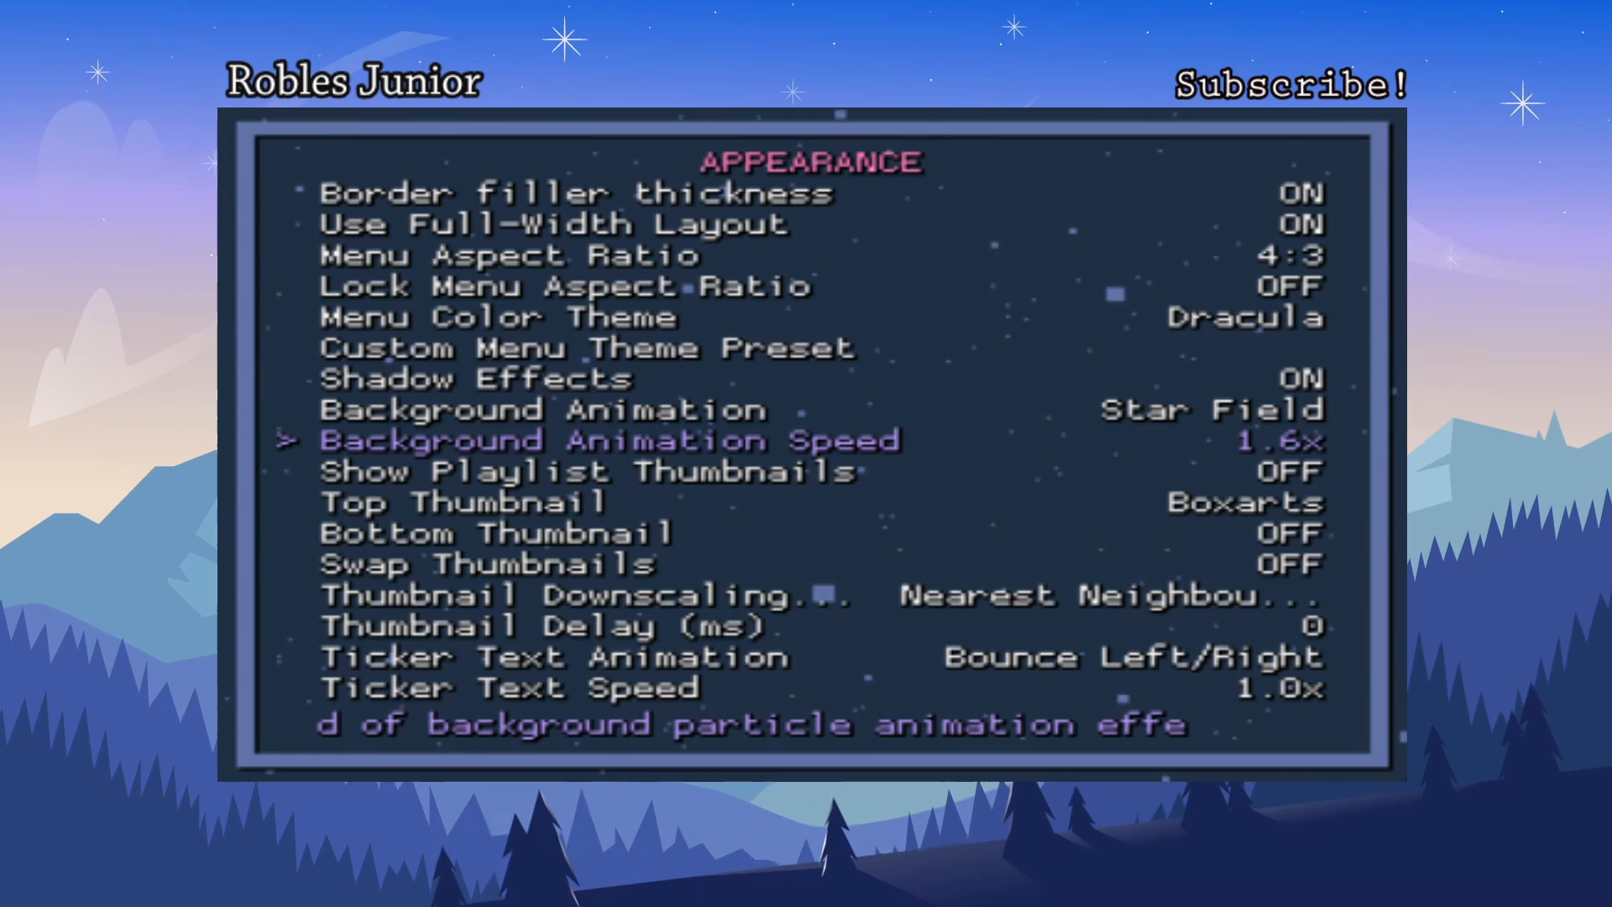
Try the Vortex background animation at 1.8x, then settle on Rain at 1.0x
scroll("up", 3)
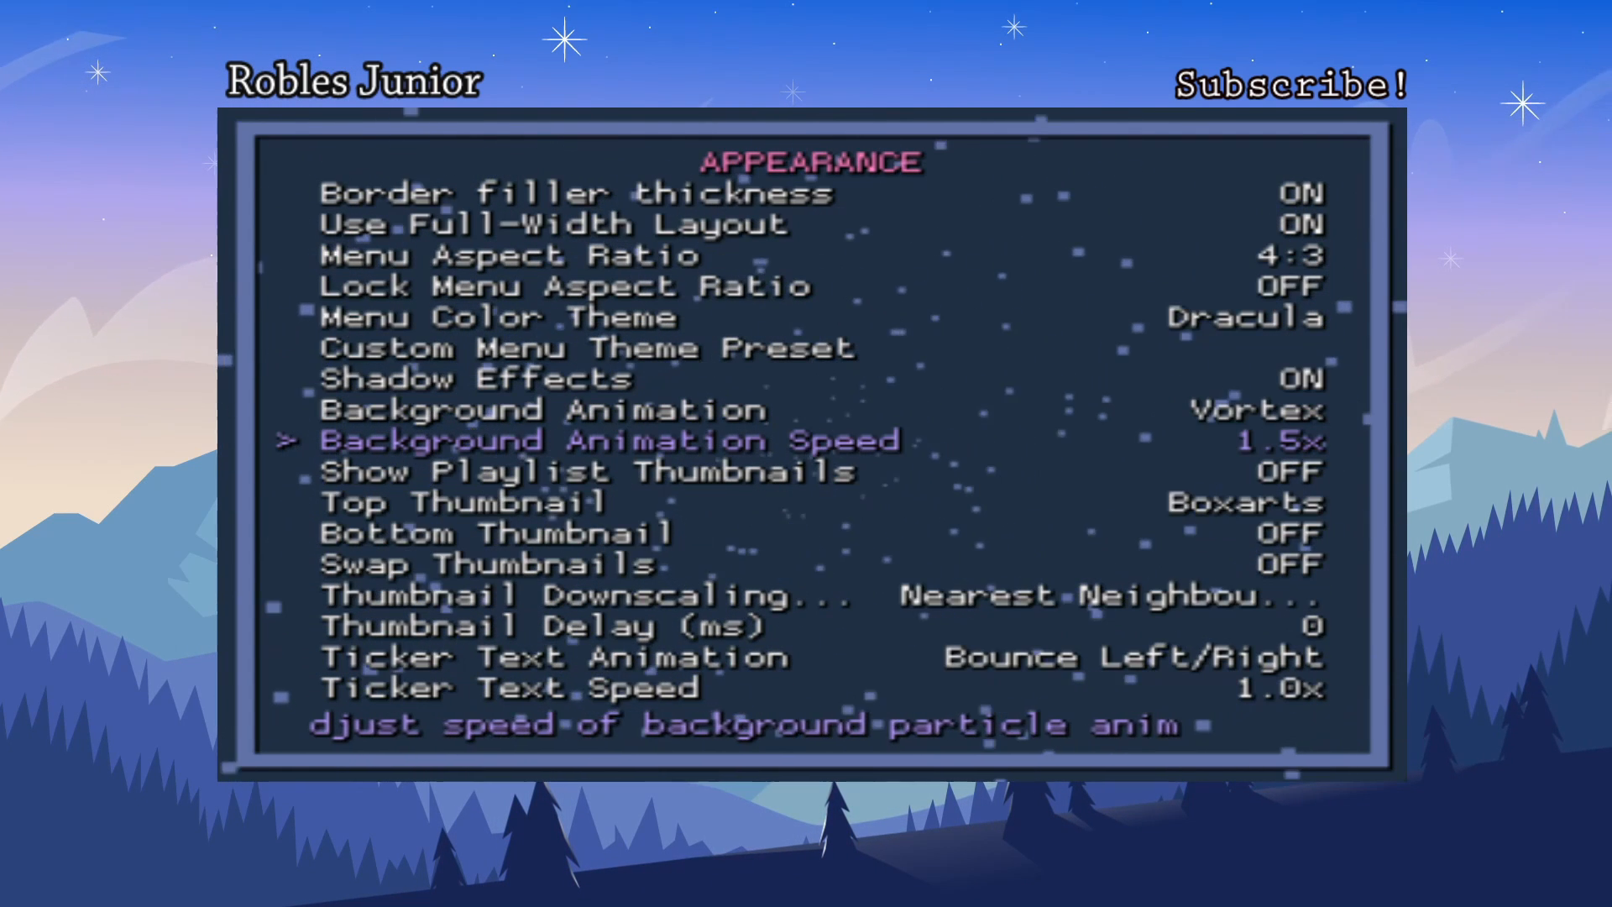
key("right")
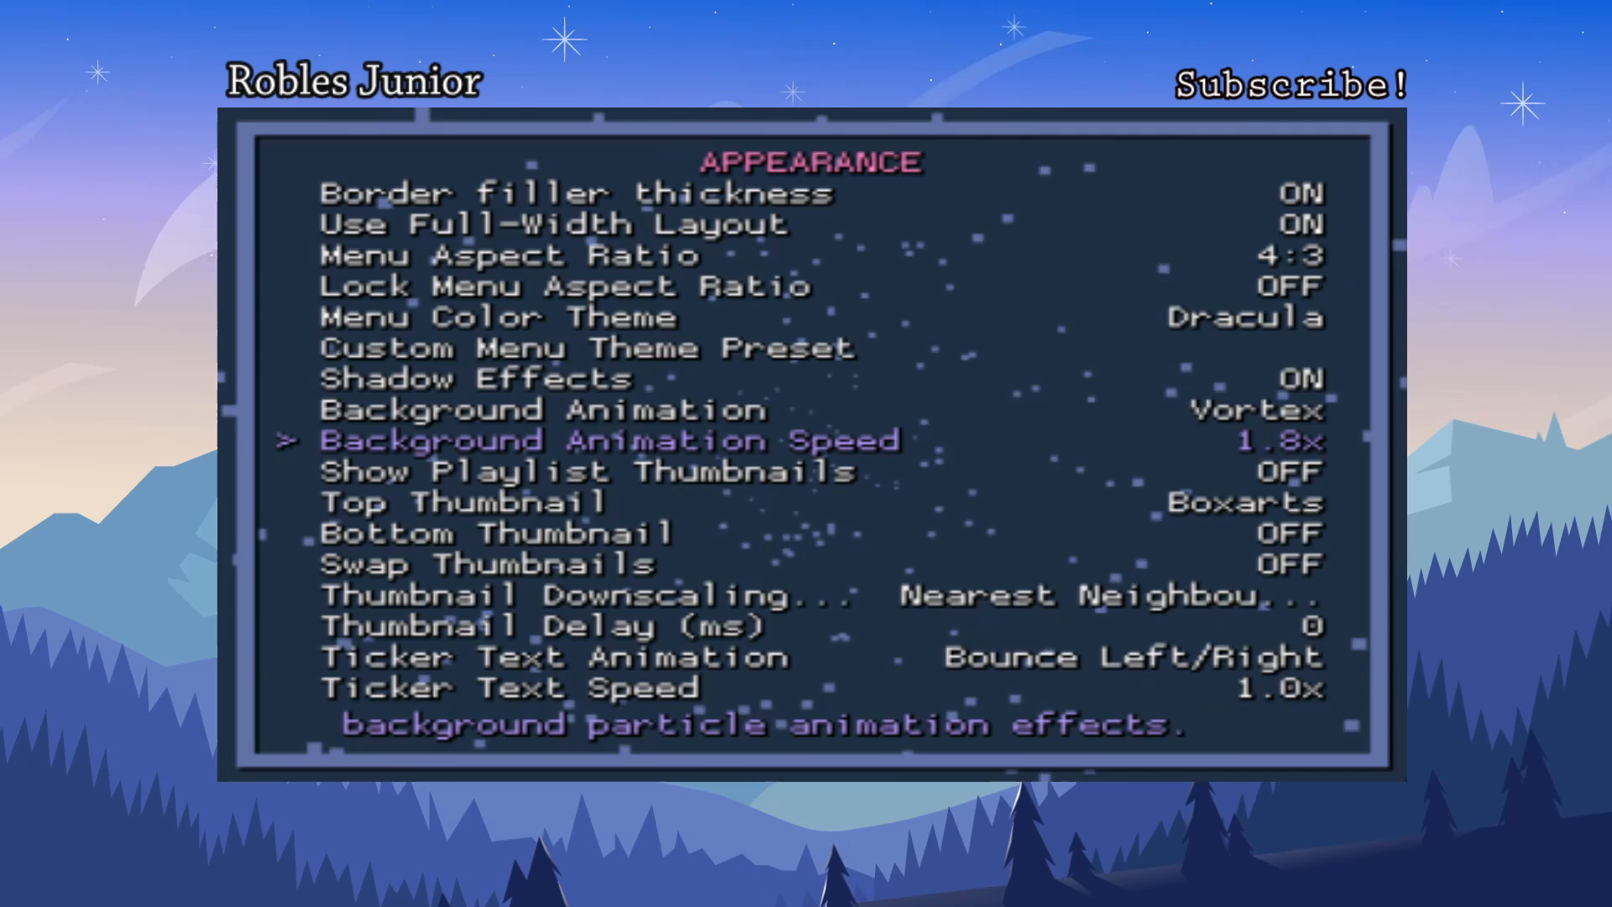
left_click(1249, 408)
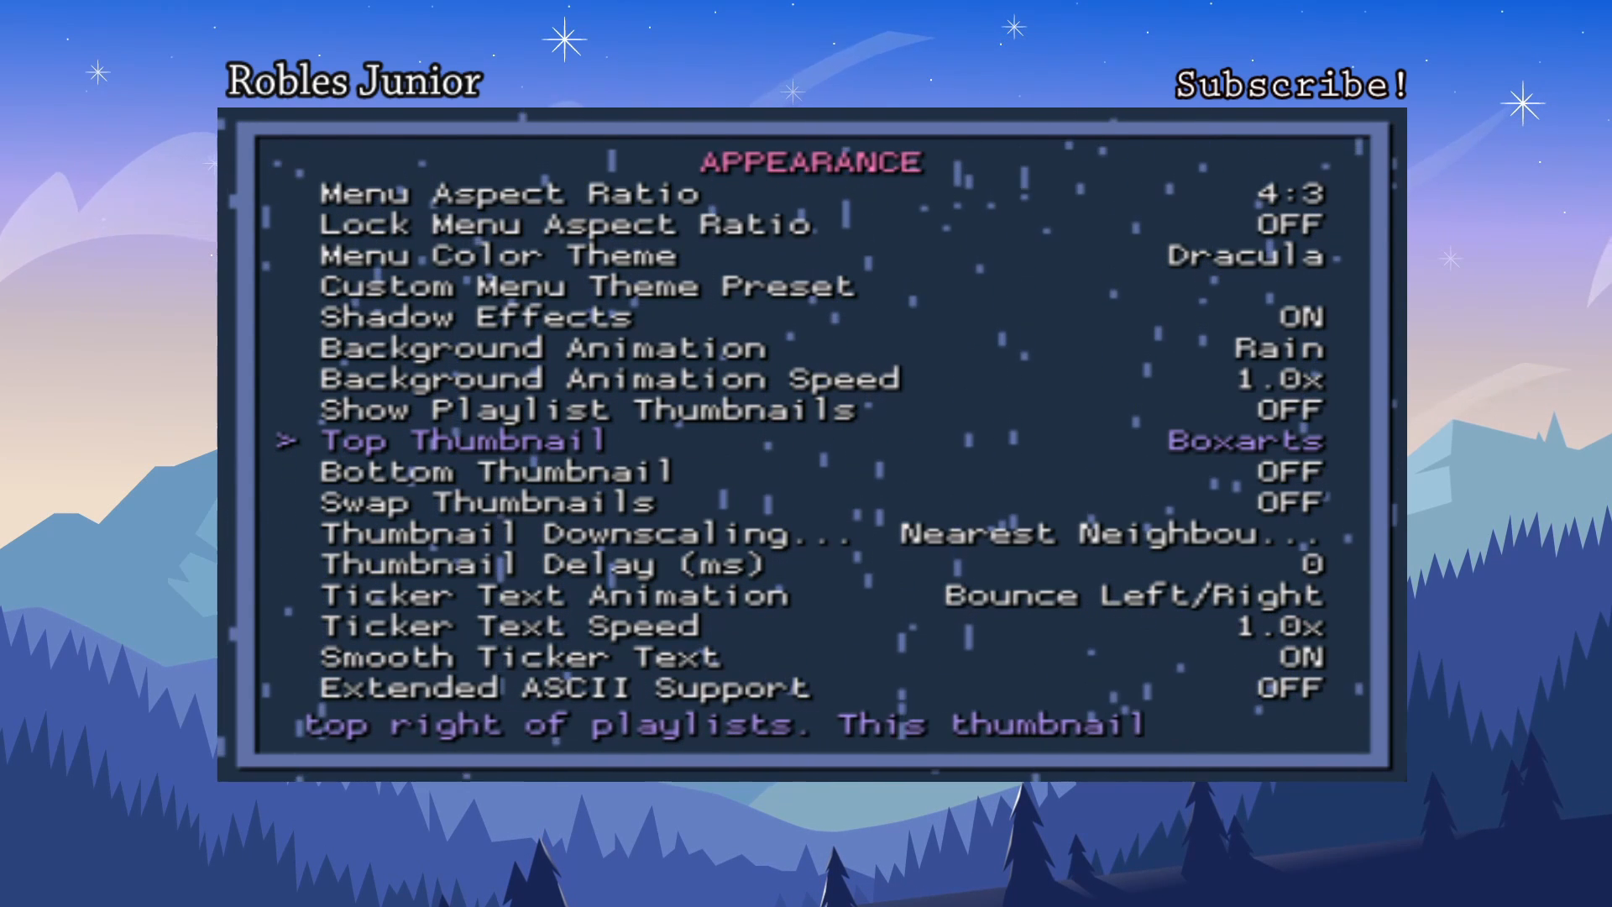
Browse the Appearance options, then back out through User Interface to the Settings list
left_click(1233, 443)
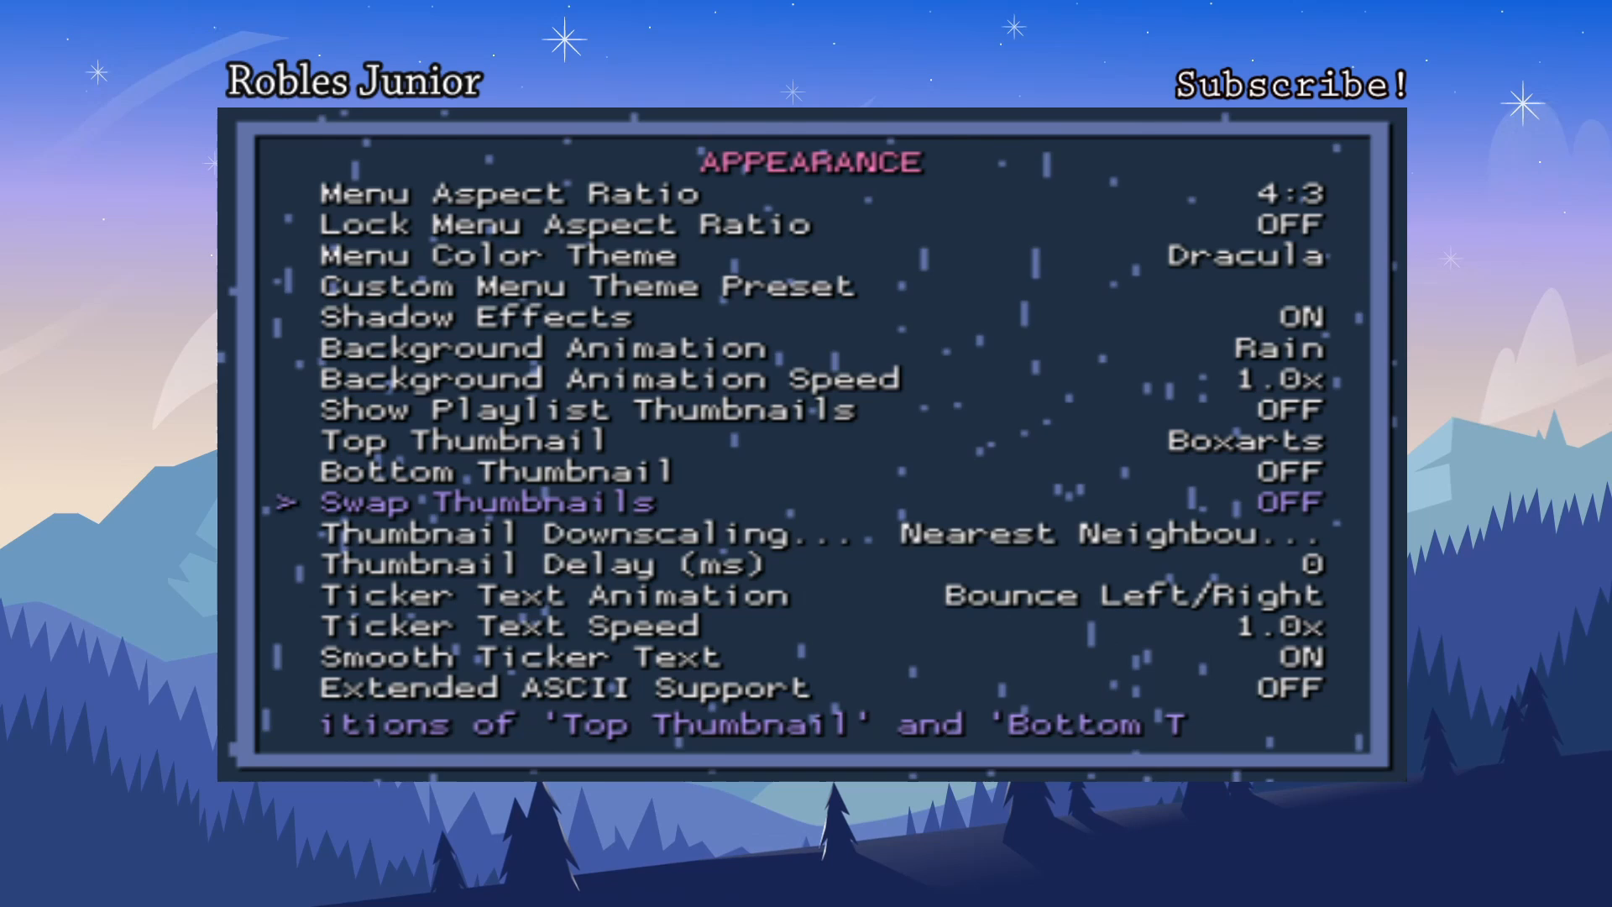
key("Down")
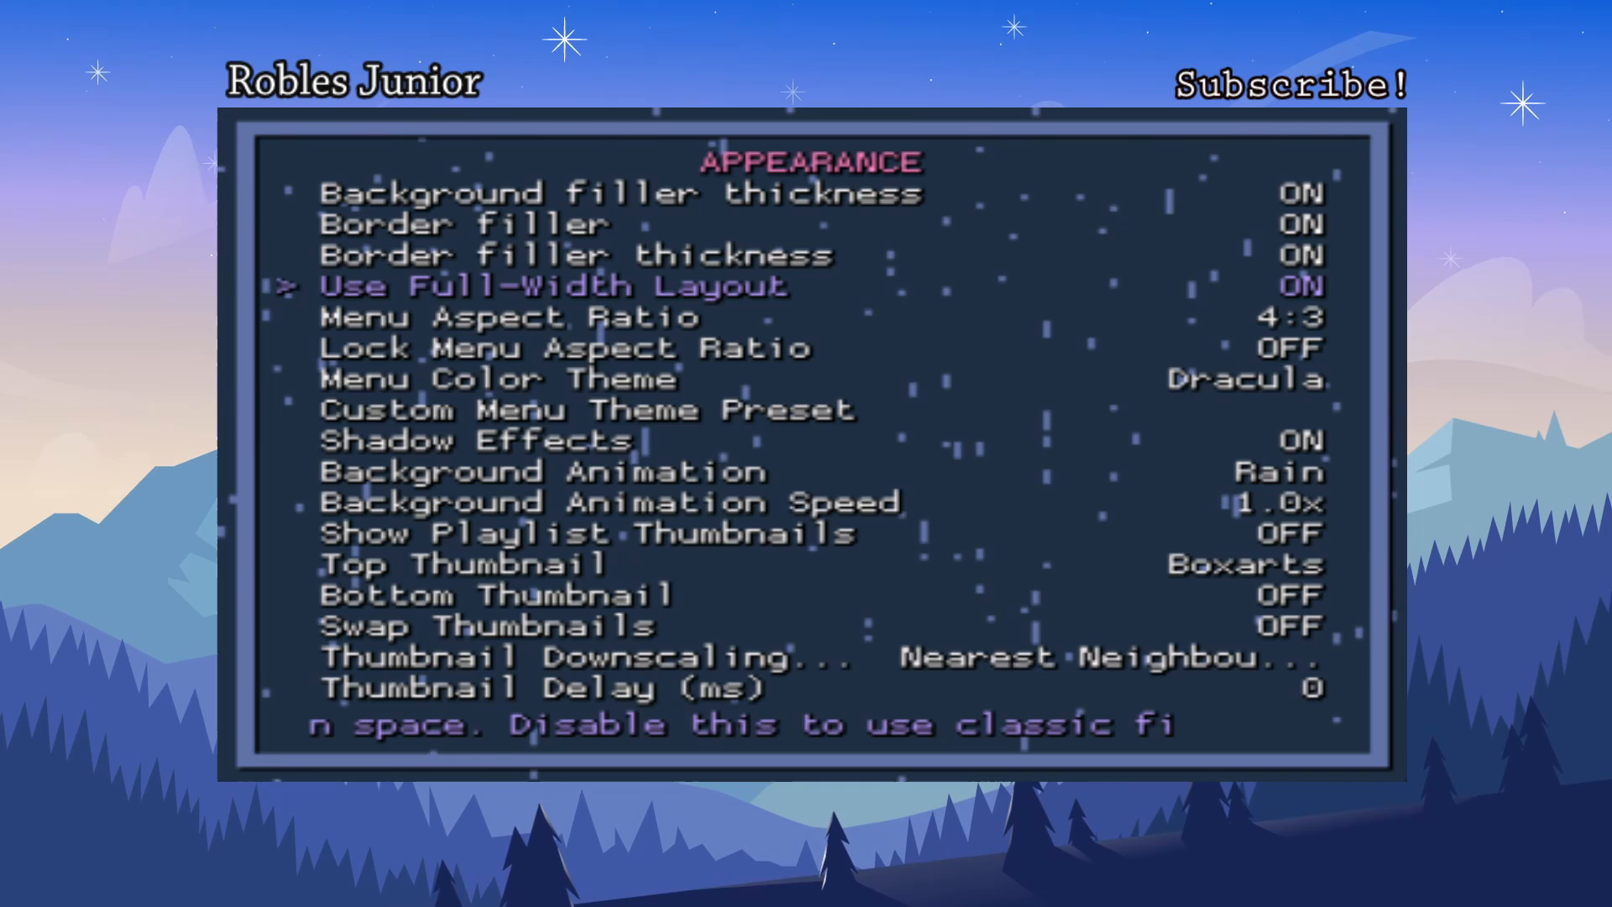
key("Down")
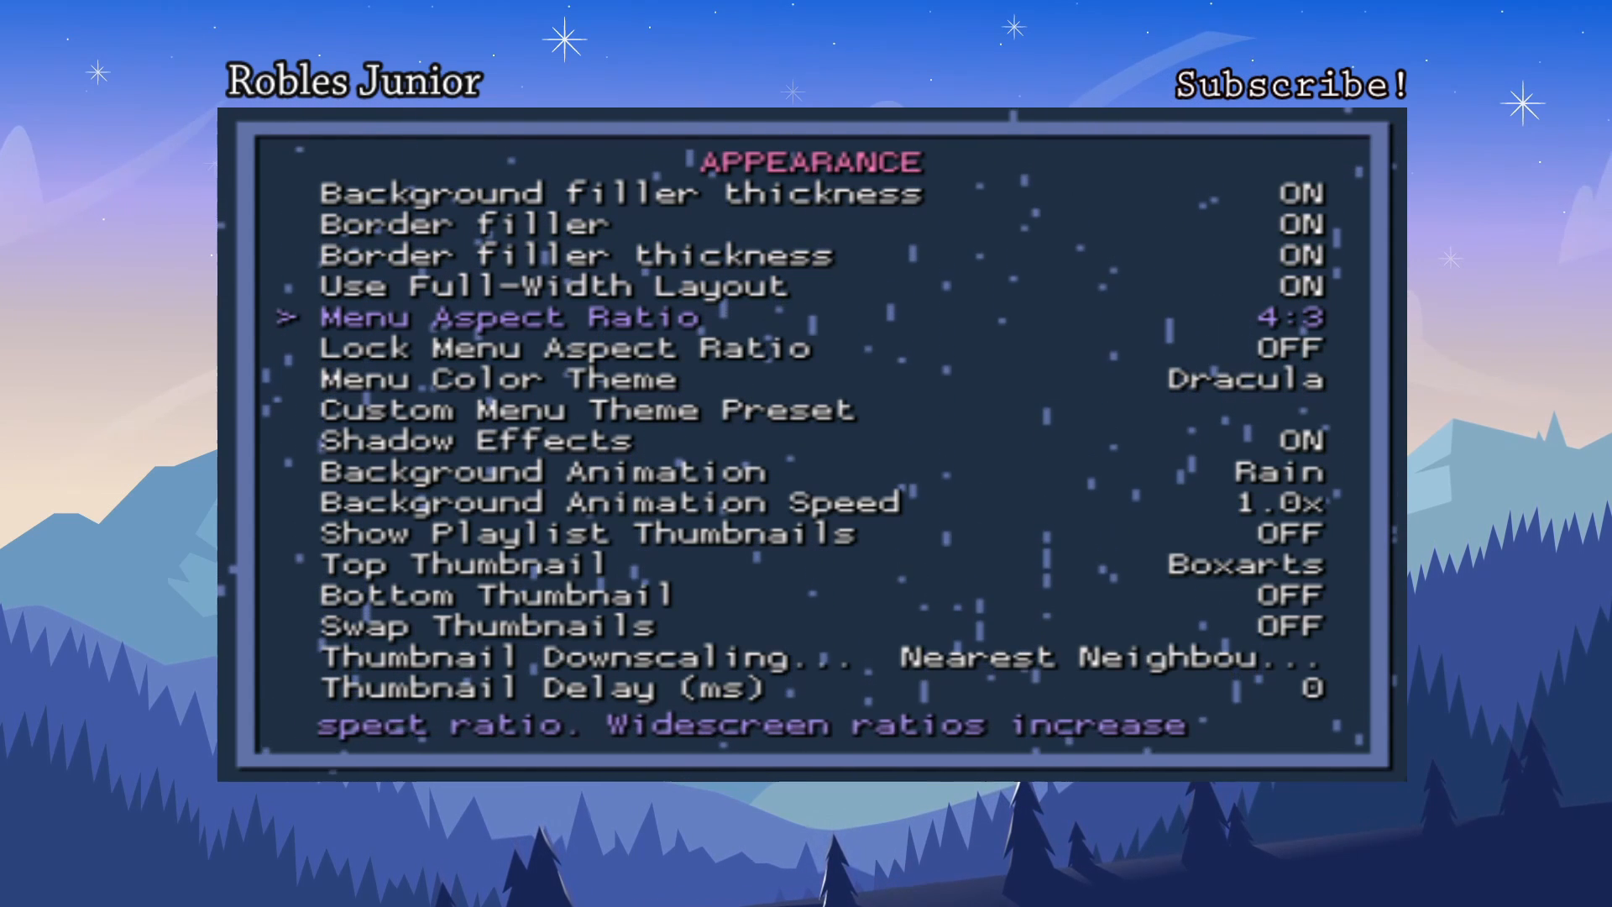
key("up")
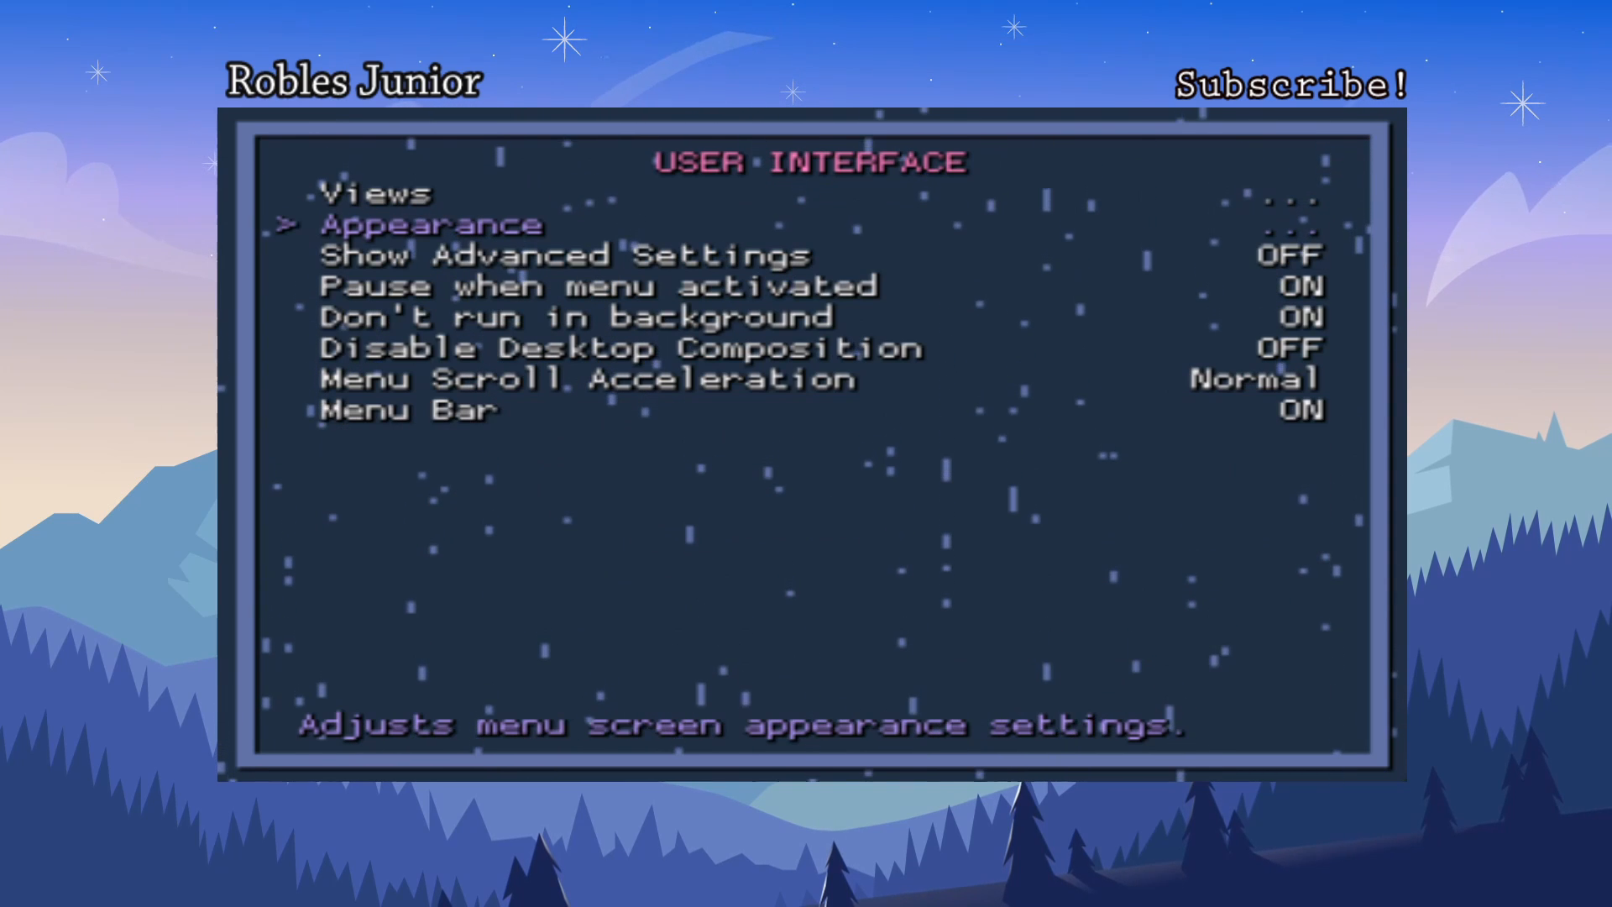
key("down")
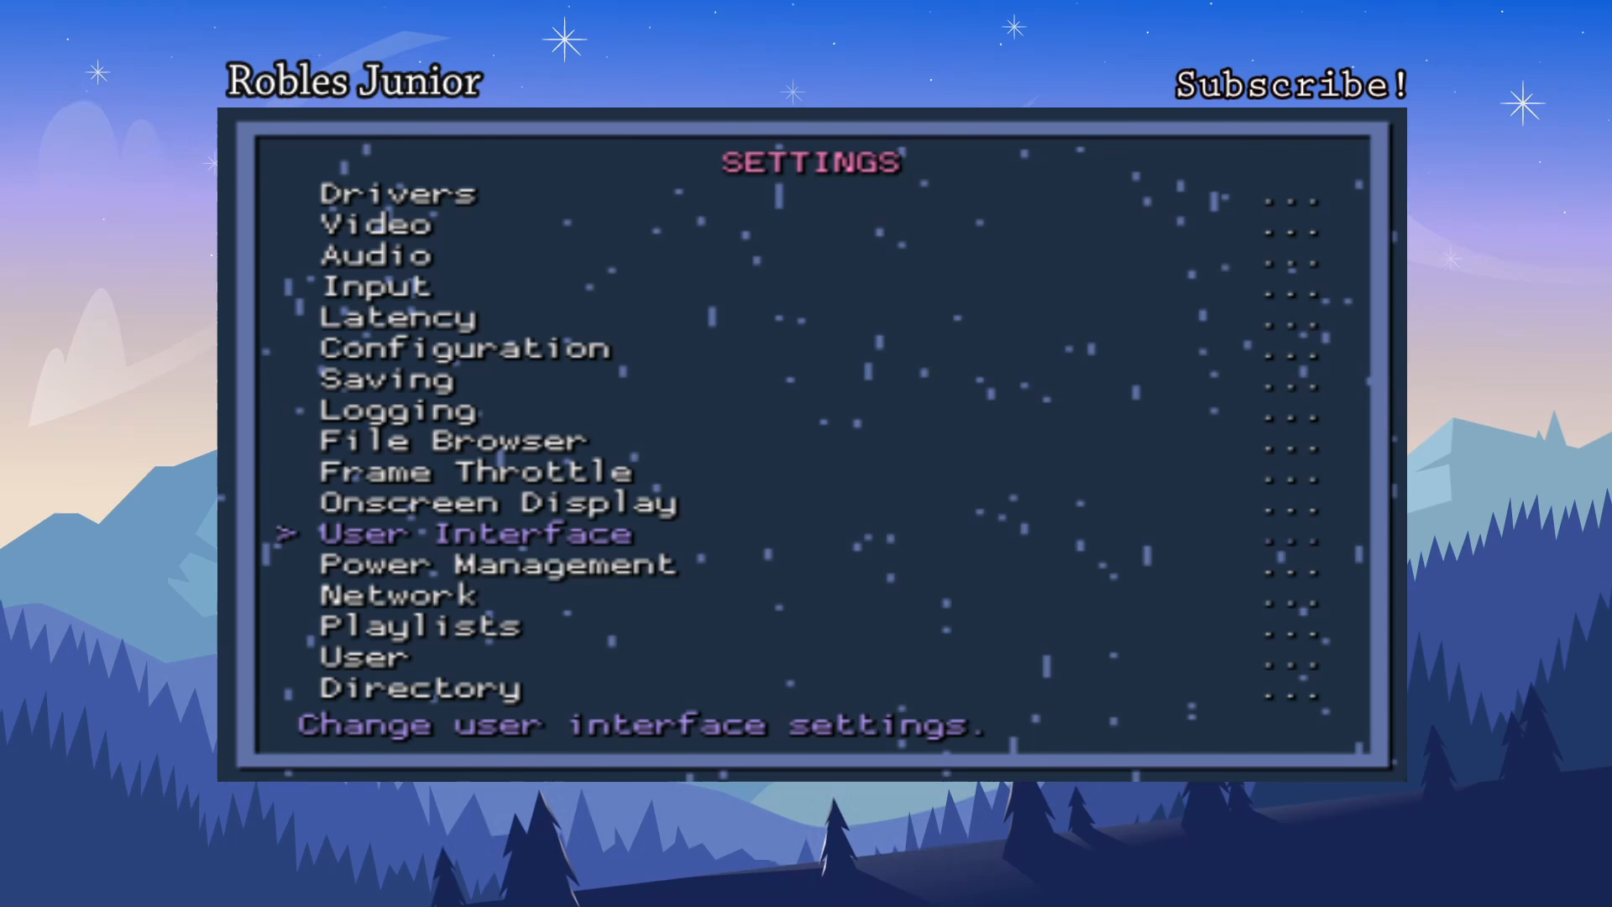
Back out from Settings to the main menu and highlight Load Core
key("Up")
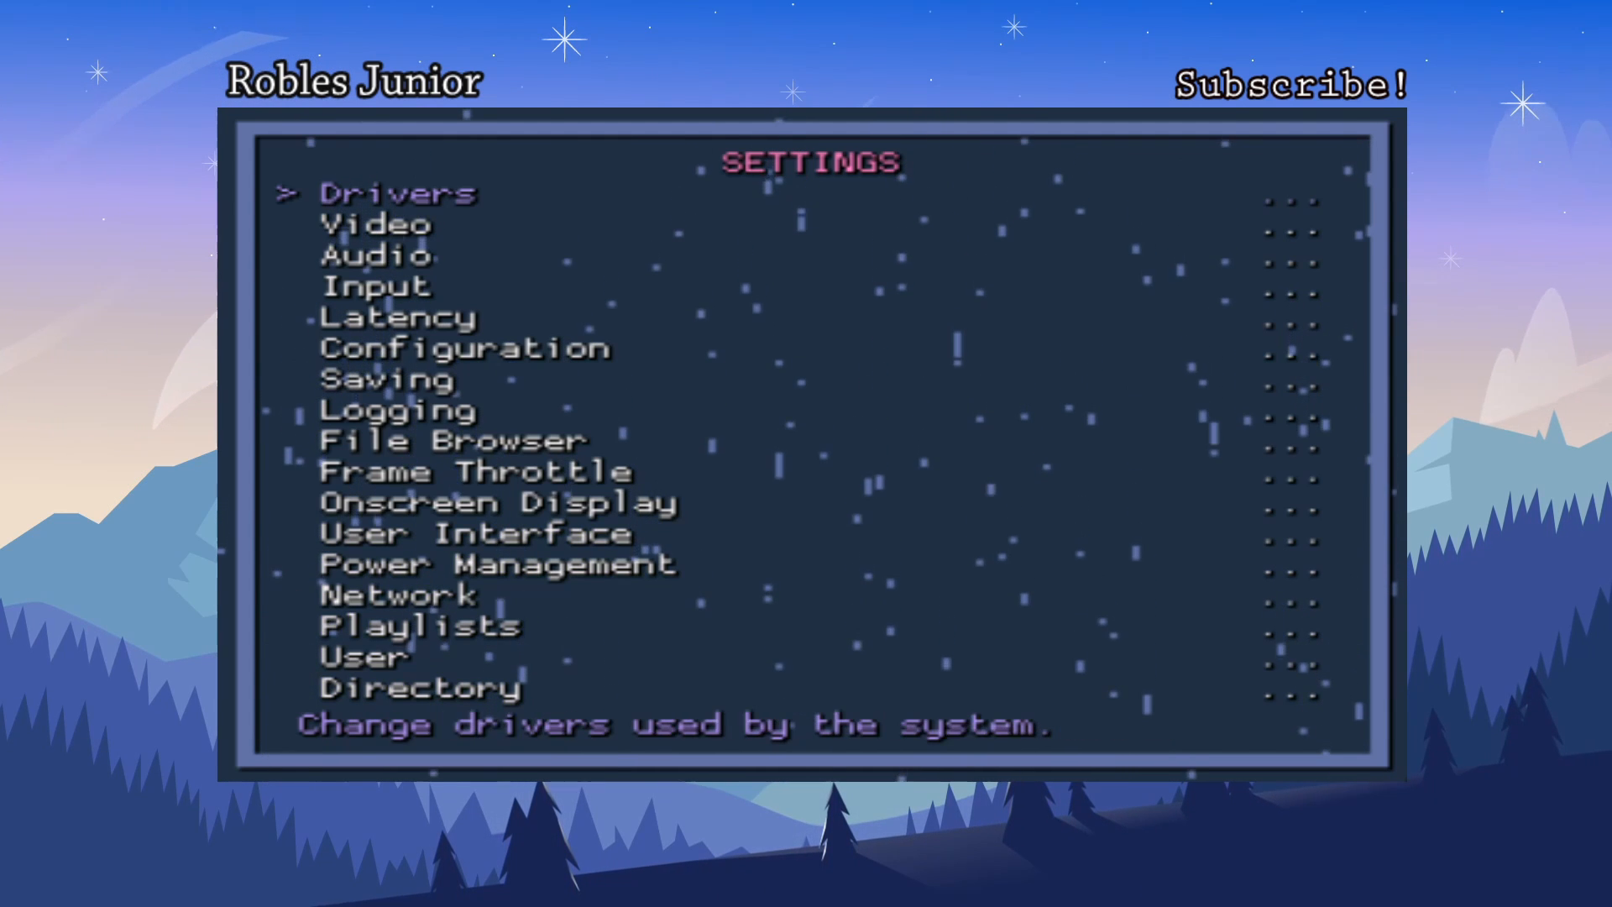
key("down")
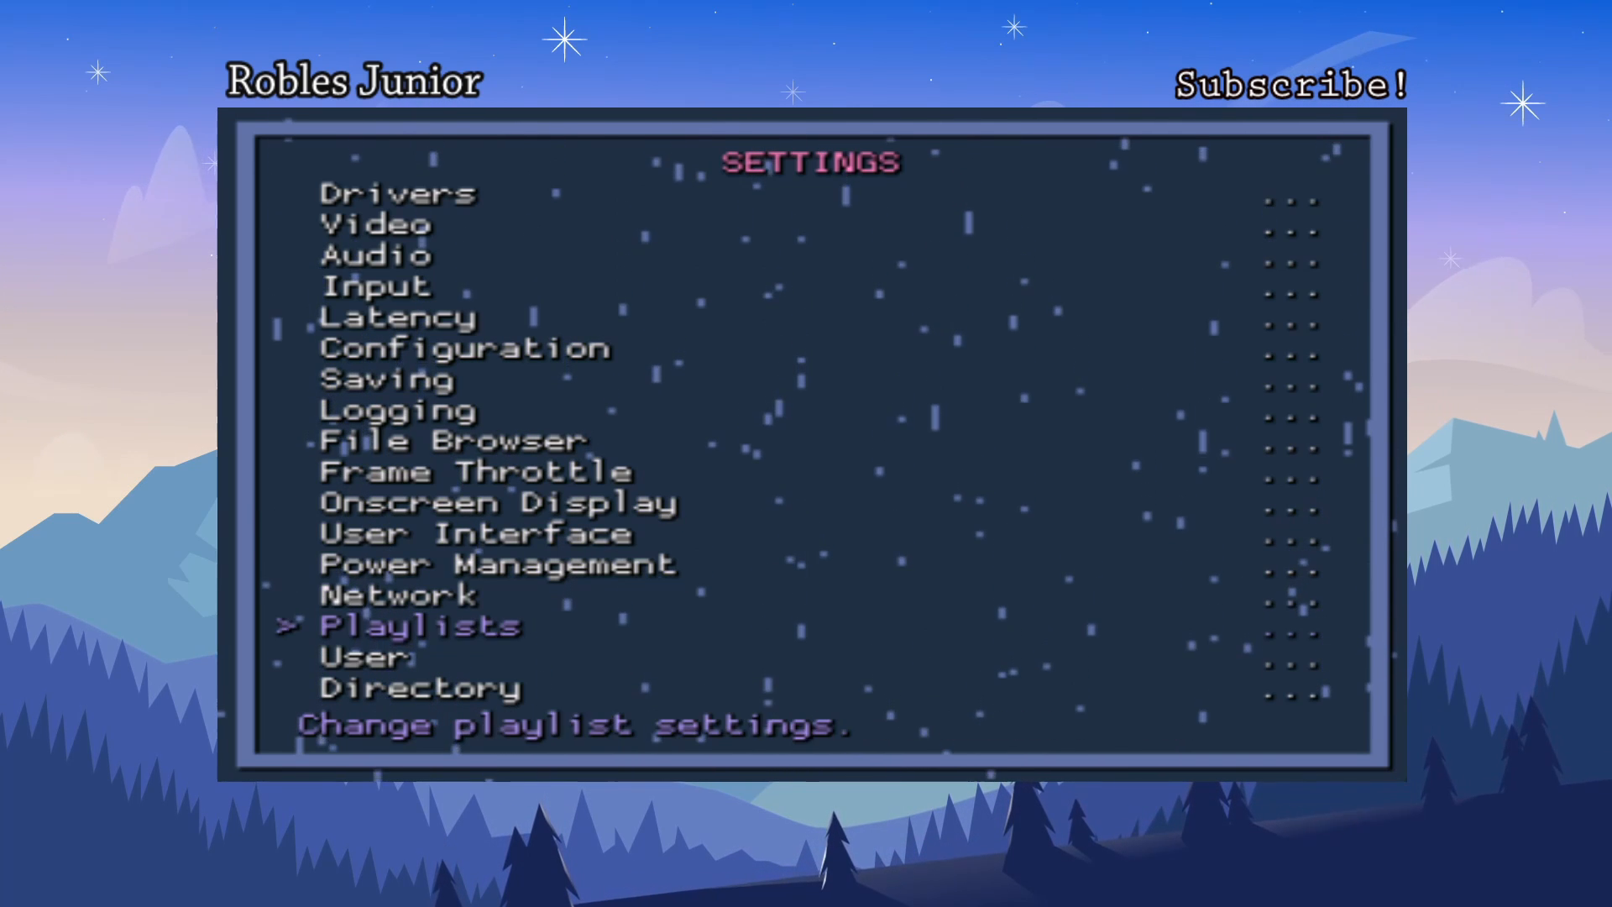
key("up")
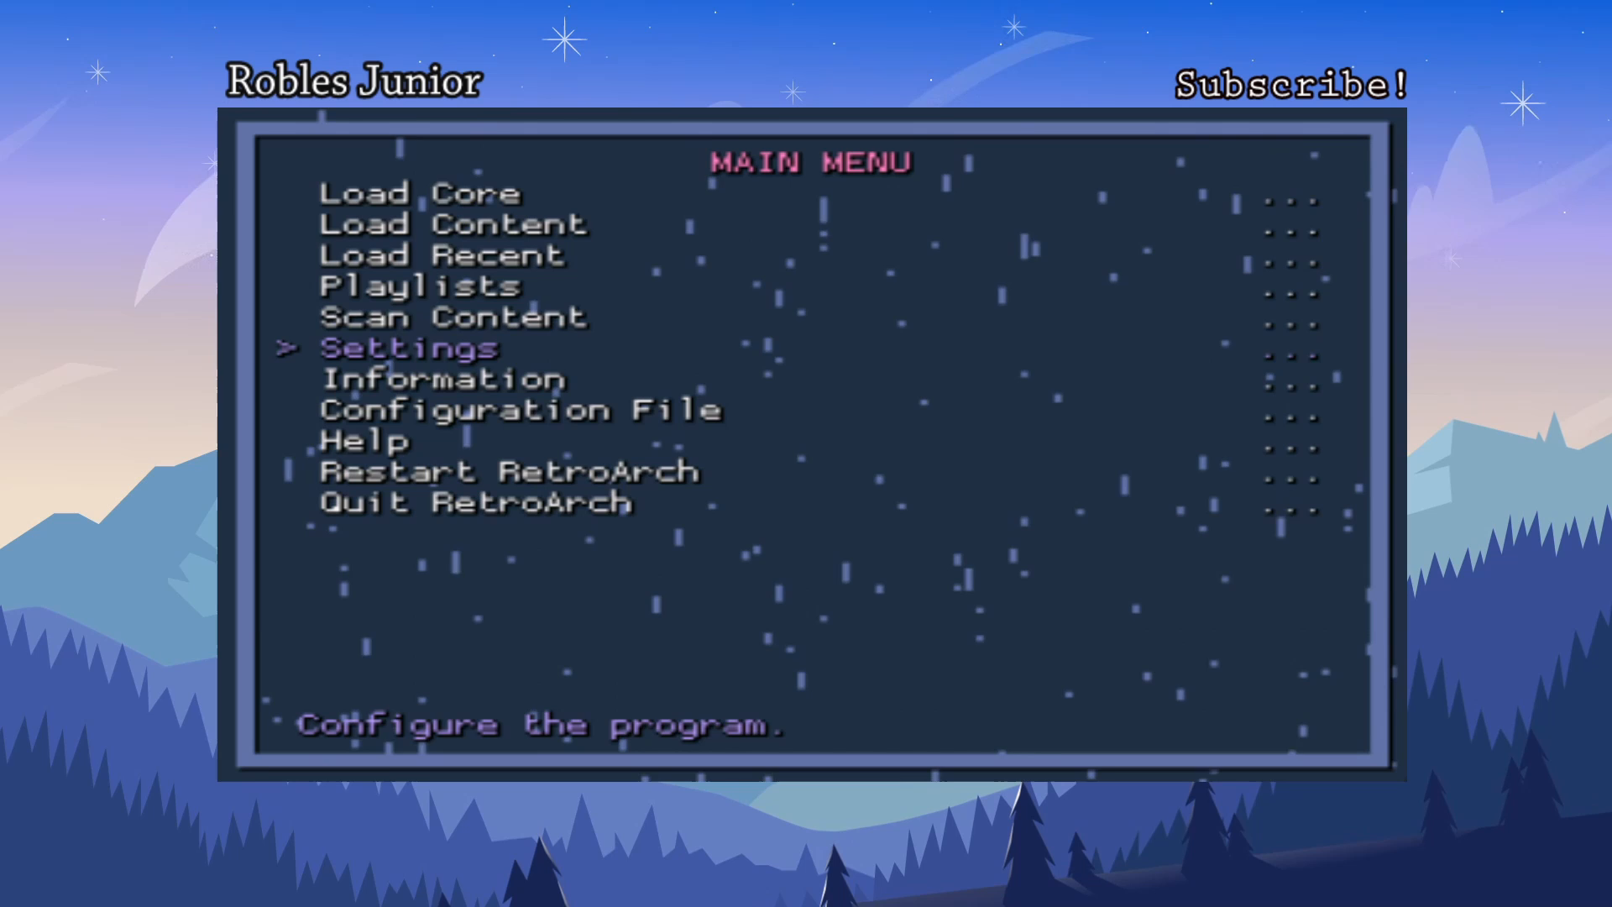
key("up")
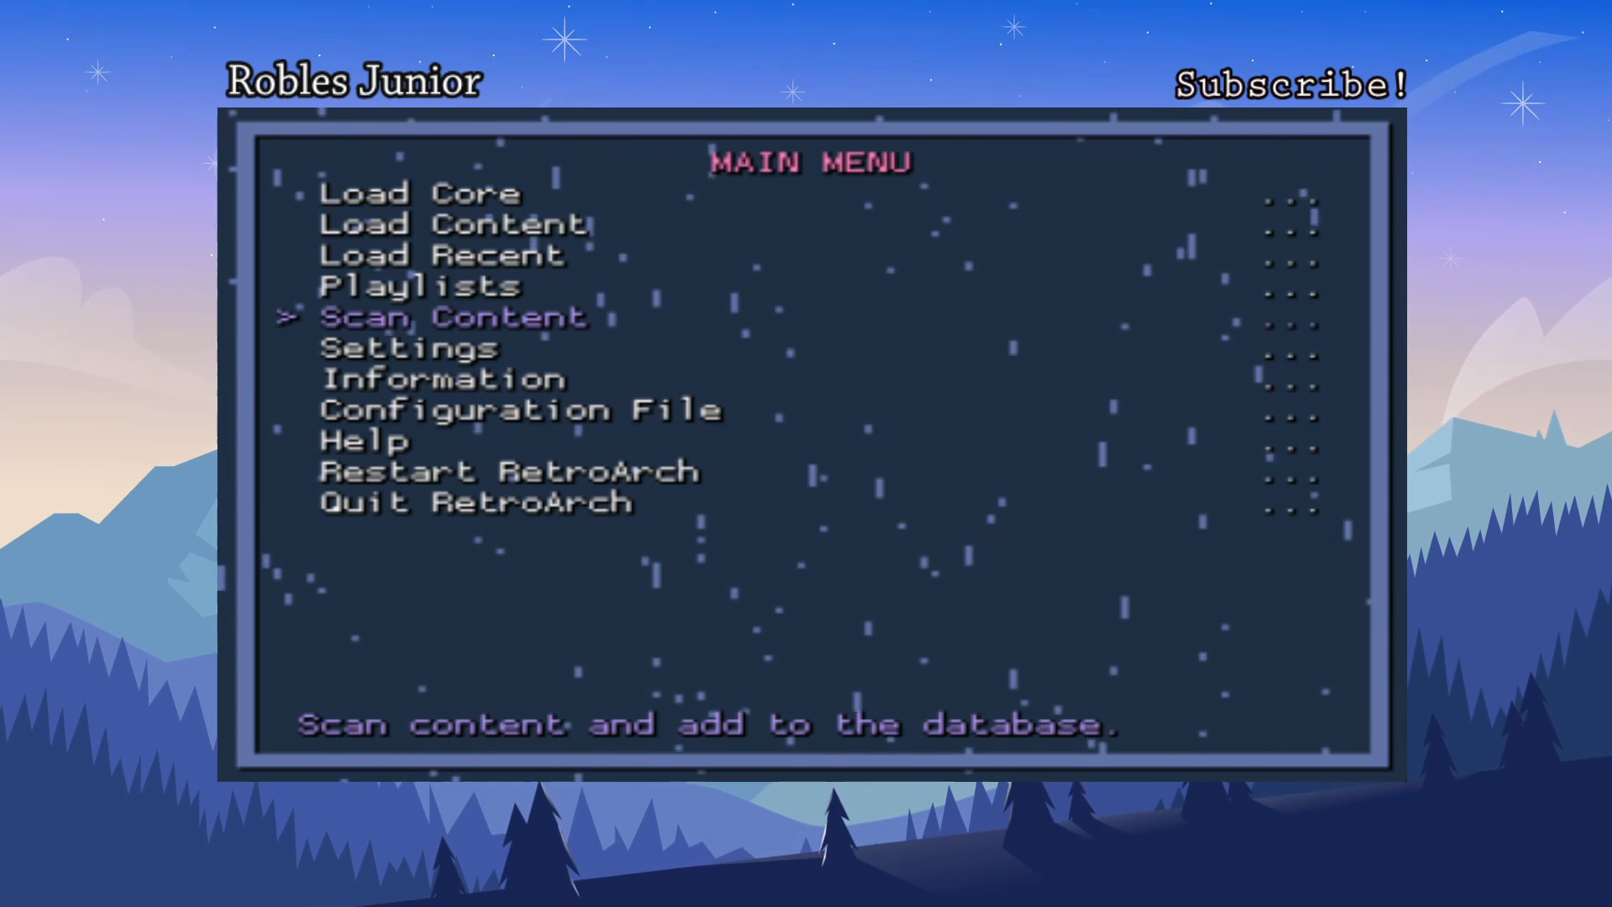
key("Up")
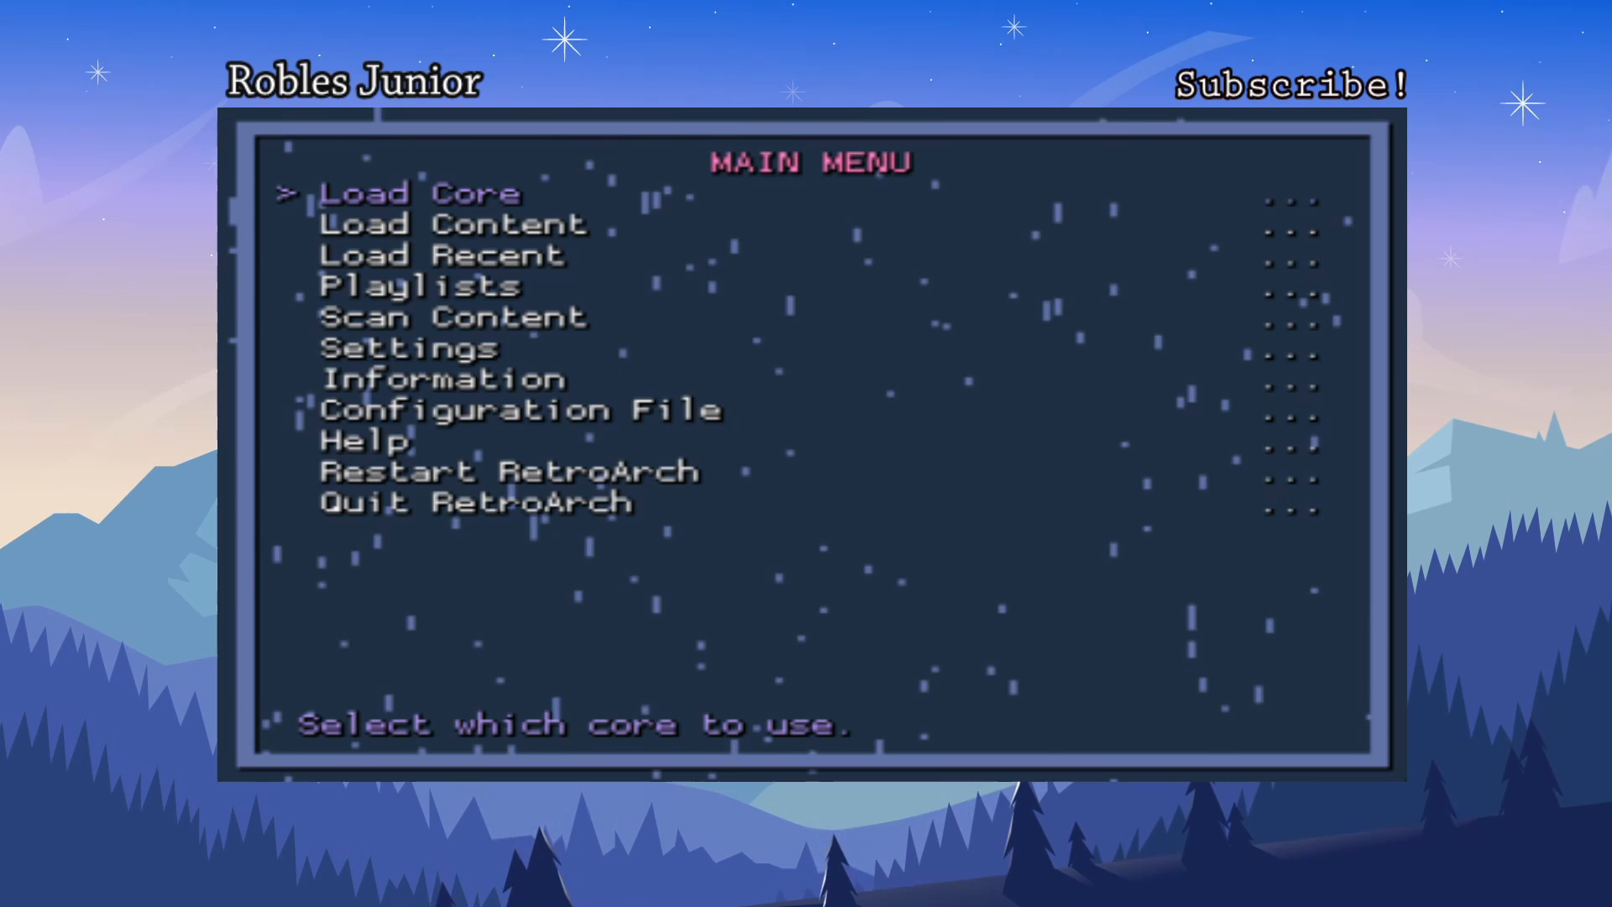
Open Load Core and choose Nintendo - Game Boy Advance (gpSP)
left_click(416, 193)
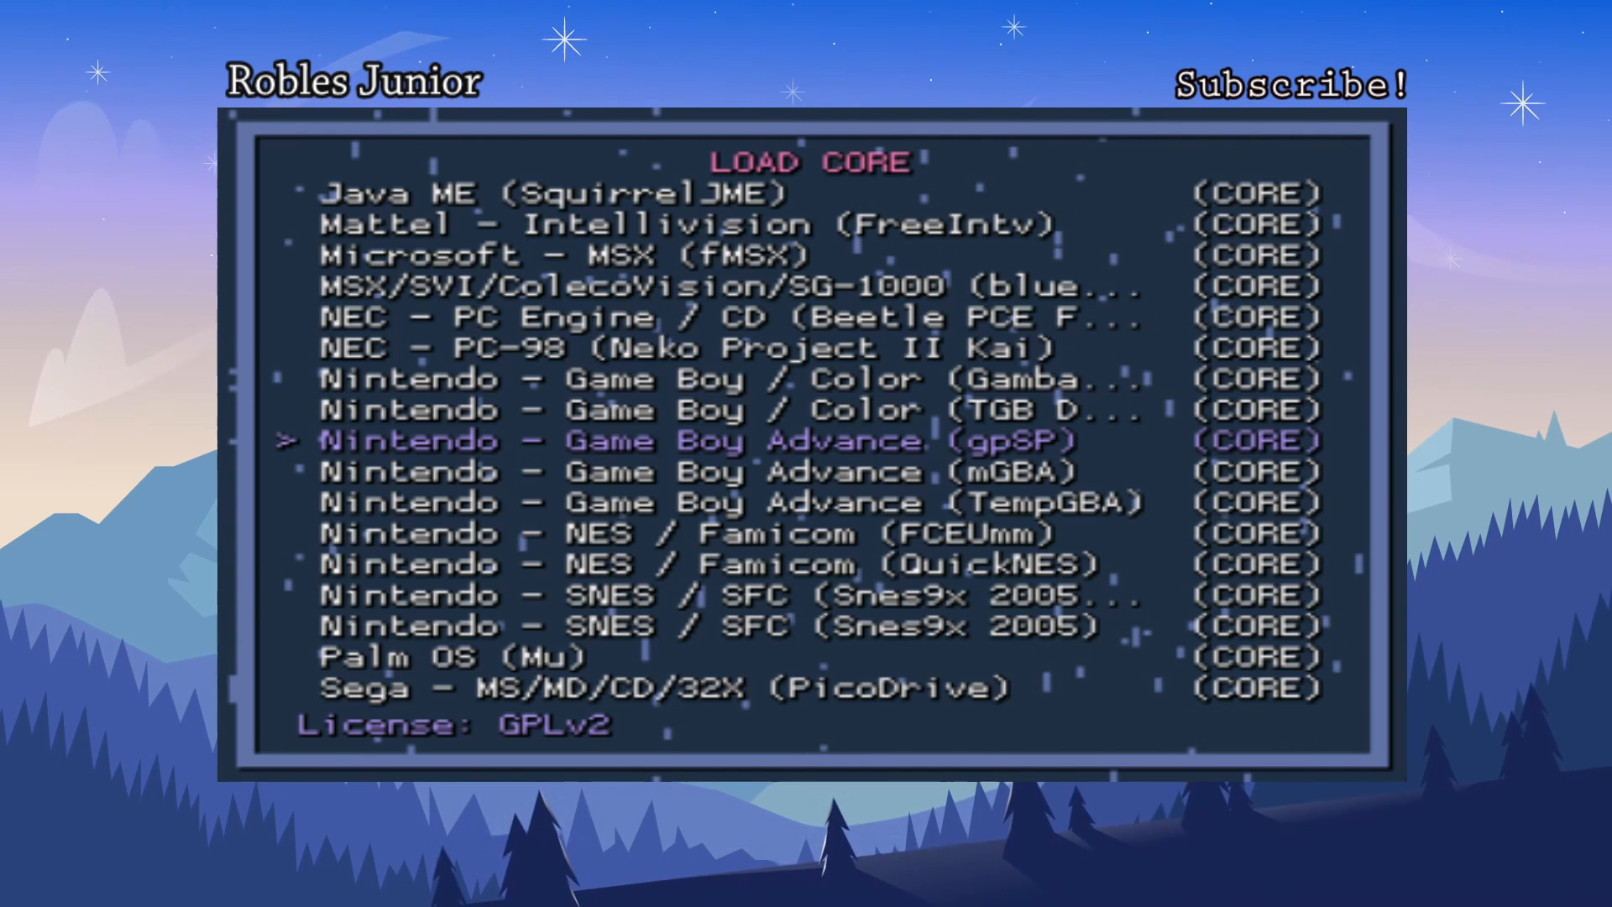
key("Backspace")
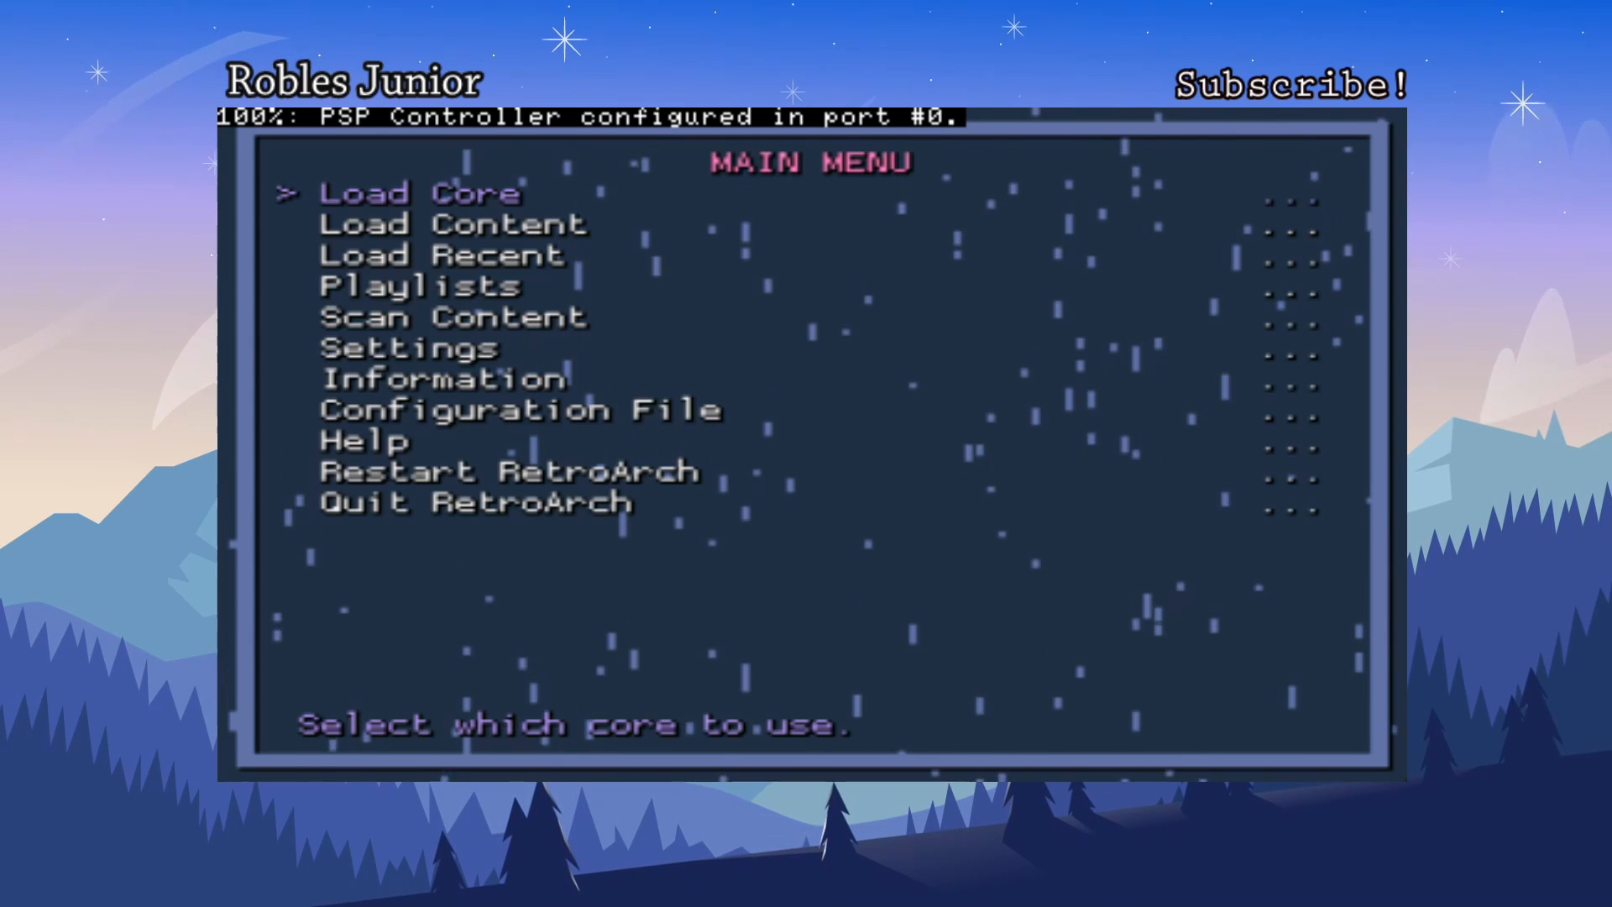
key("Down")
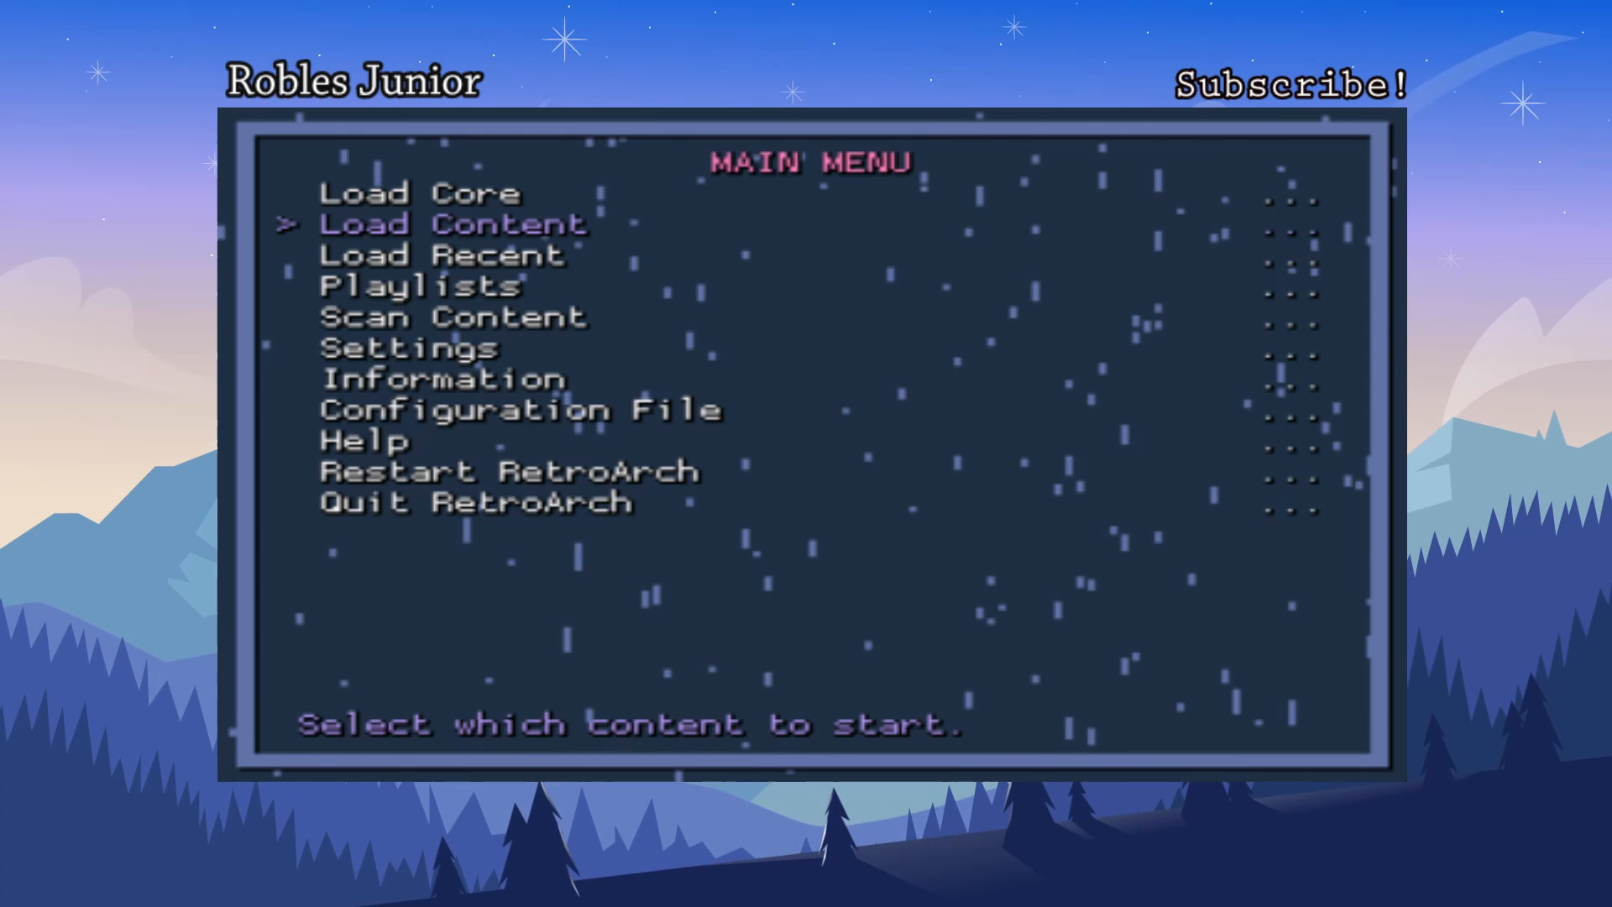
Open Load Content and browse from ms0:/ into the PSP/GAME folder
left_click(450, 225)
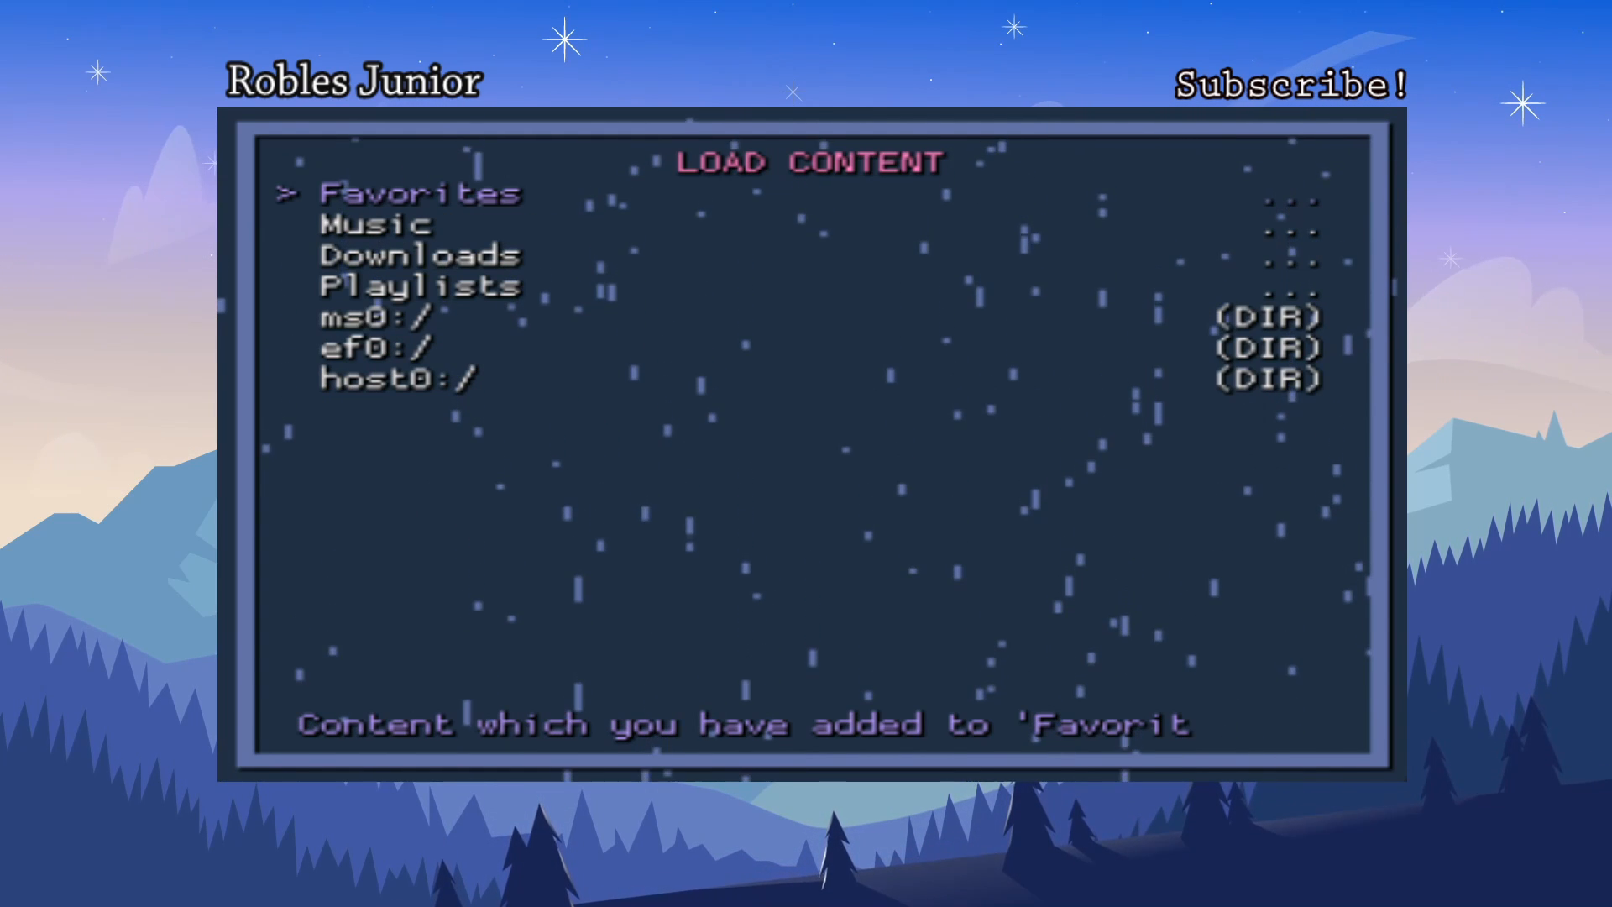
key("Down")
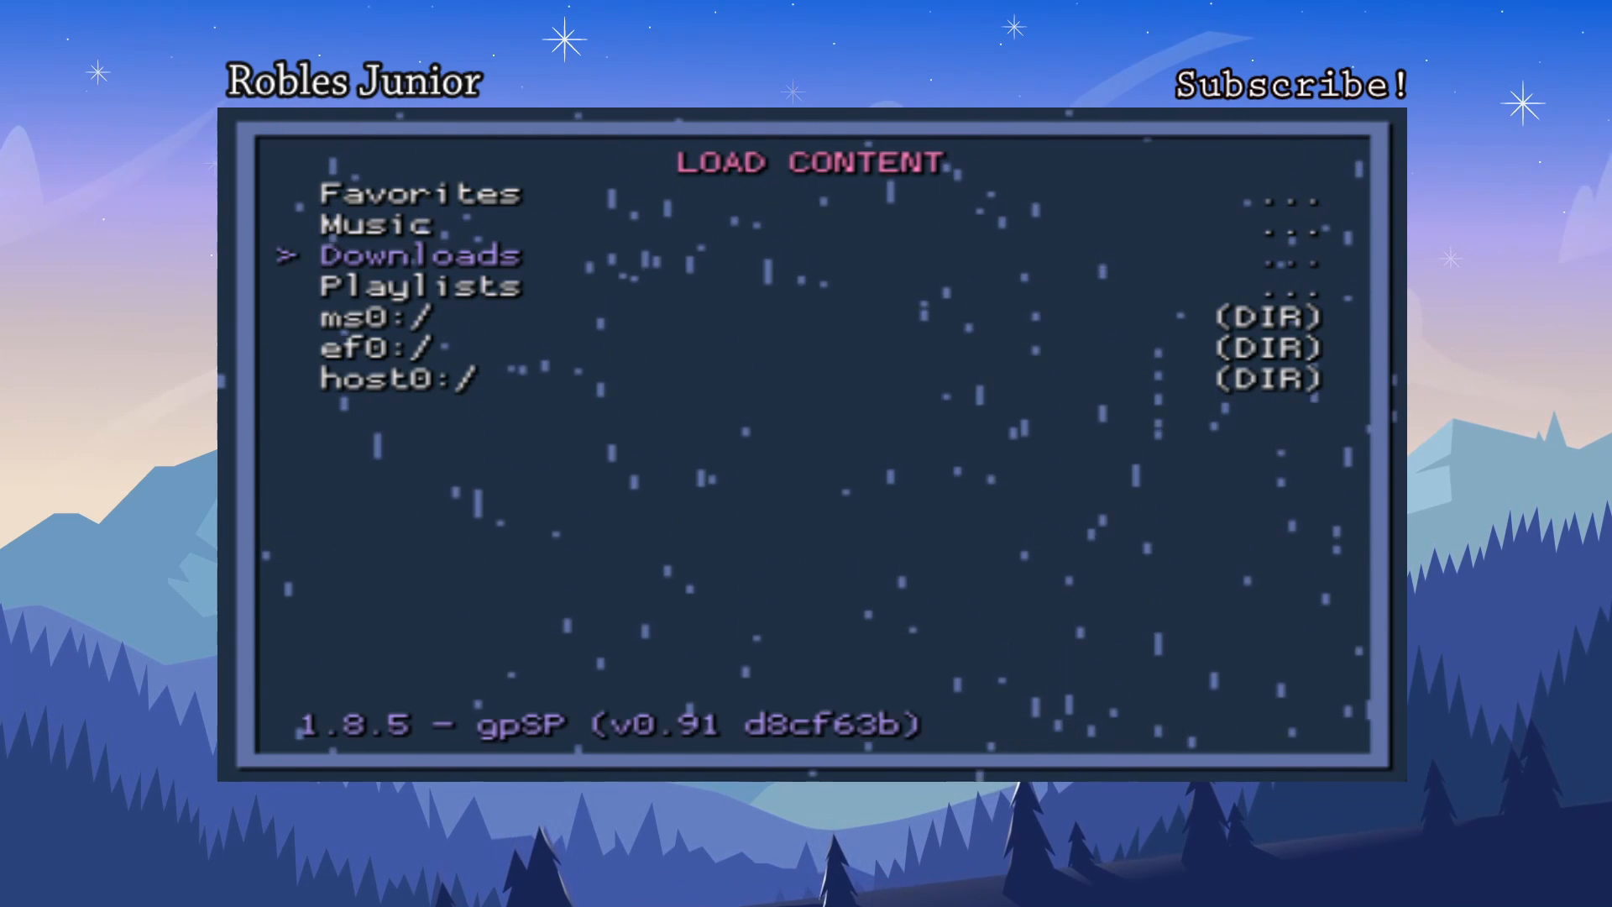
key("Up")
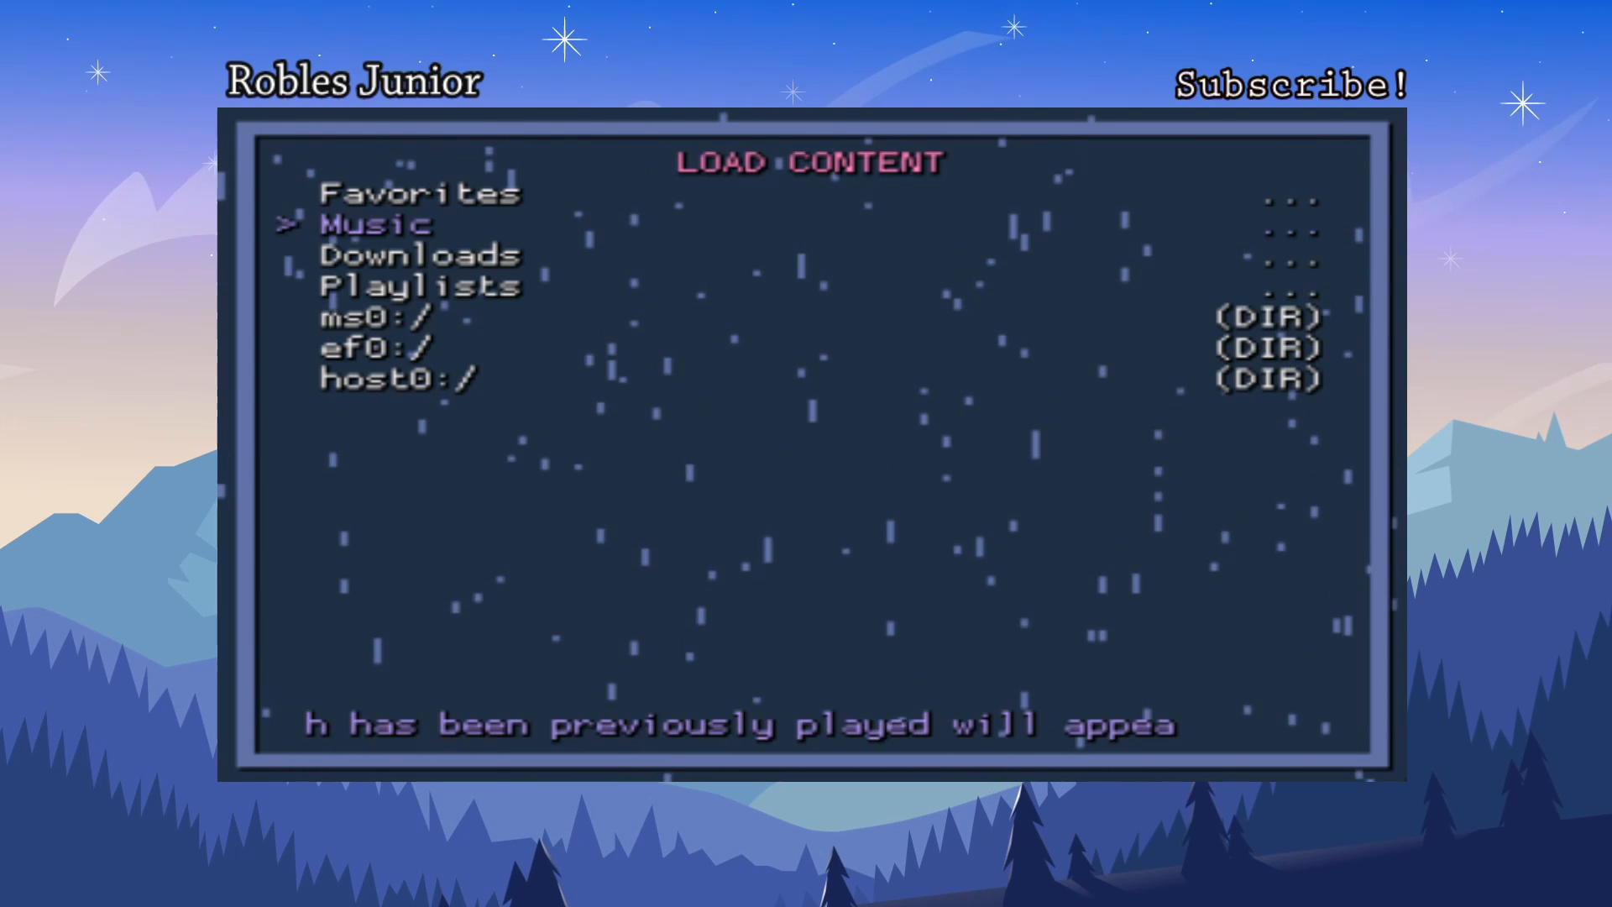
key("down")
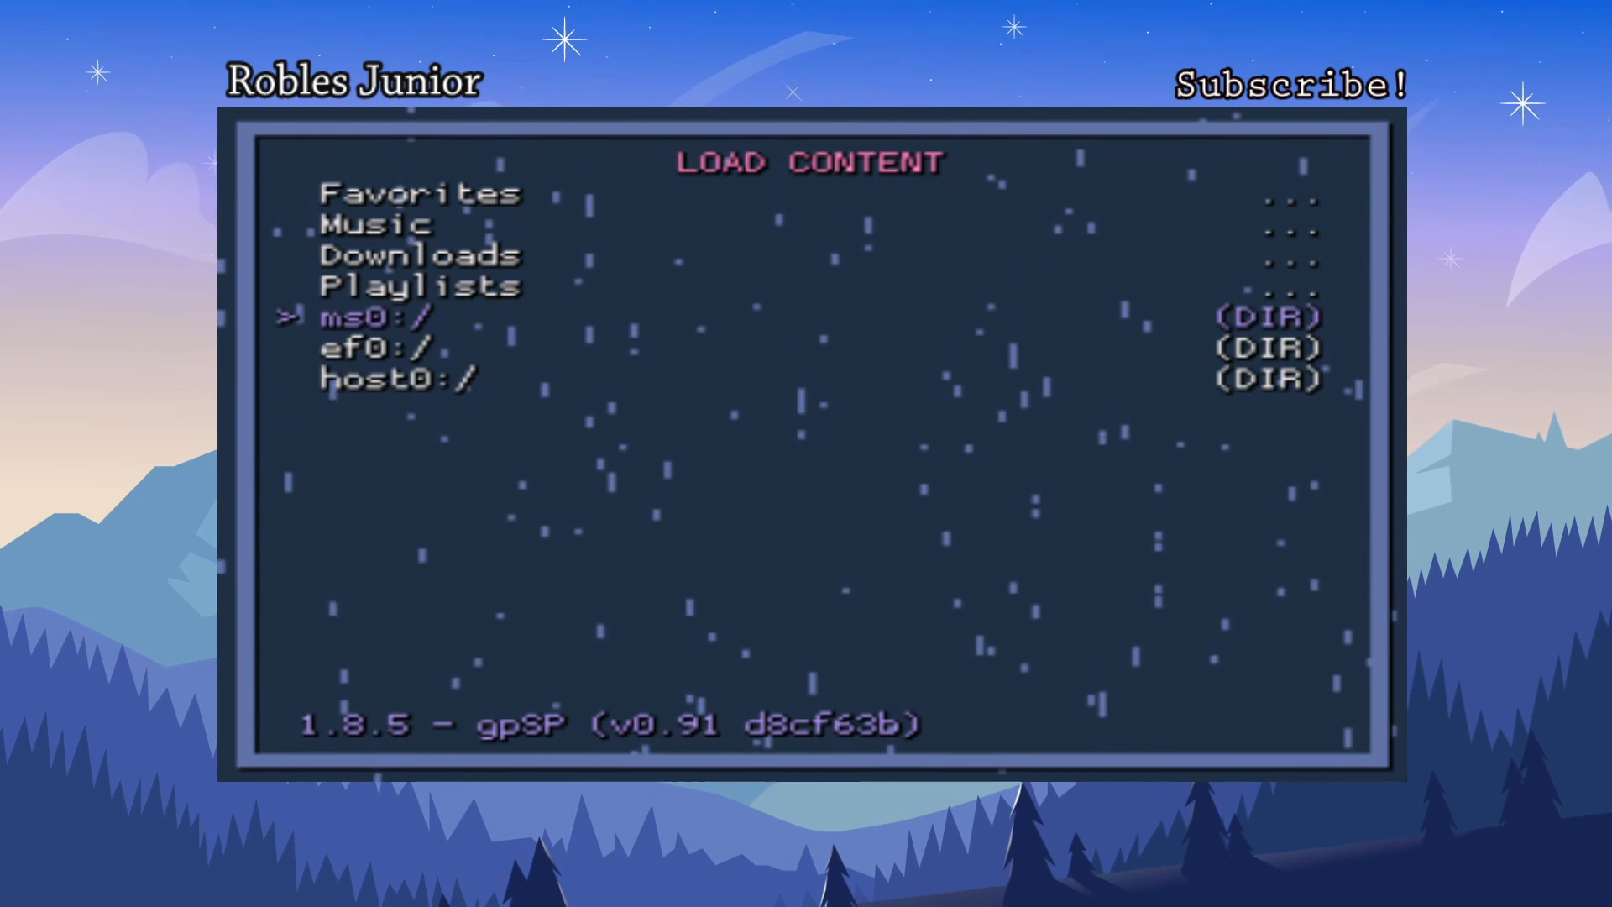
key("Down")
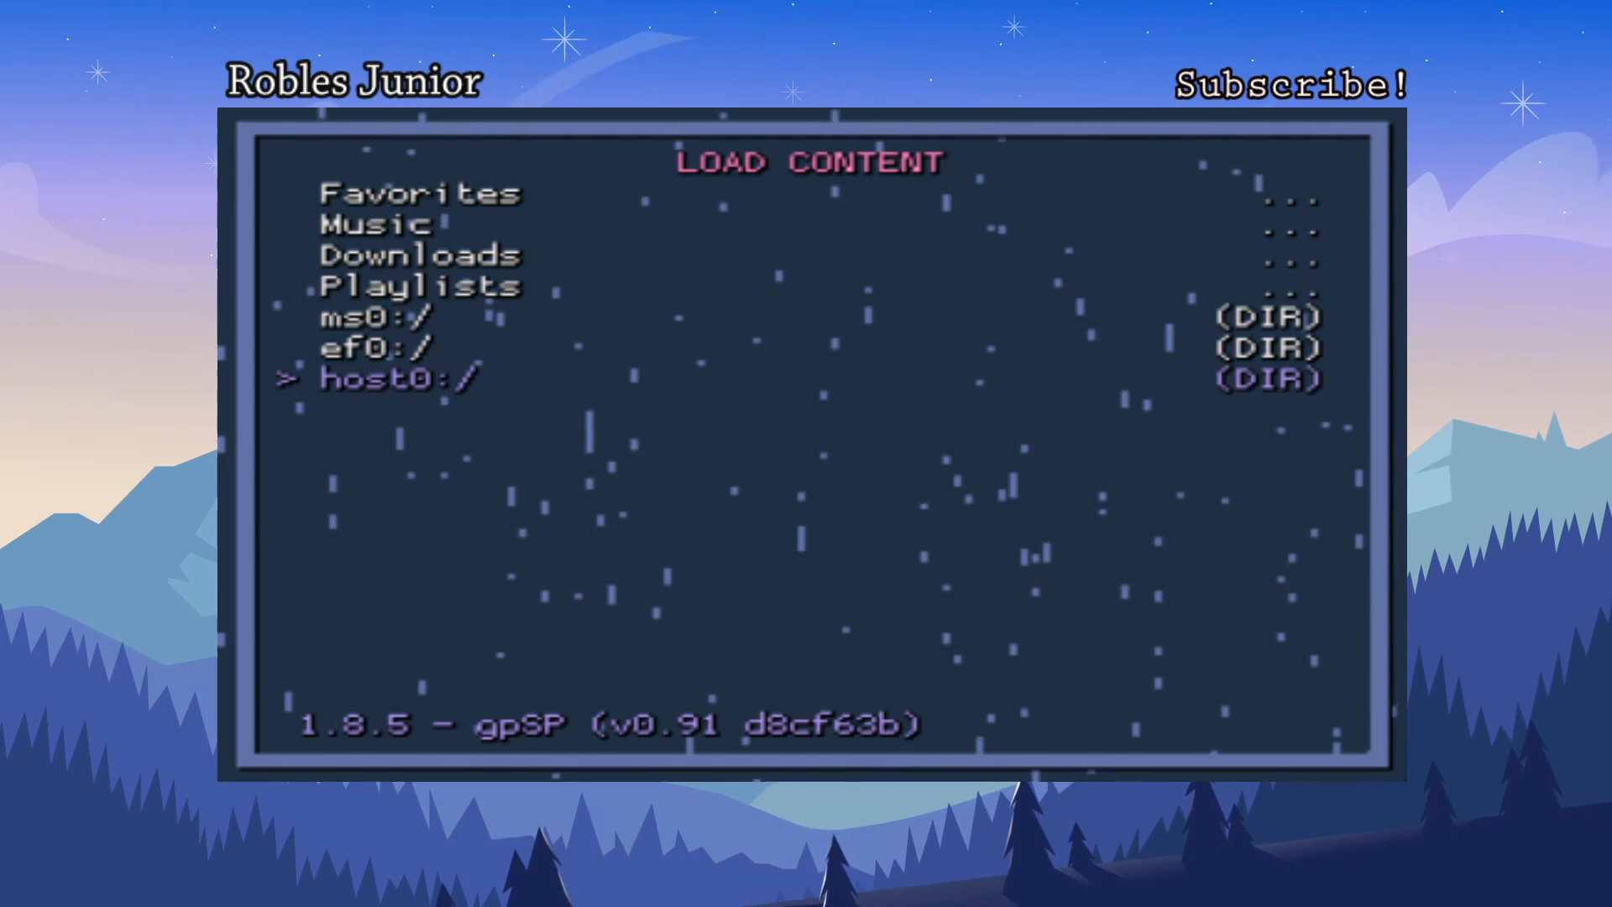
key("Up")
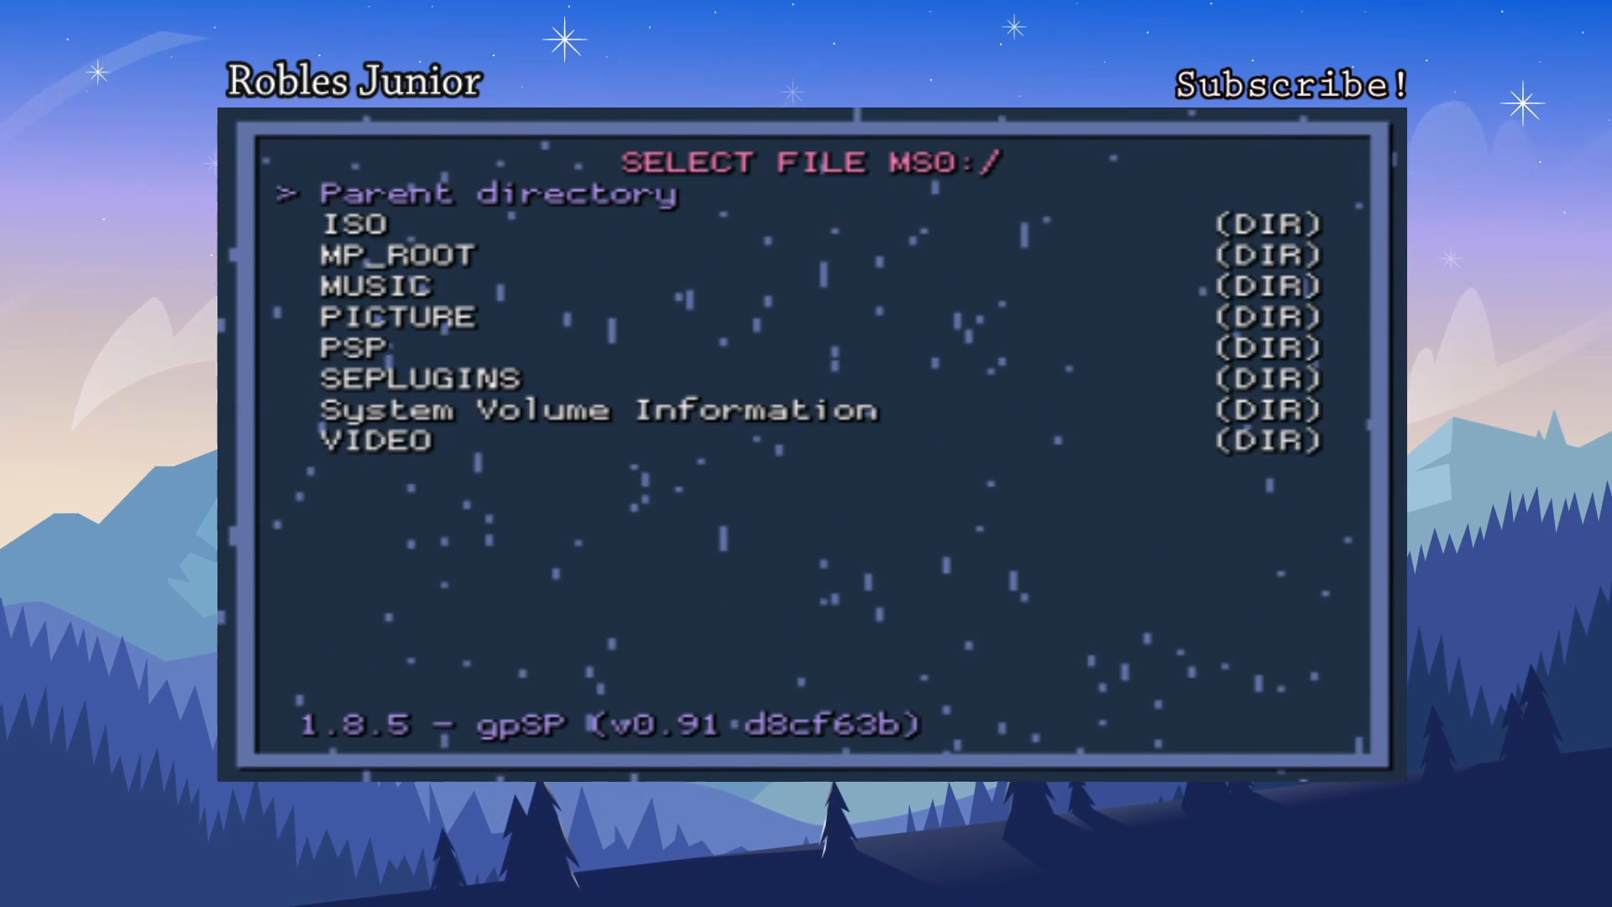
key("down")
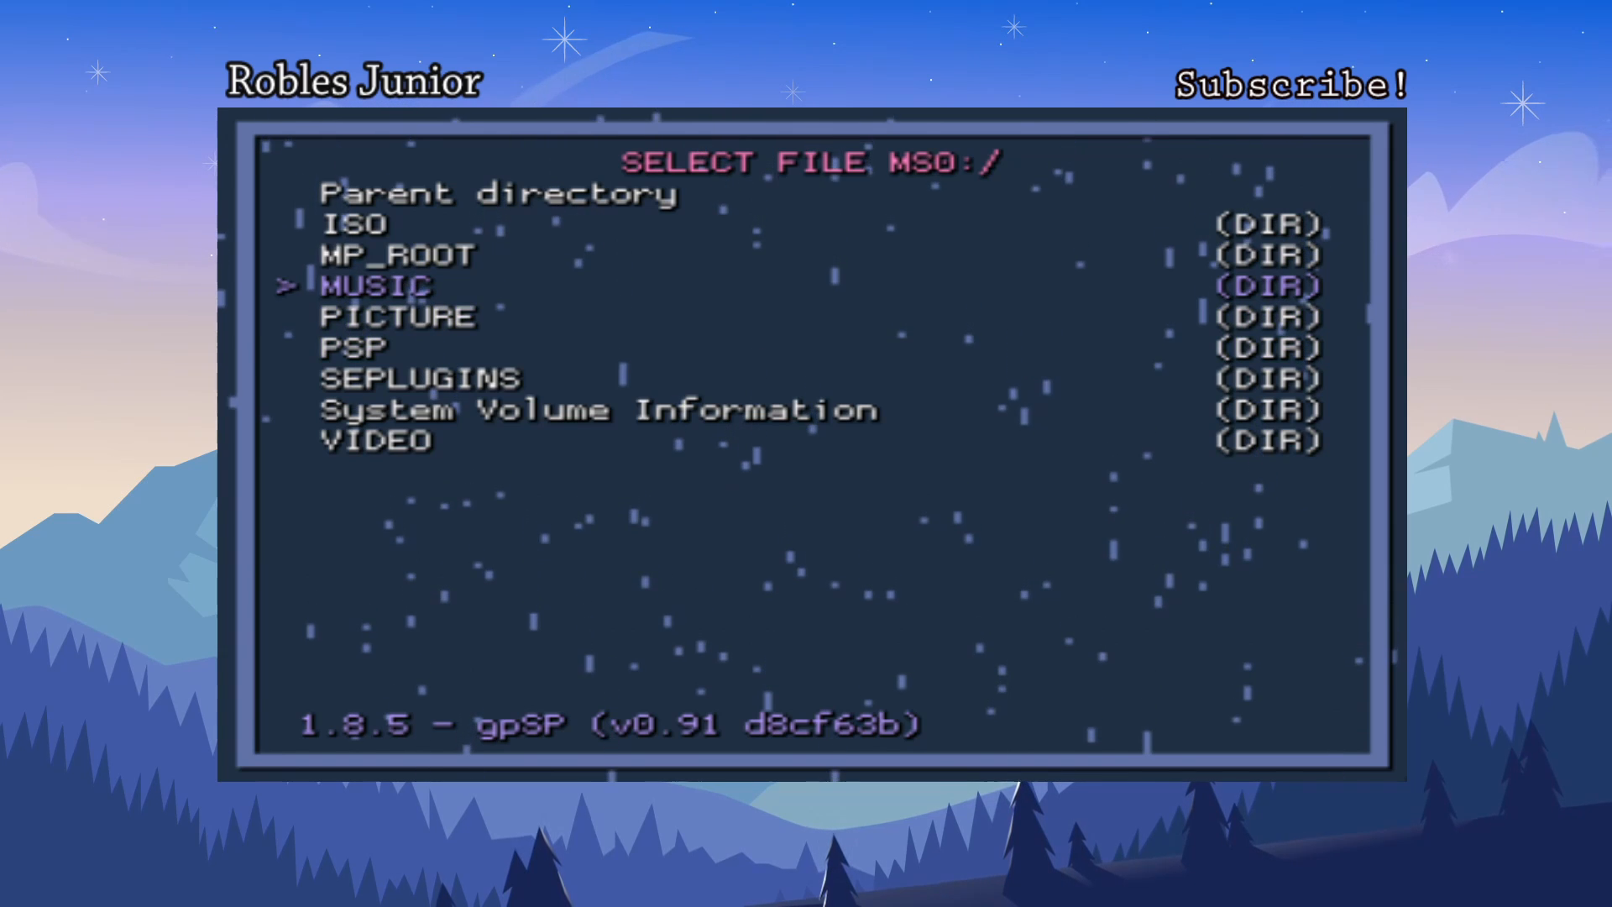
key("down")
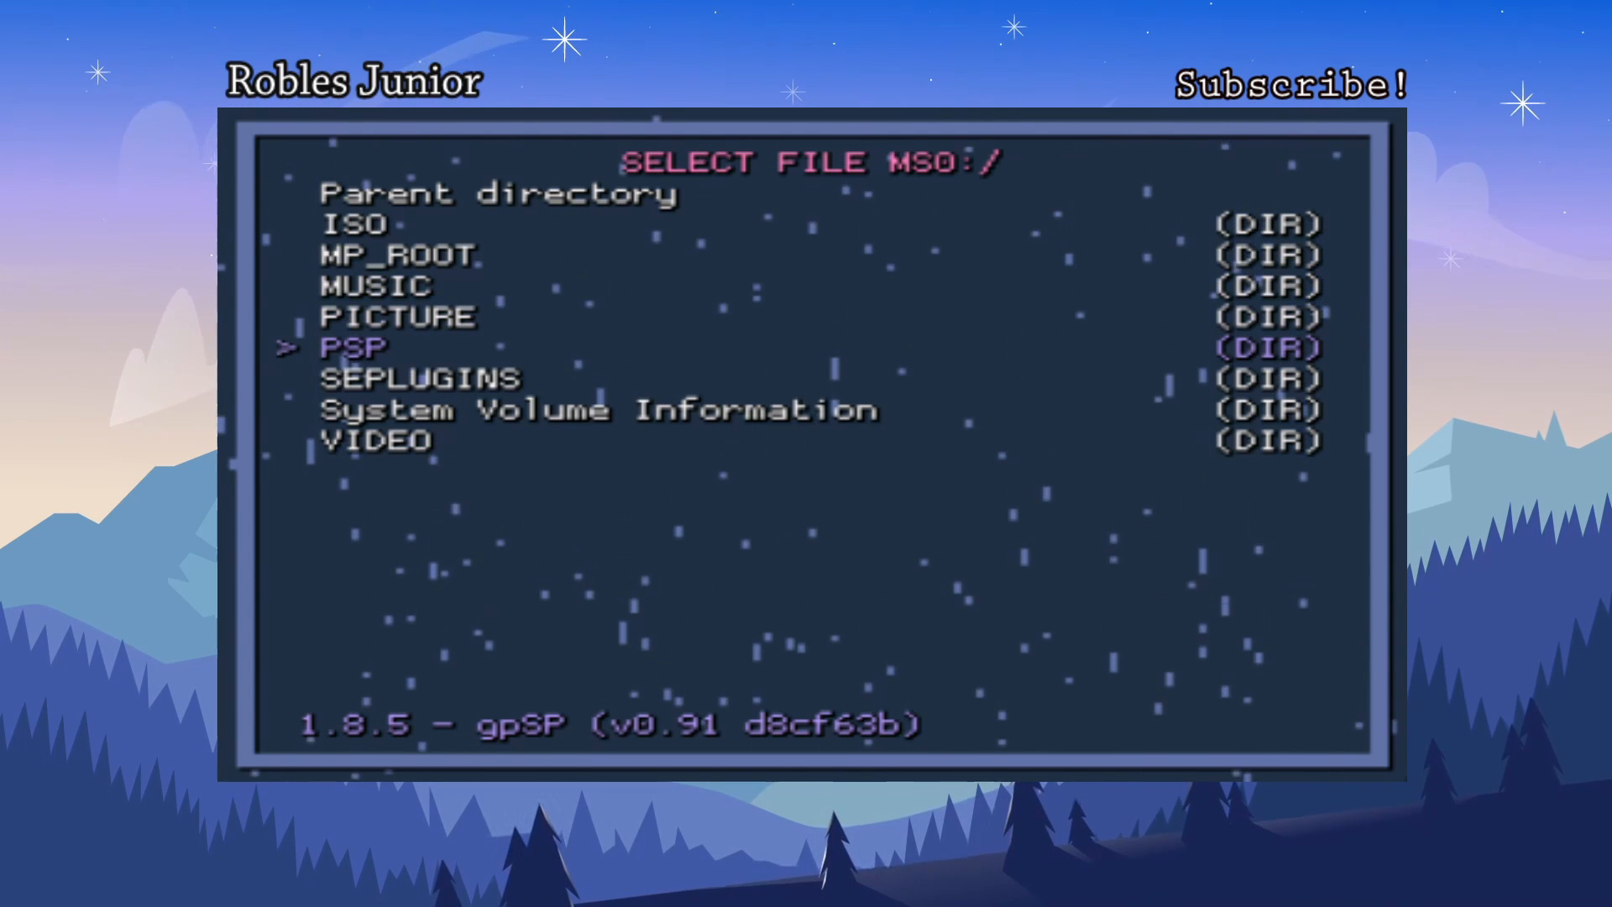
key("down")
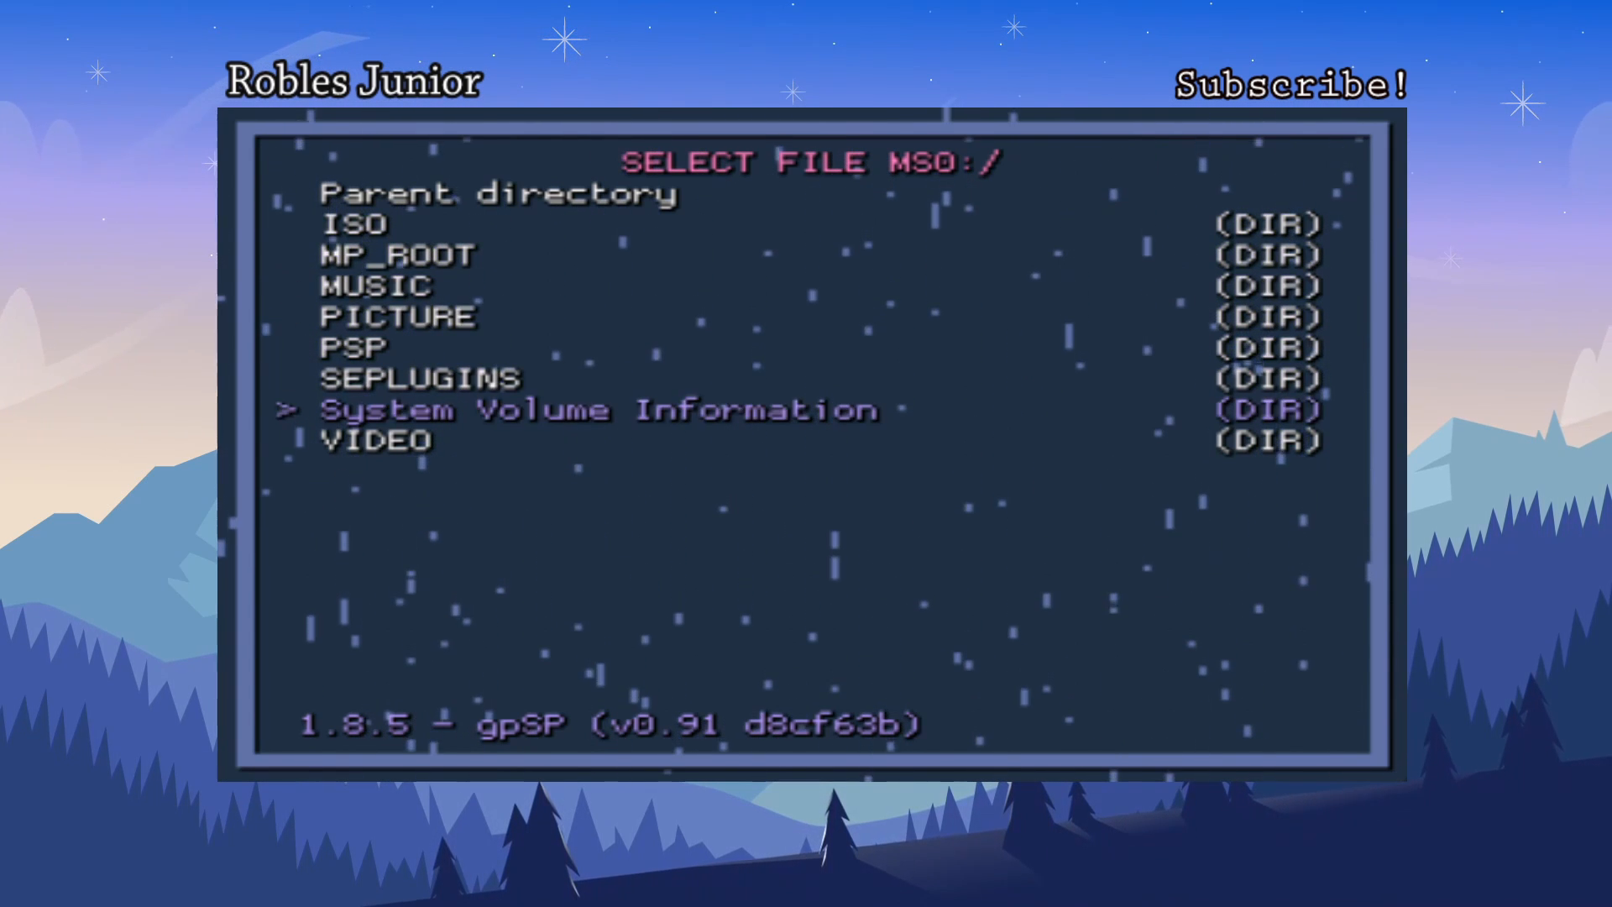
key("Up")
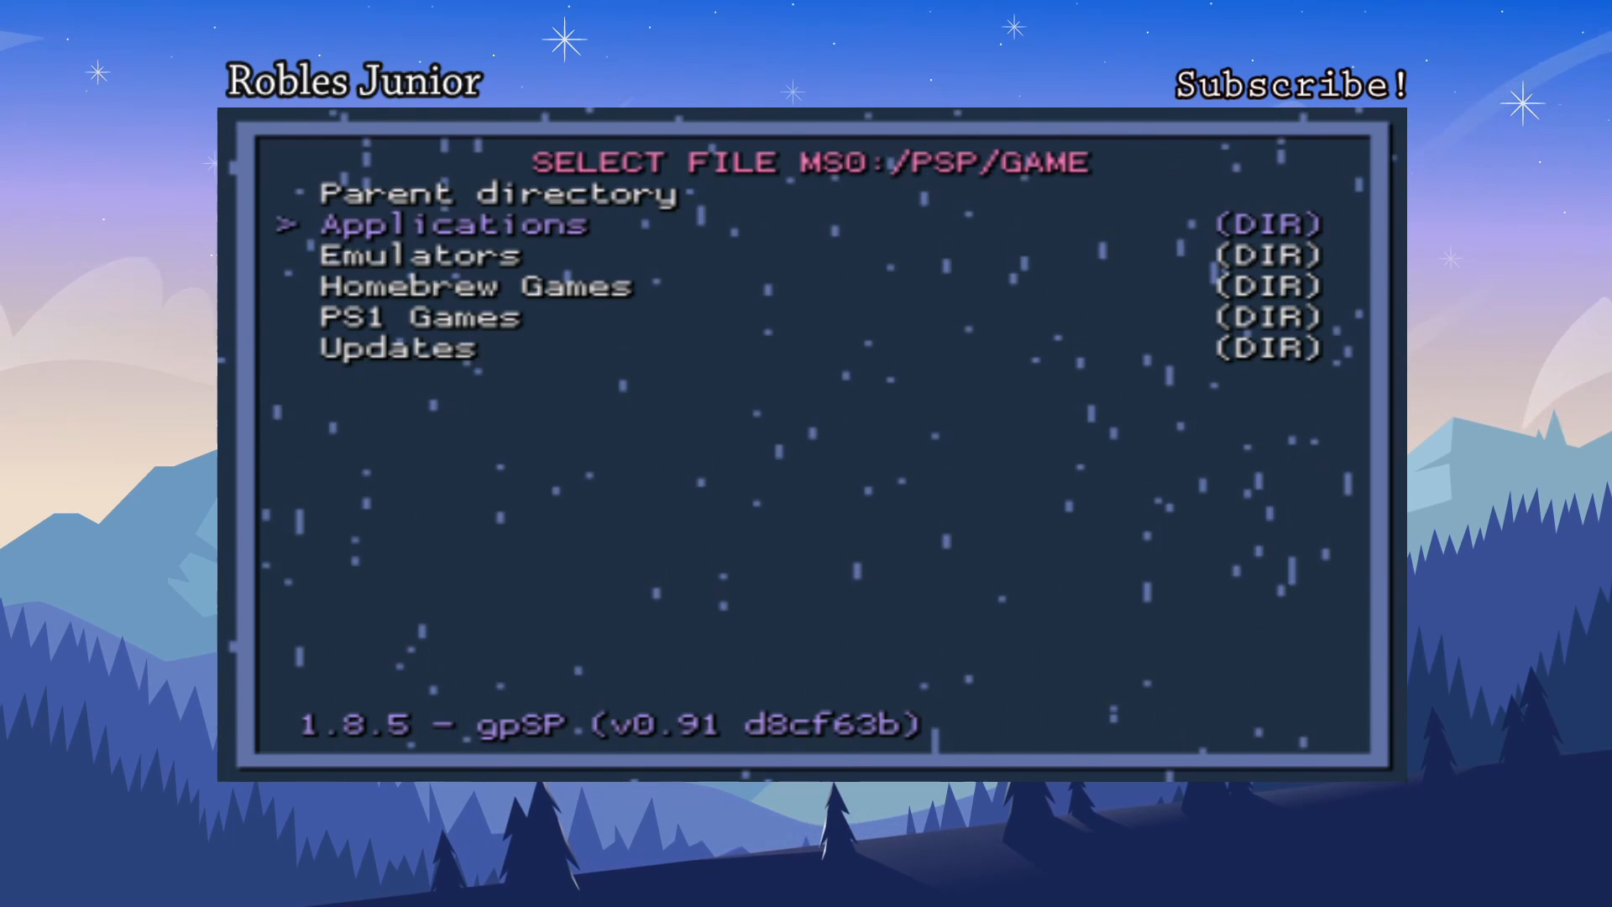
Enter Emulators > RetroArch > ROMS > GBA to list the GBA ROMs
key("down")
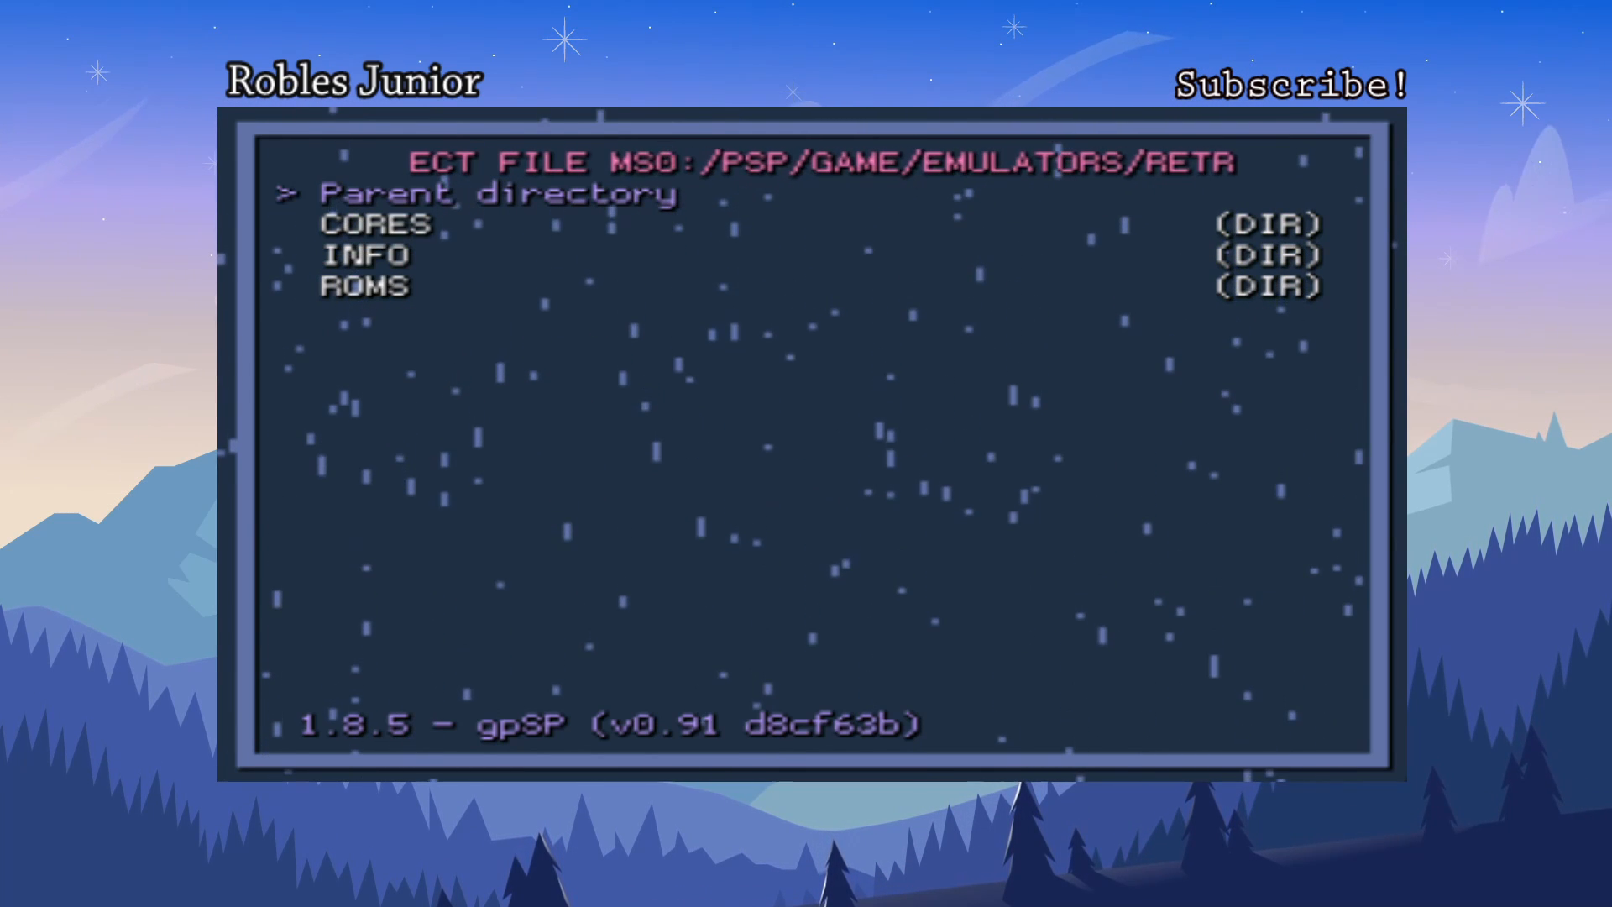
key("Down")
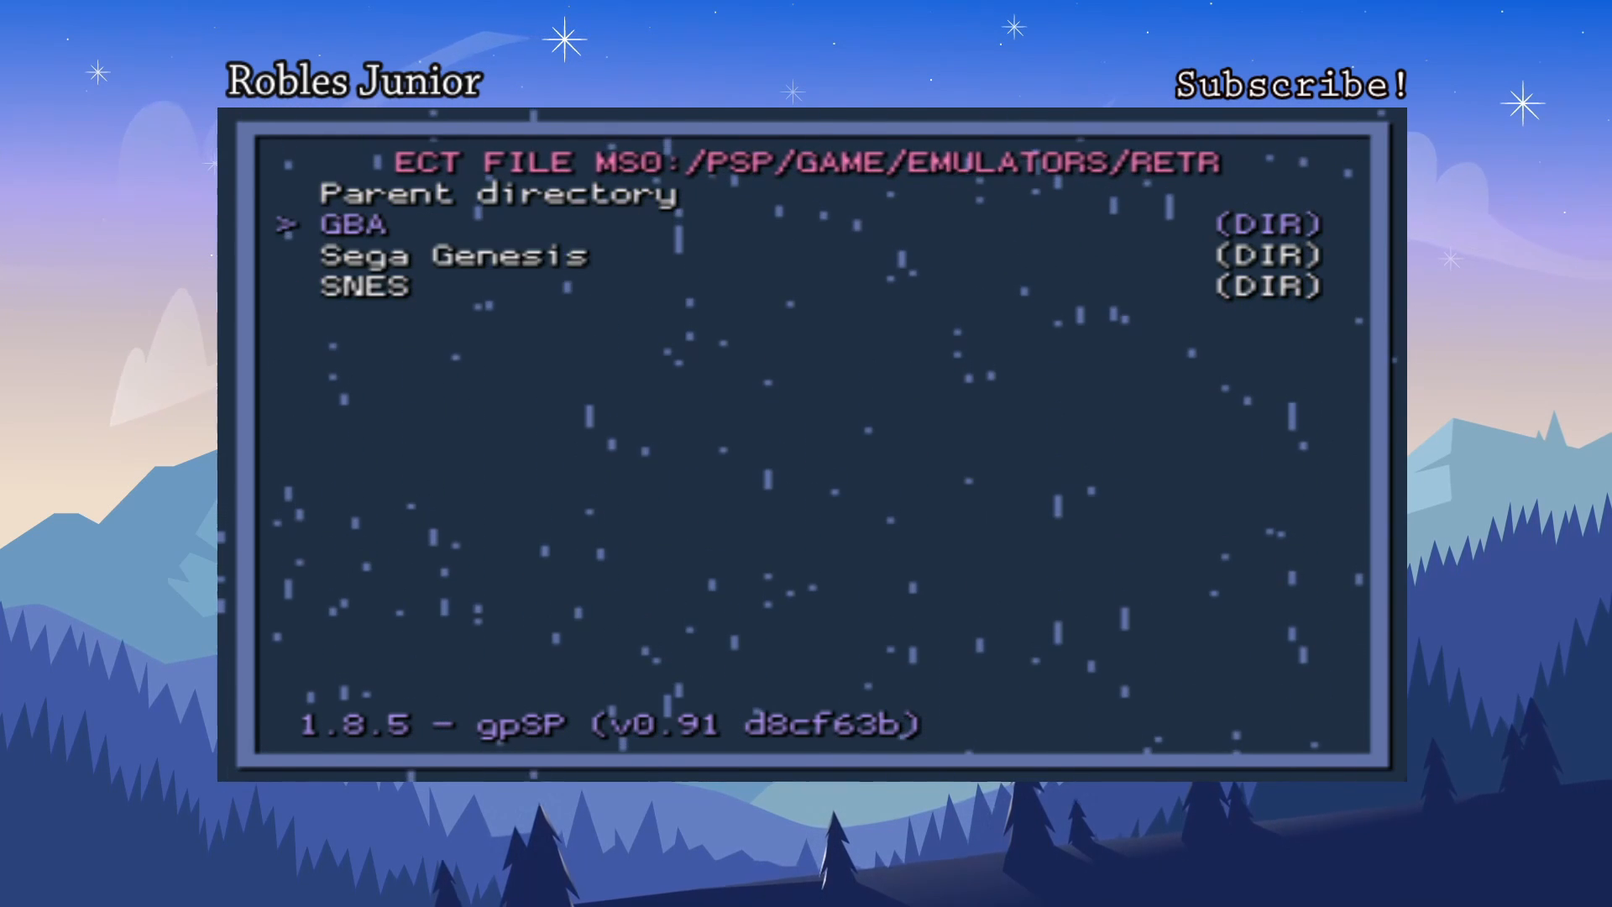
key("Down")
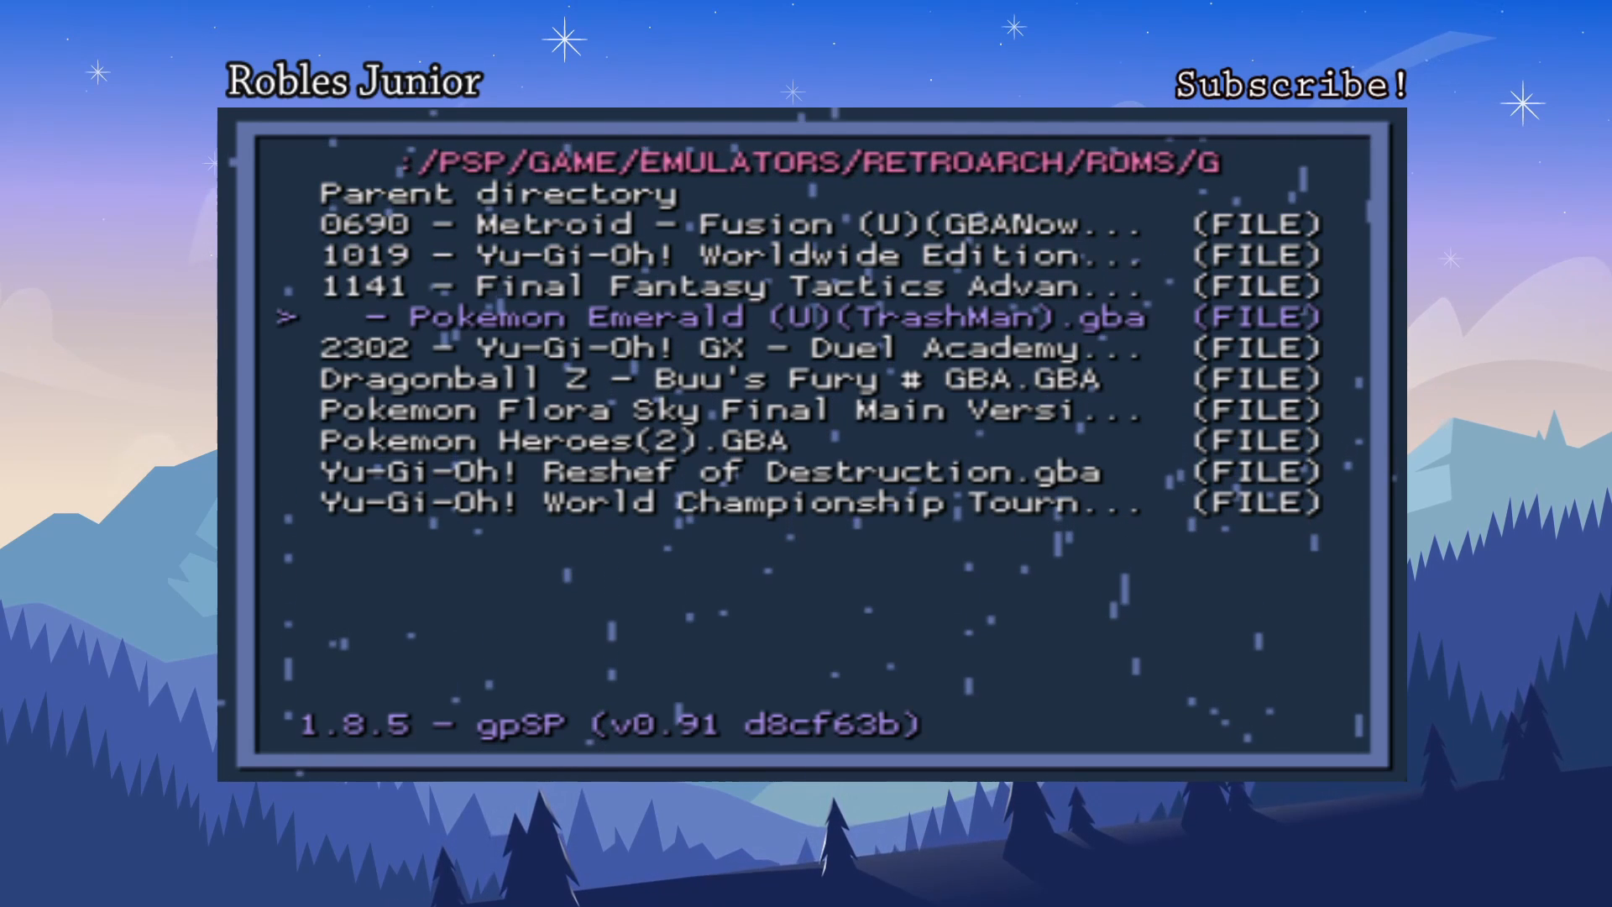
Launch Pokemon Emerald with the suggested mGBA core, which fails back to the main menu
scroll("down", 3)
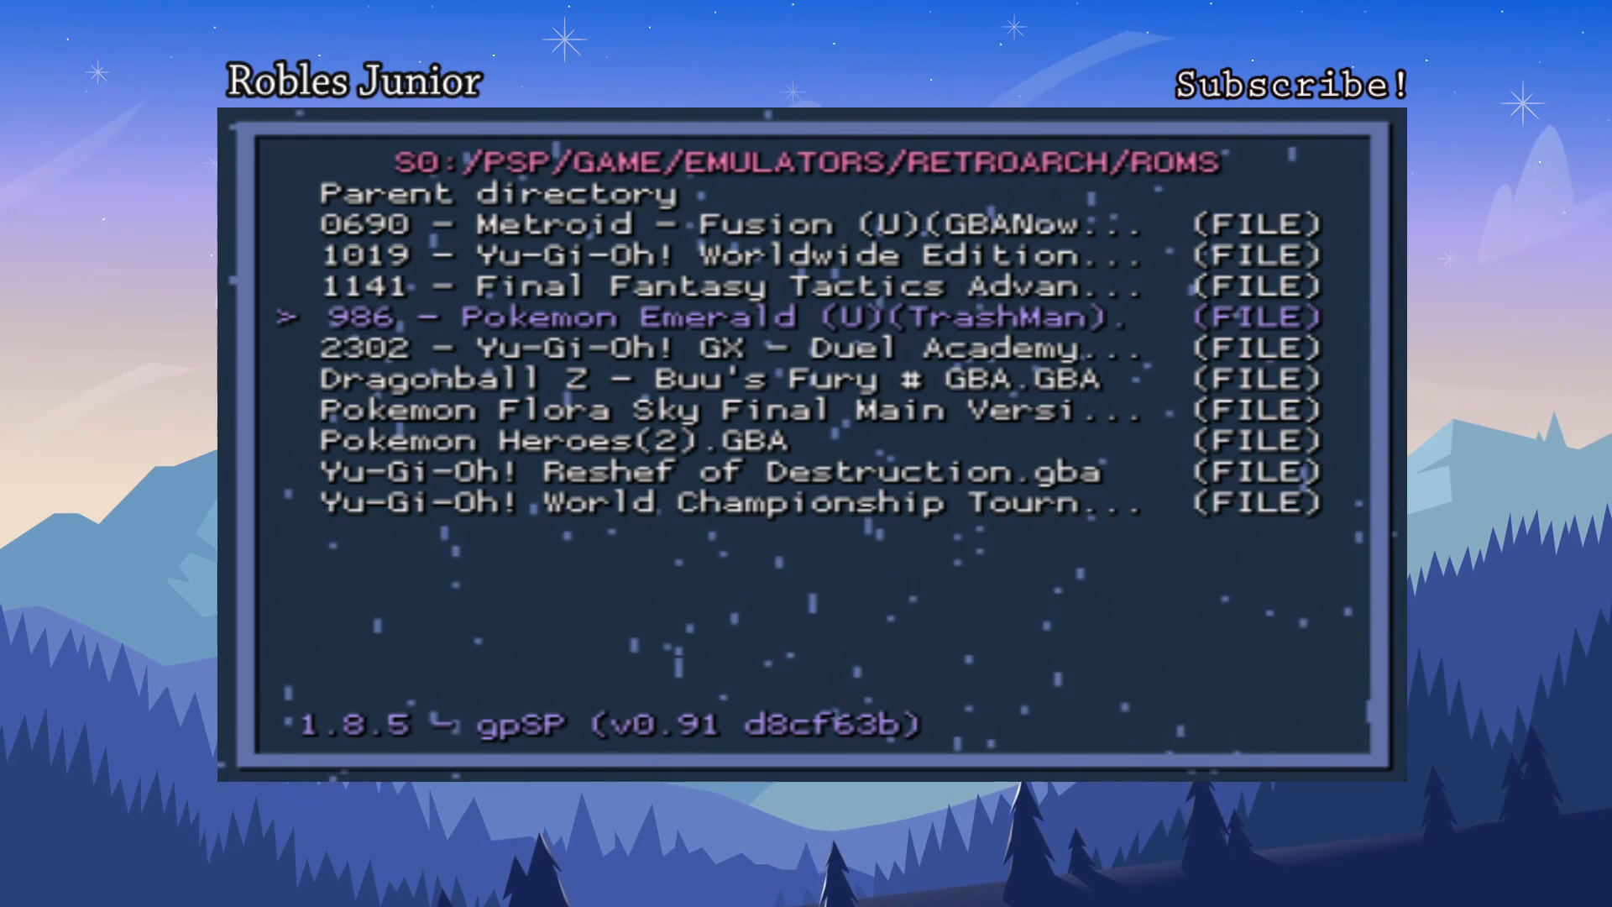
key("up")
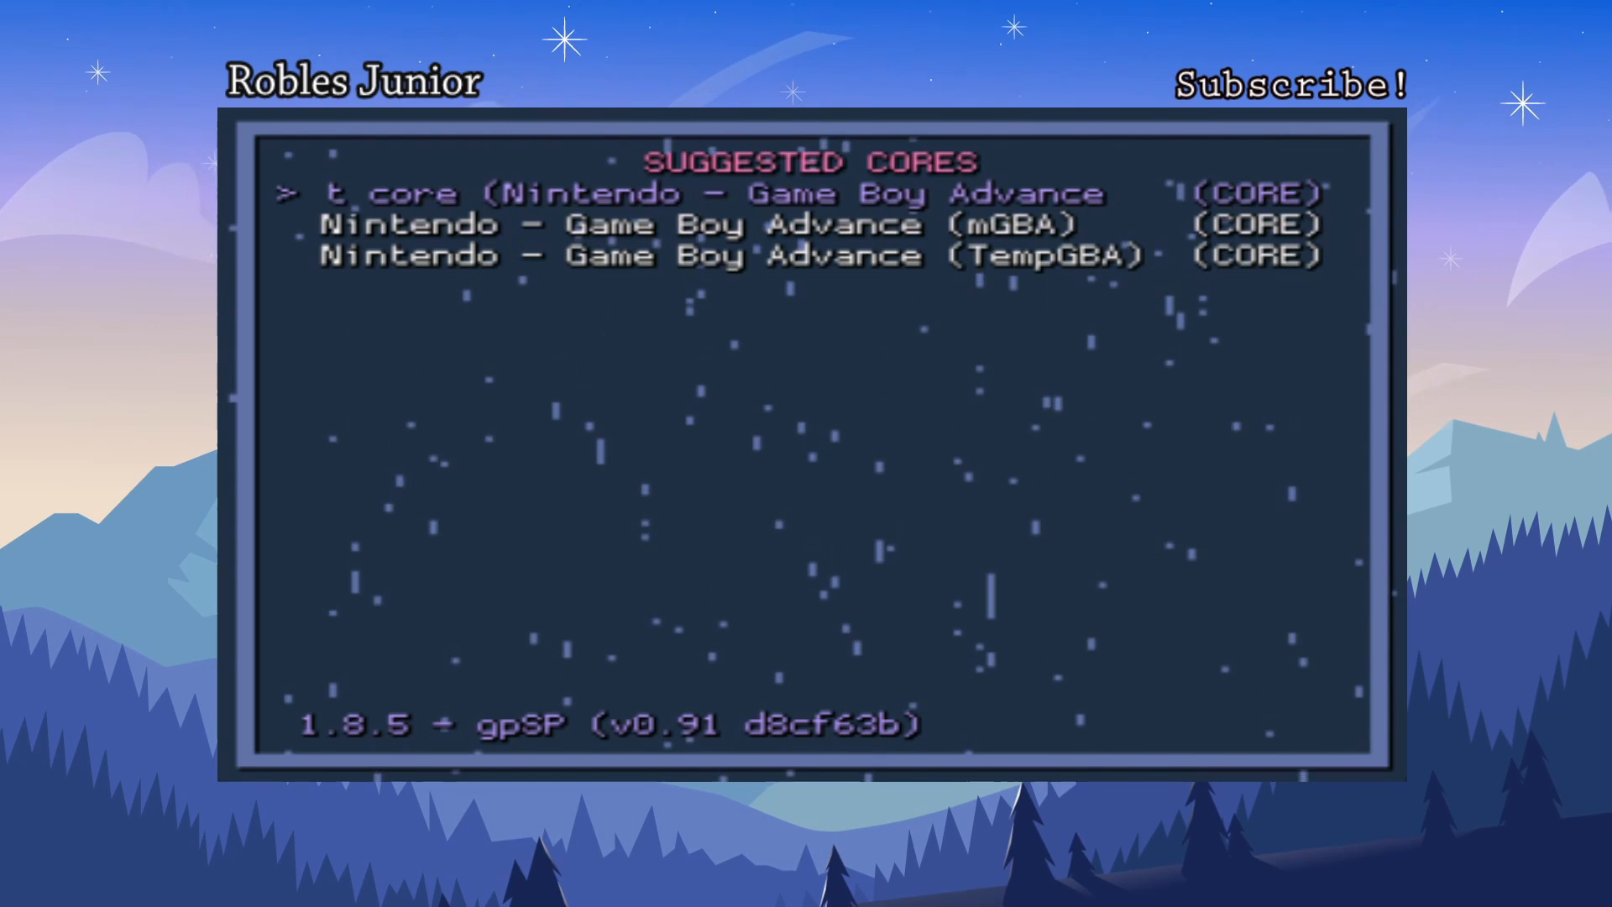
key("down")
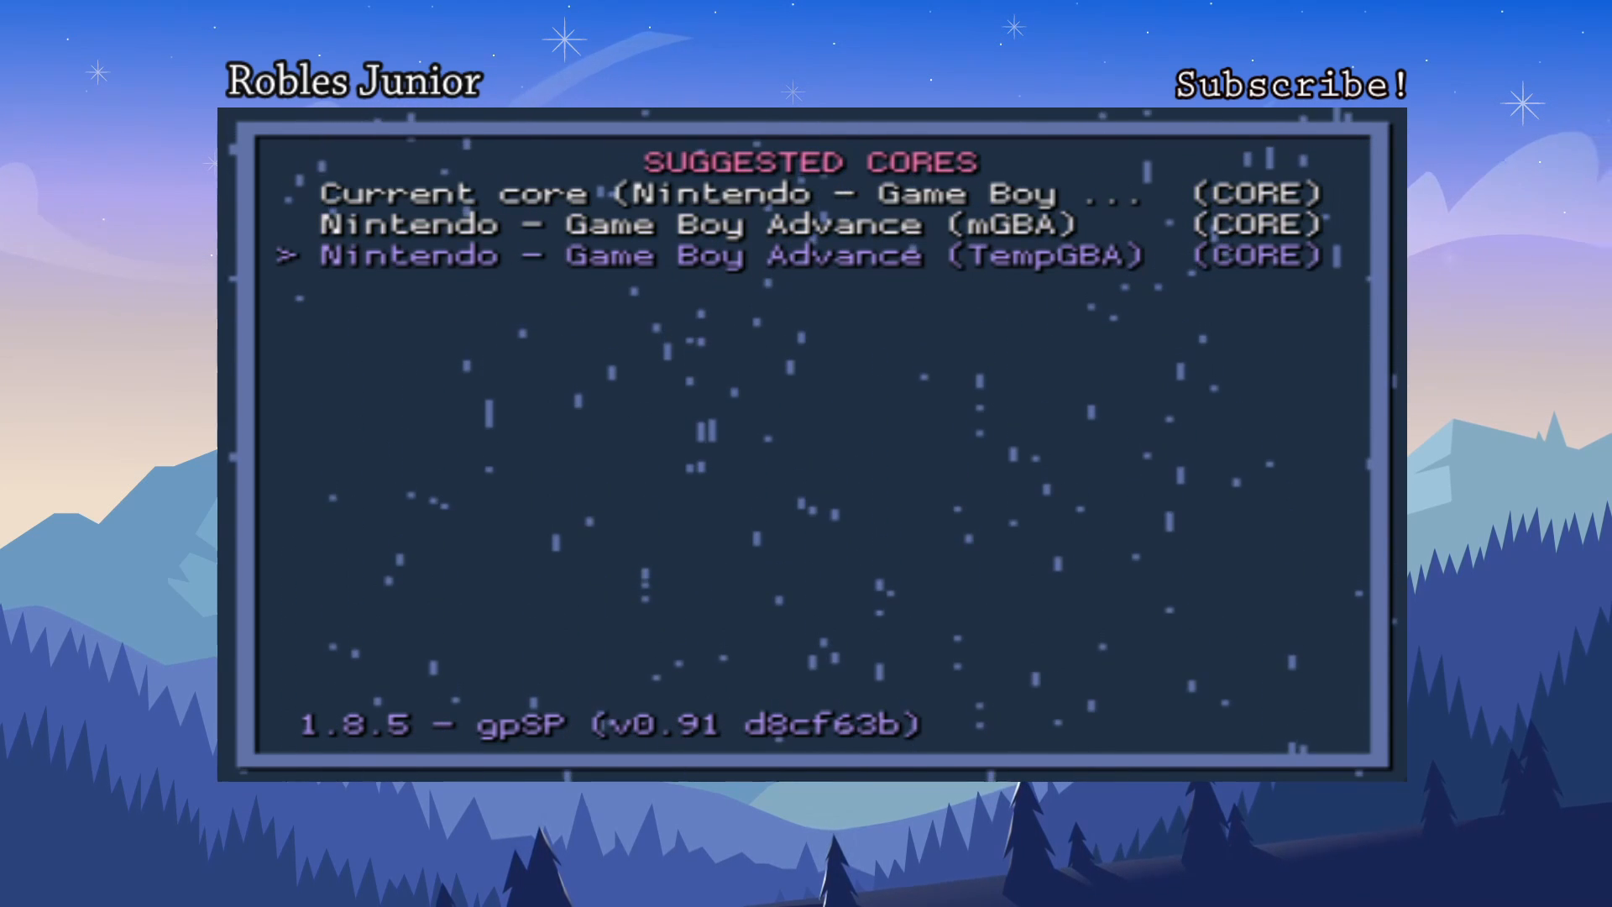
key("Up")
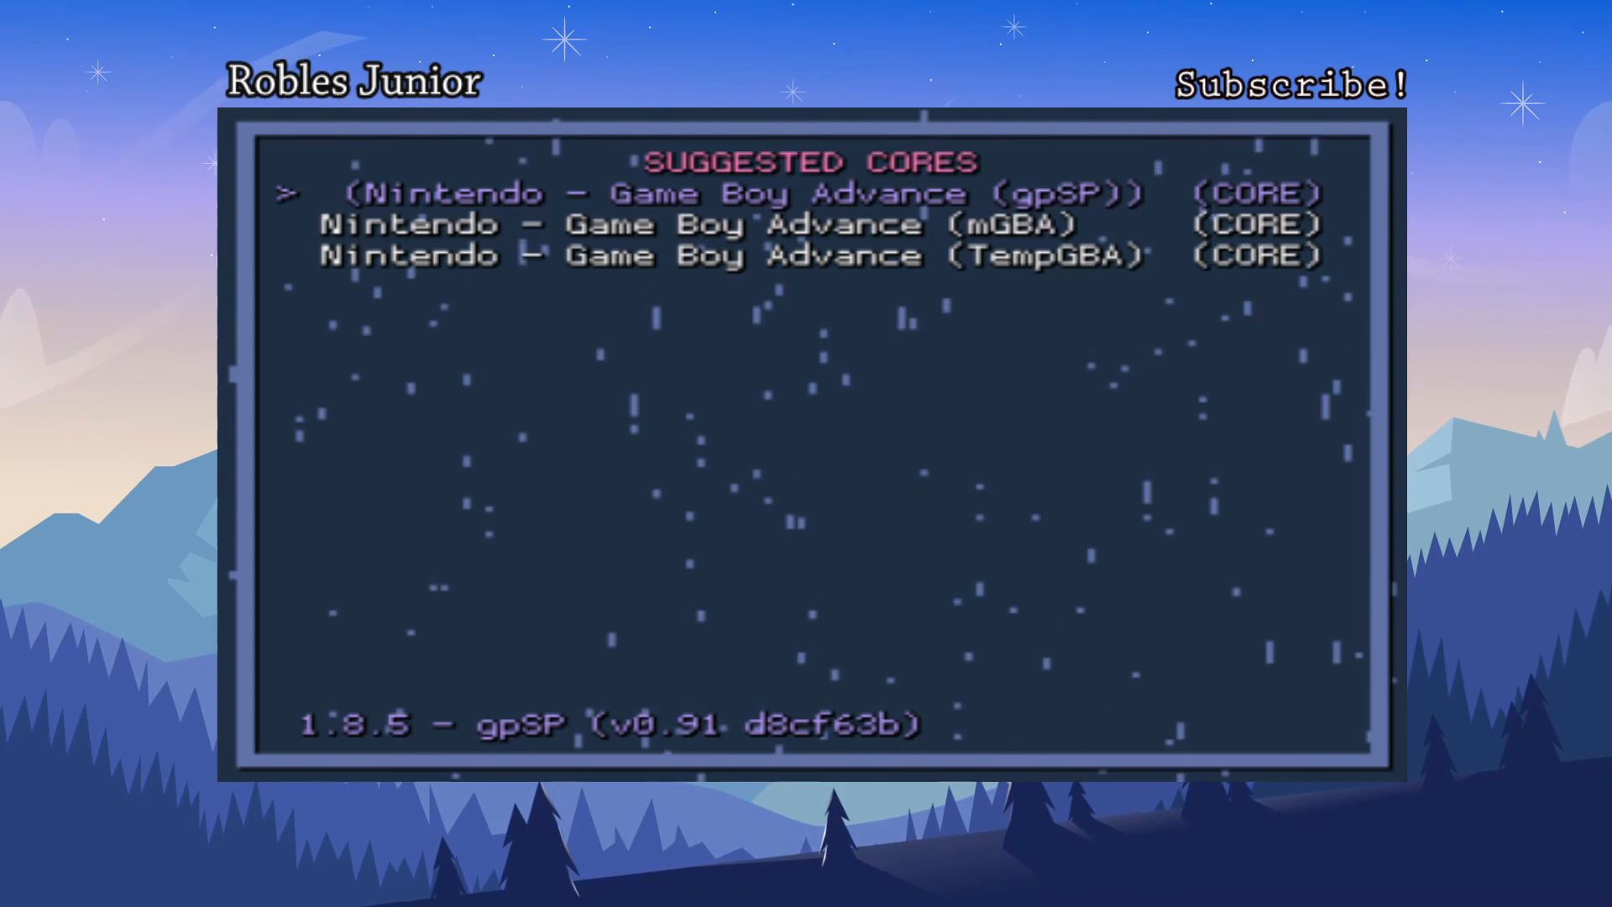
key("Down")
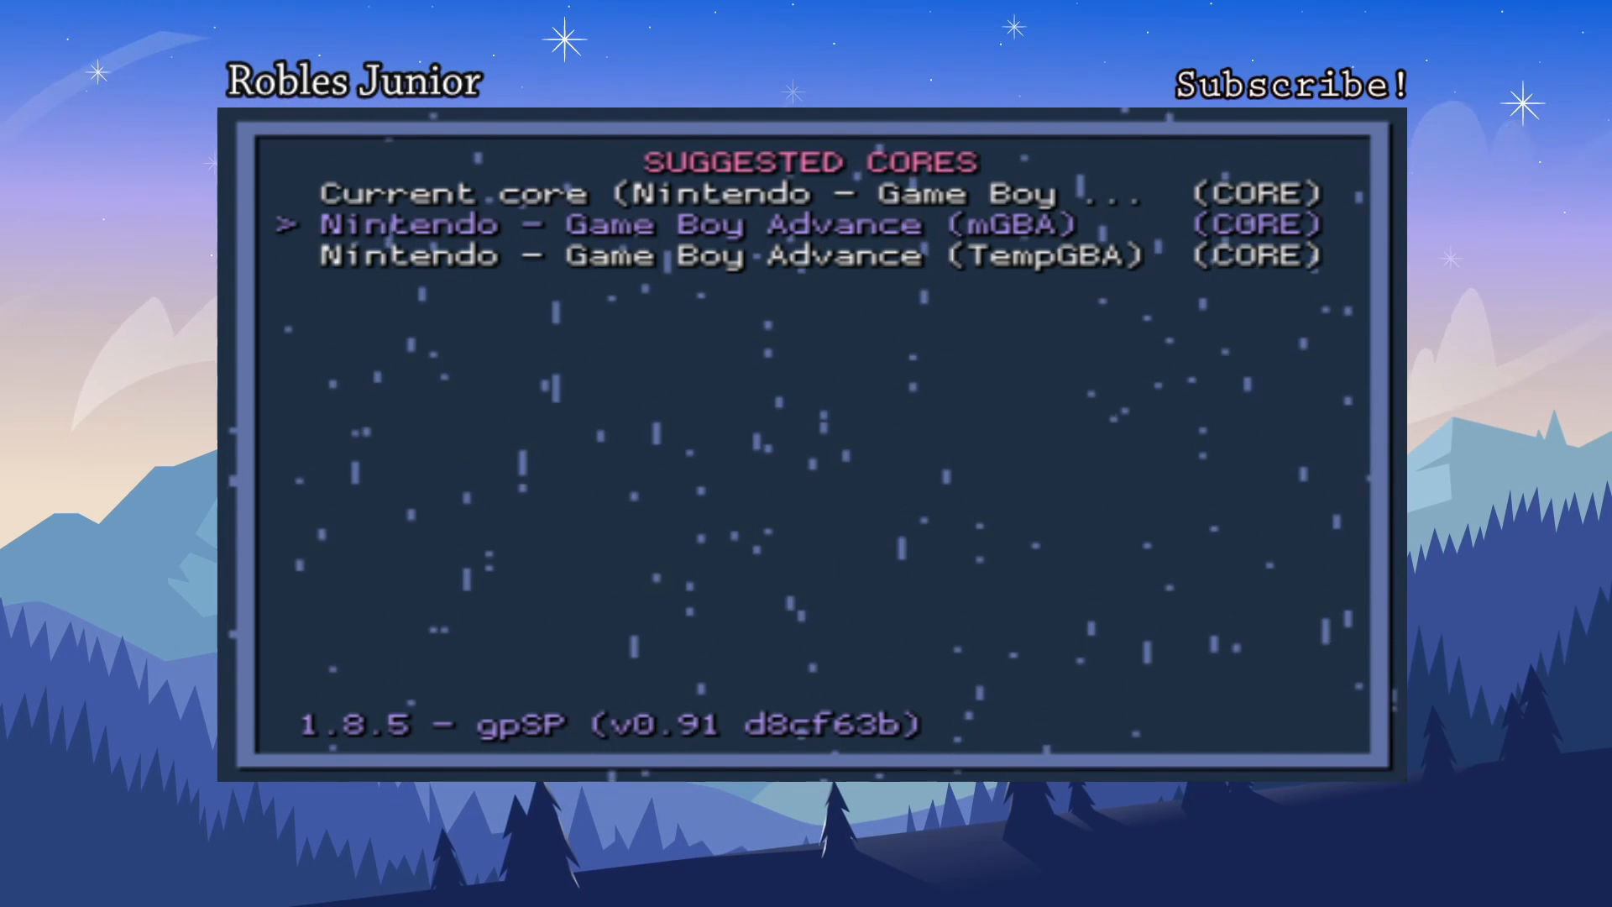
key("up")
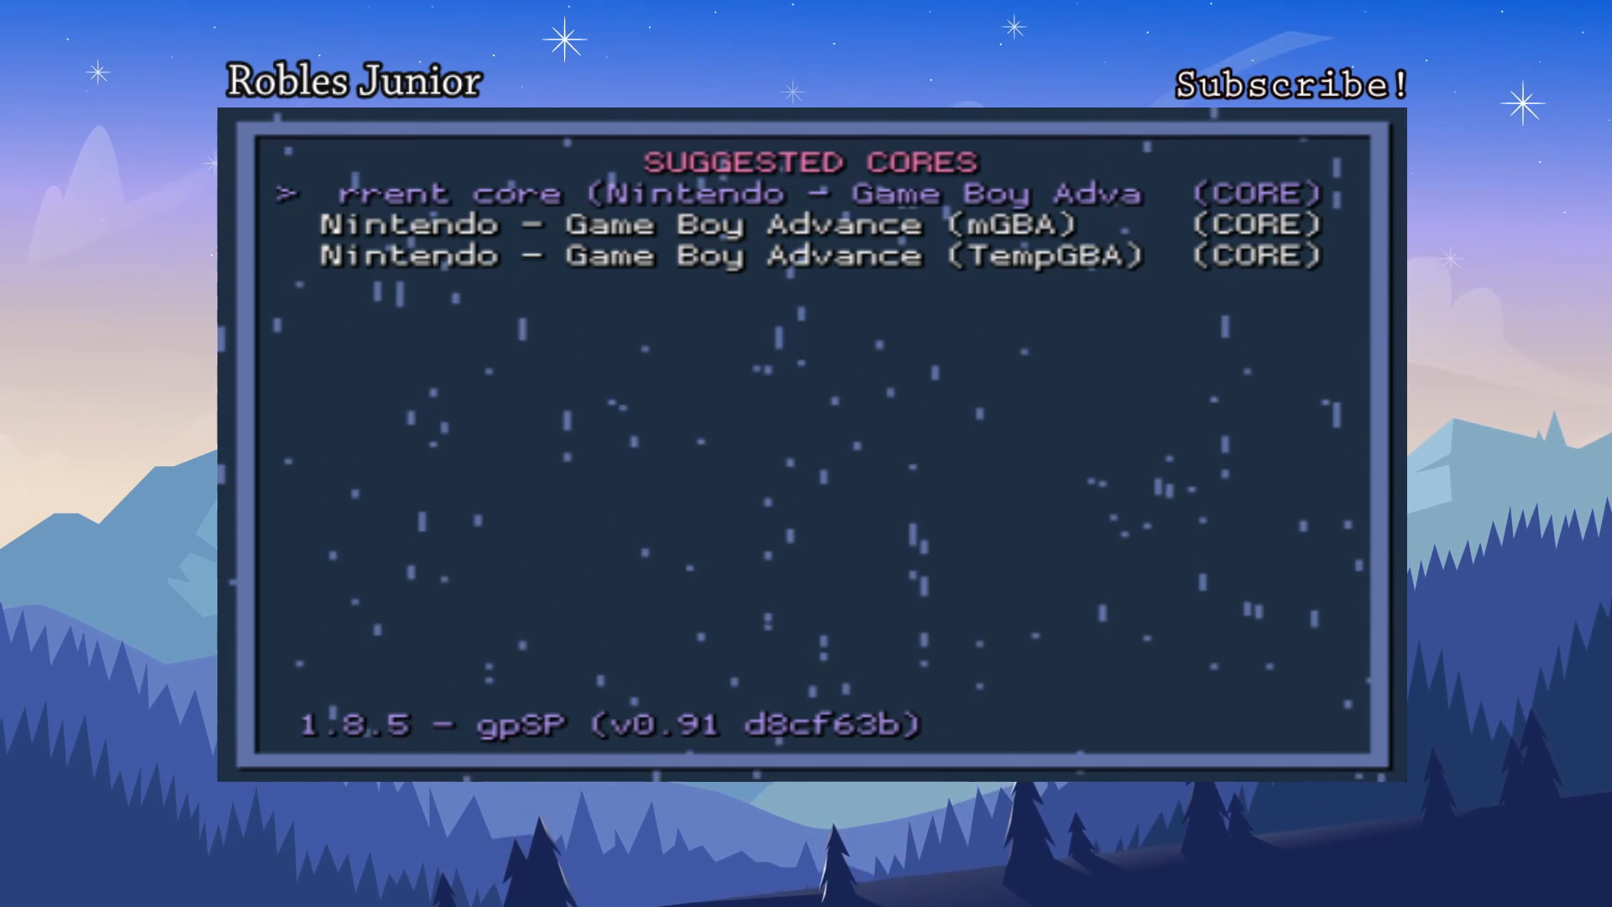
key("Down")
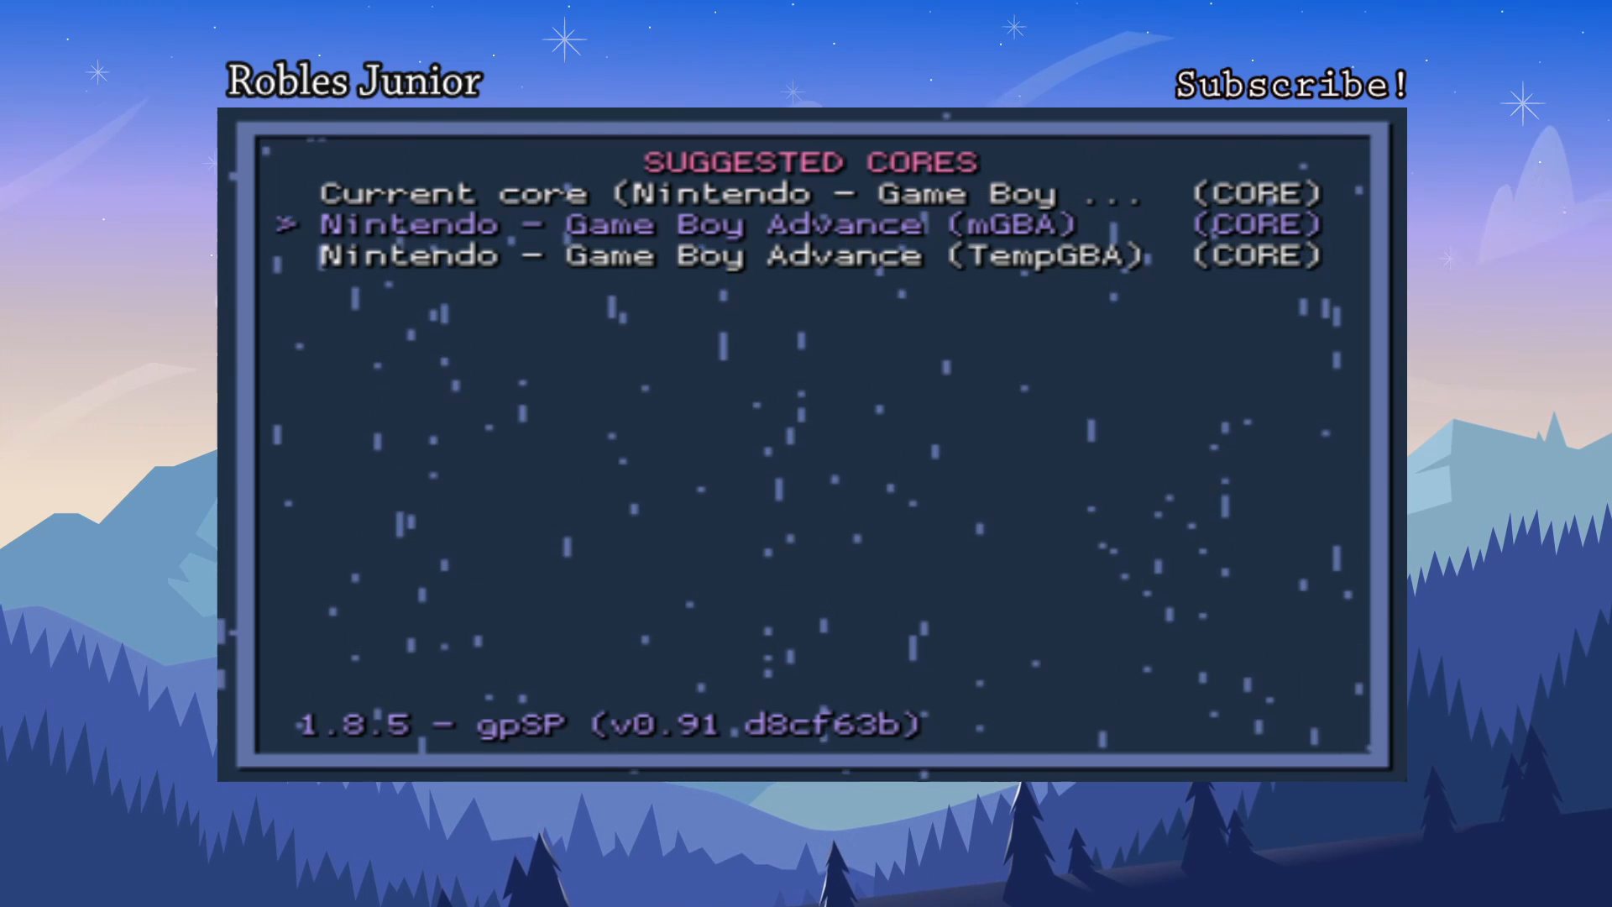
key("up")
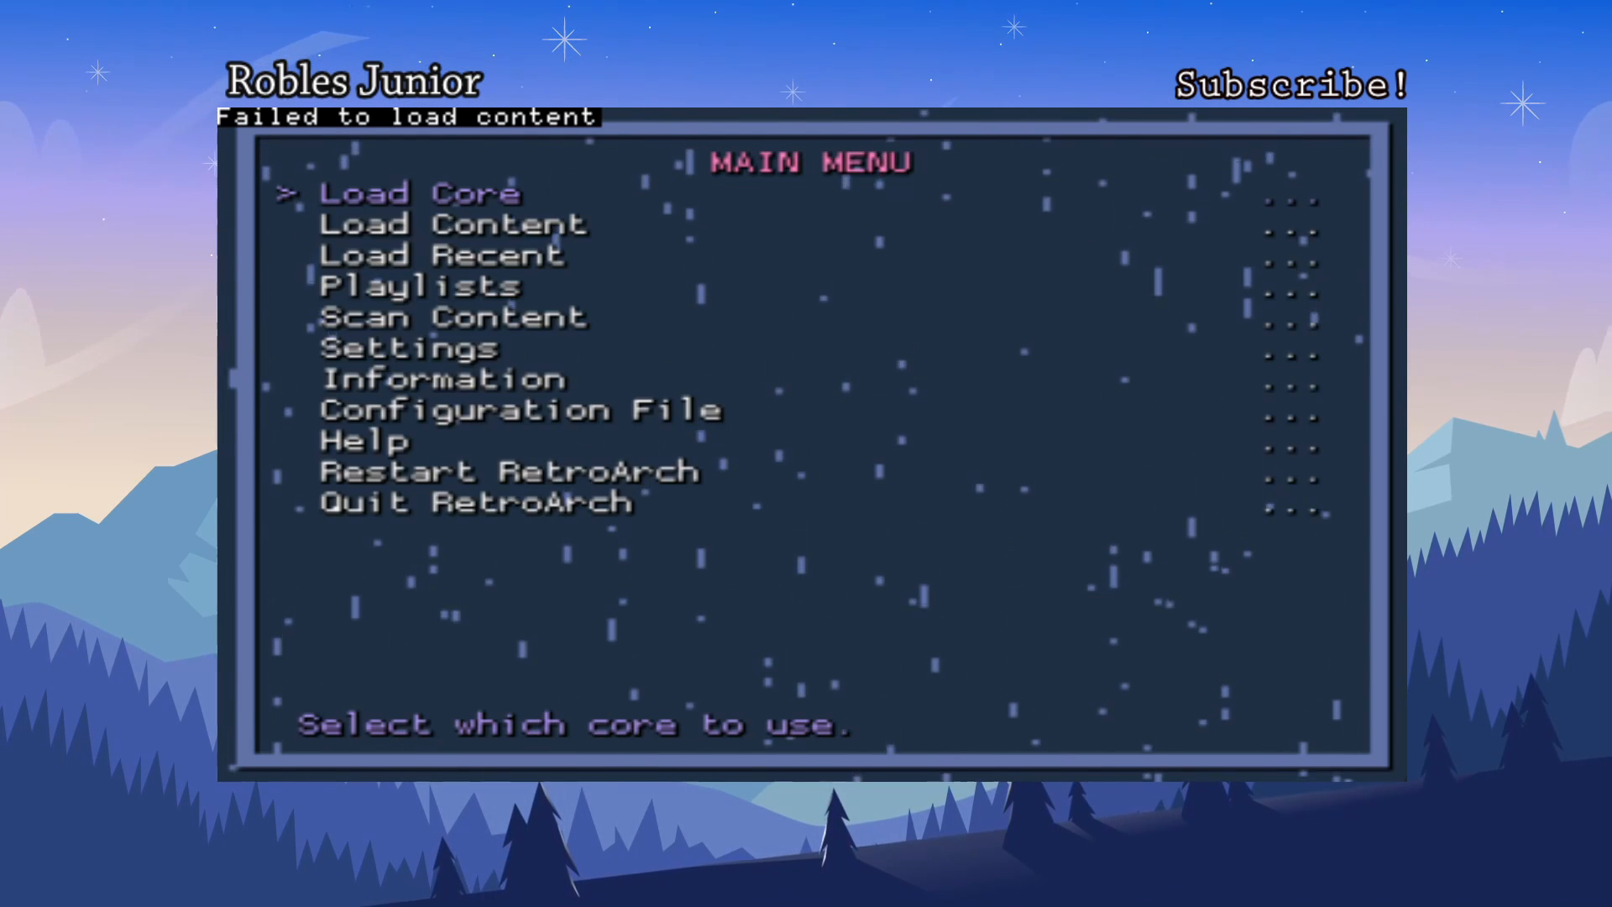
Reopen Load Content and browse to ms0:/PSP/GAME/Emulators/RetroArch/ROMS/Sega Genesis
key("Down")
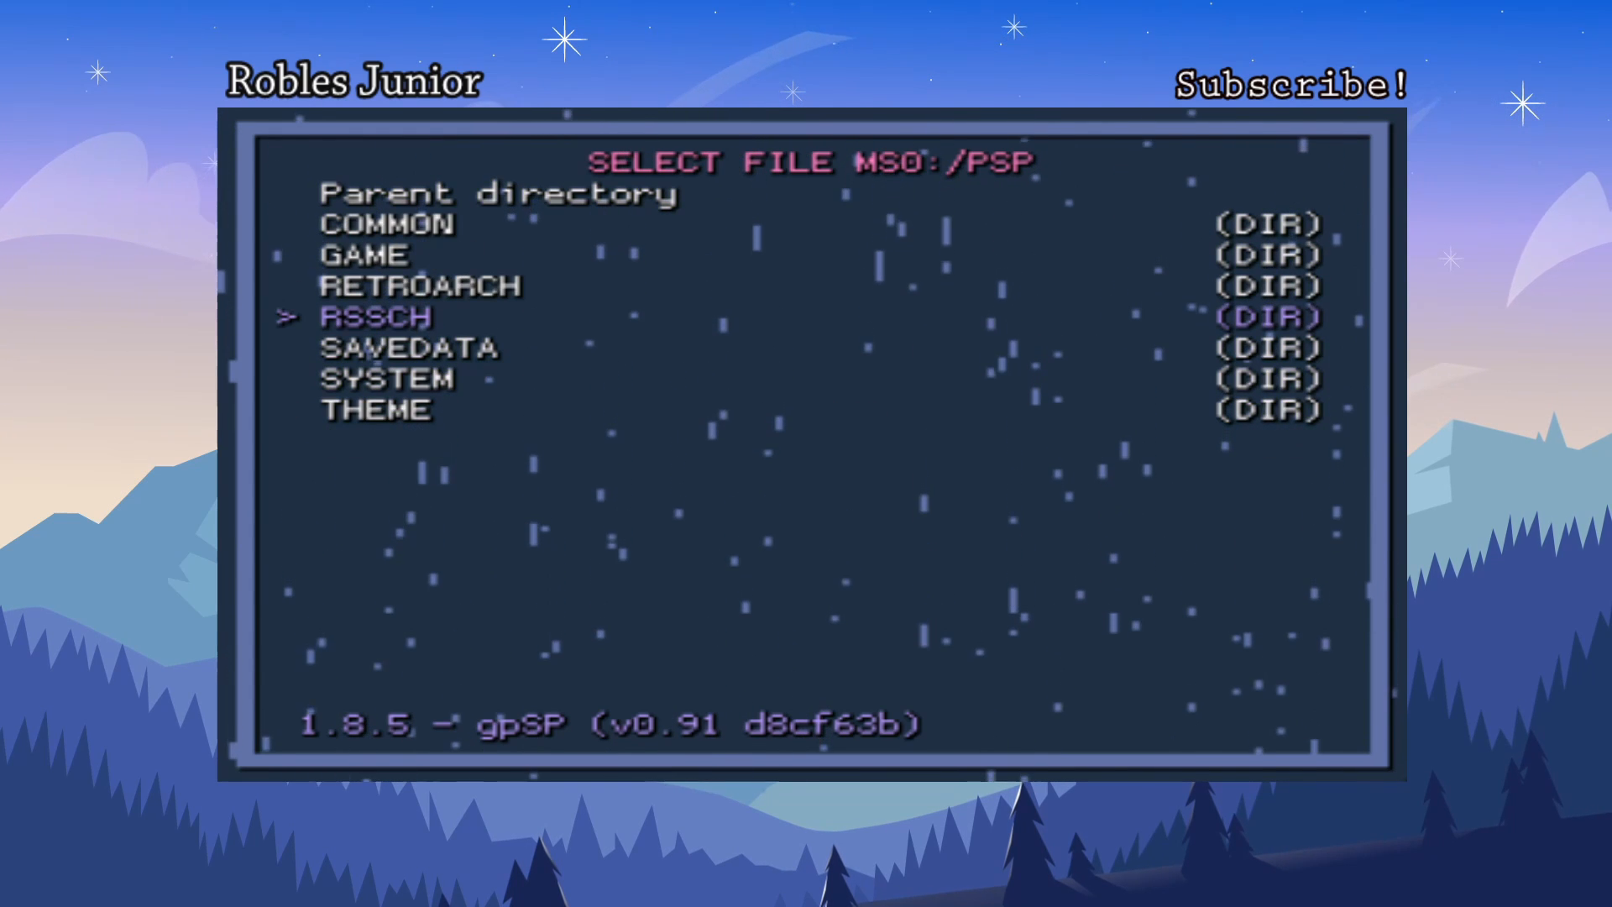
key("up")
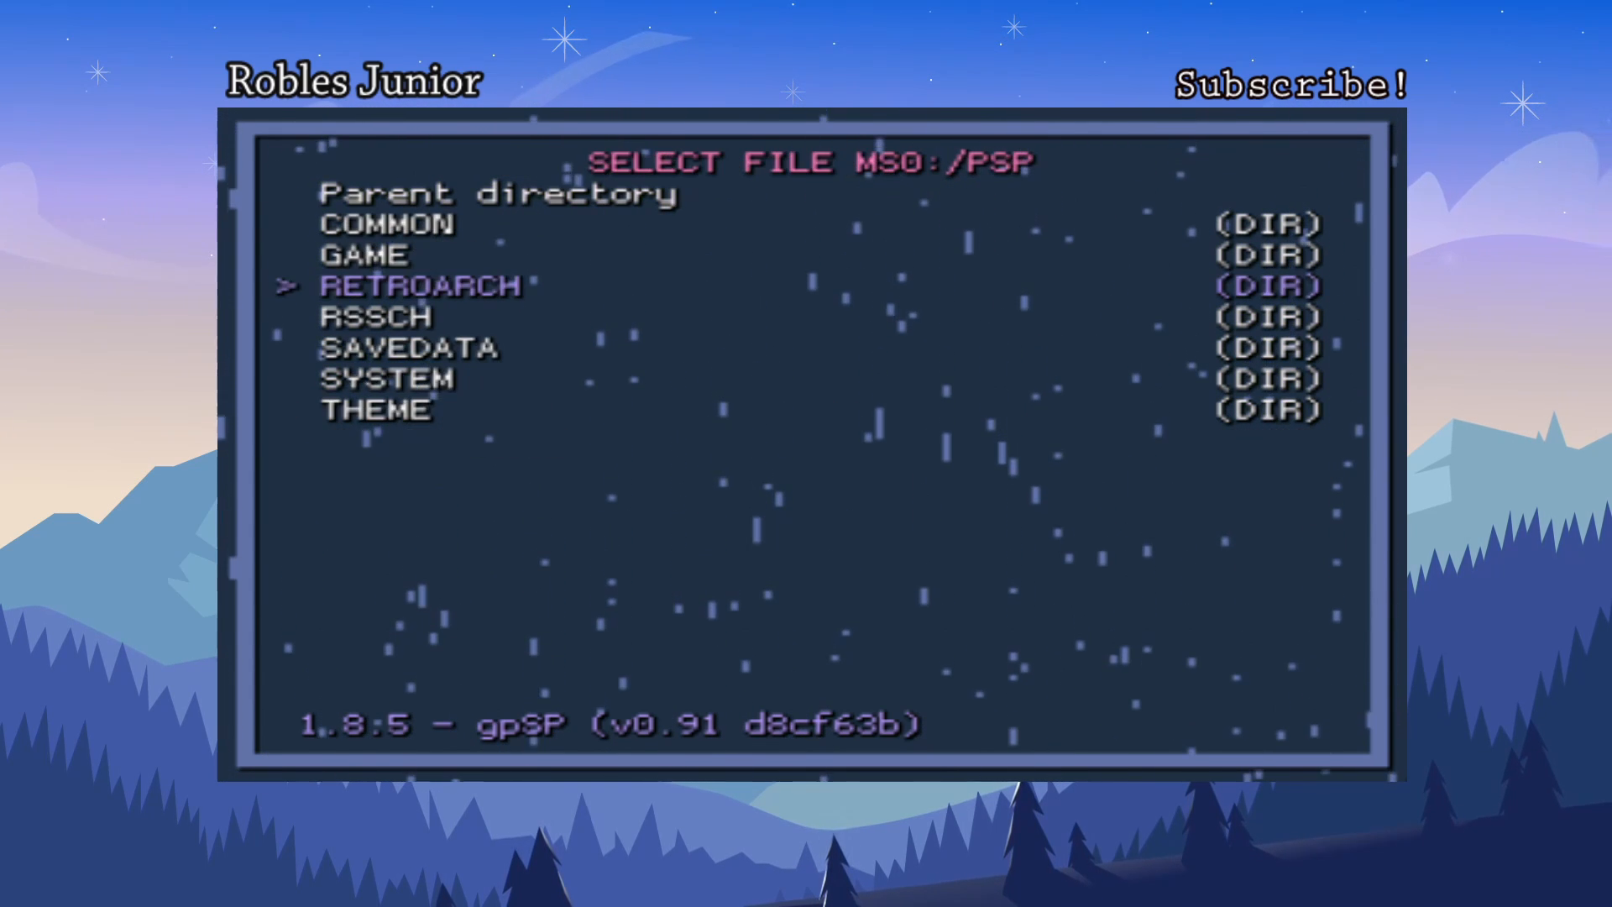
key("Up")
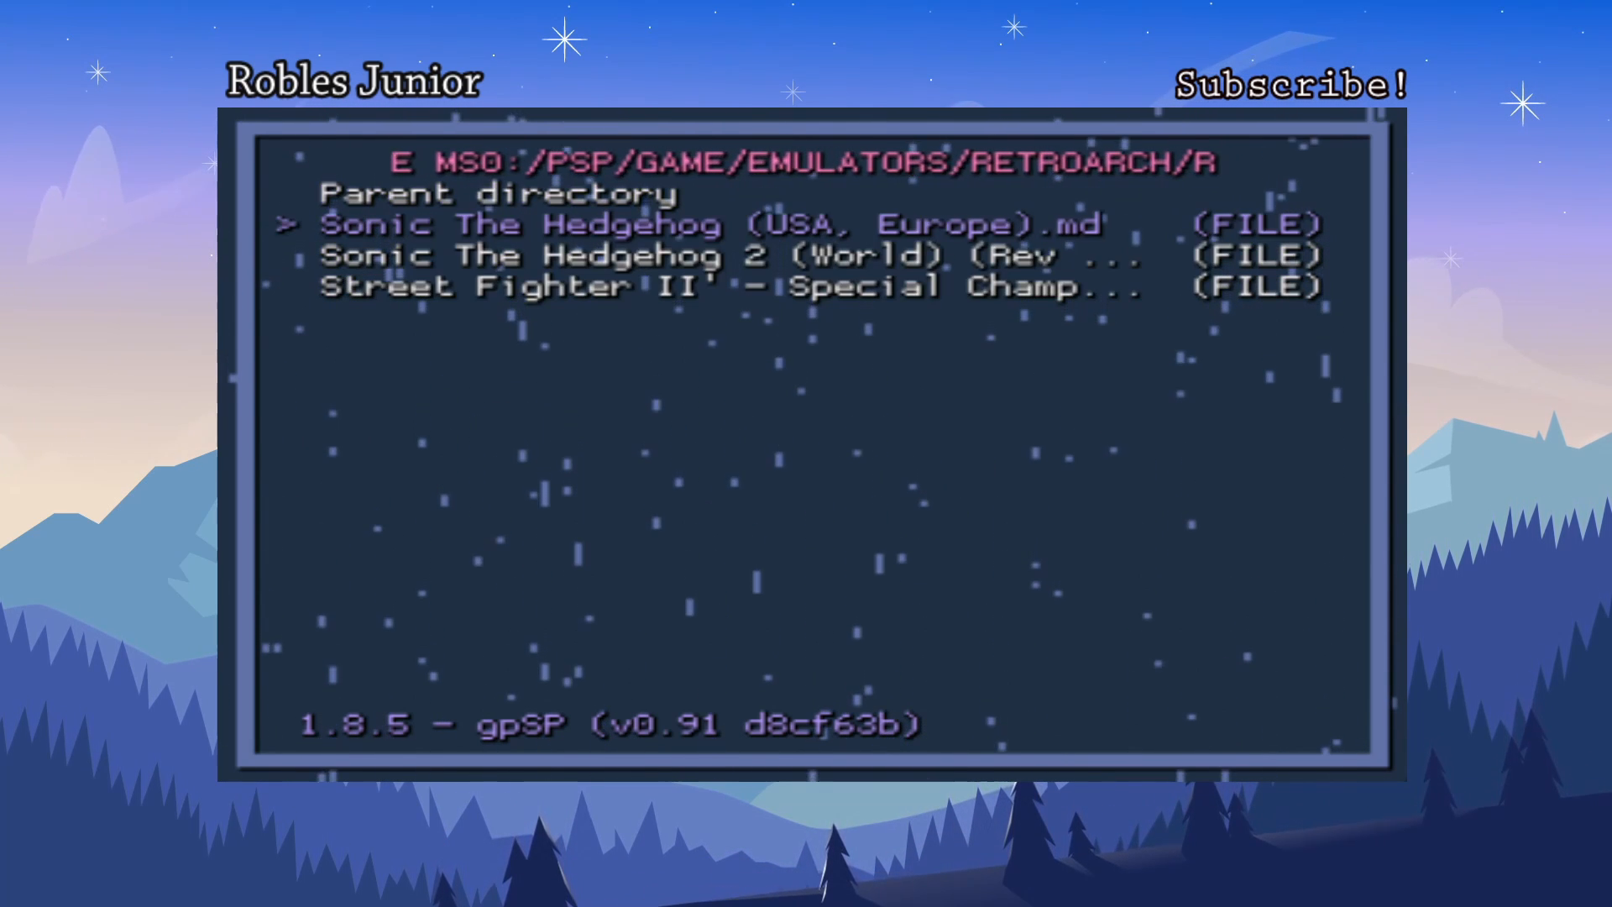
key("down")
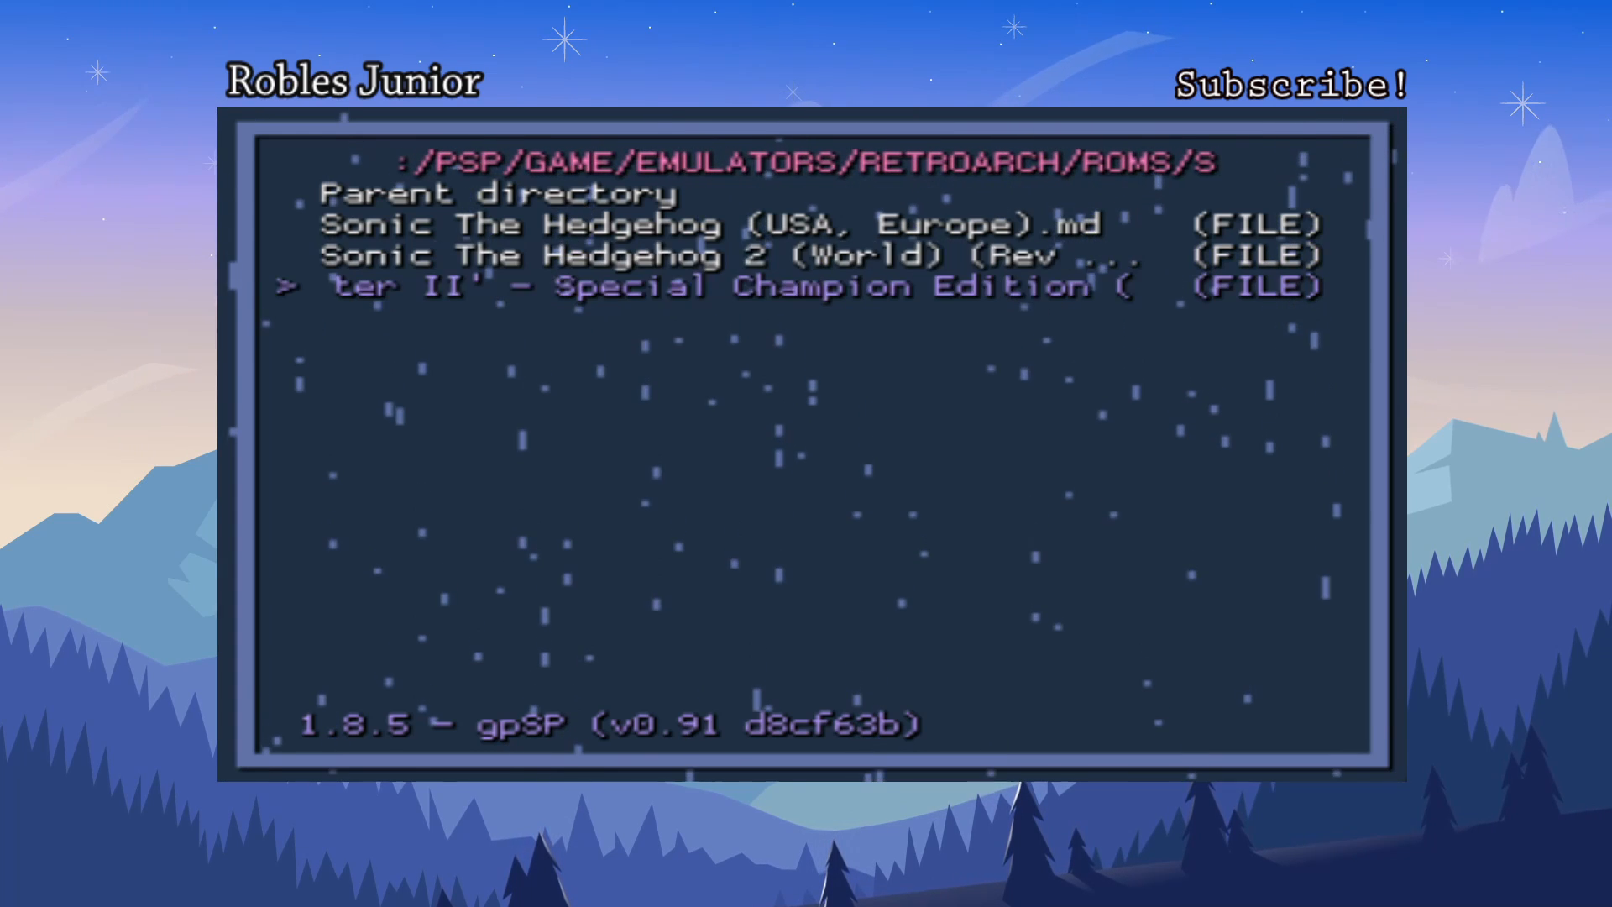
key("up")
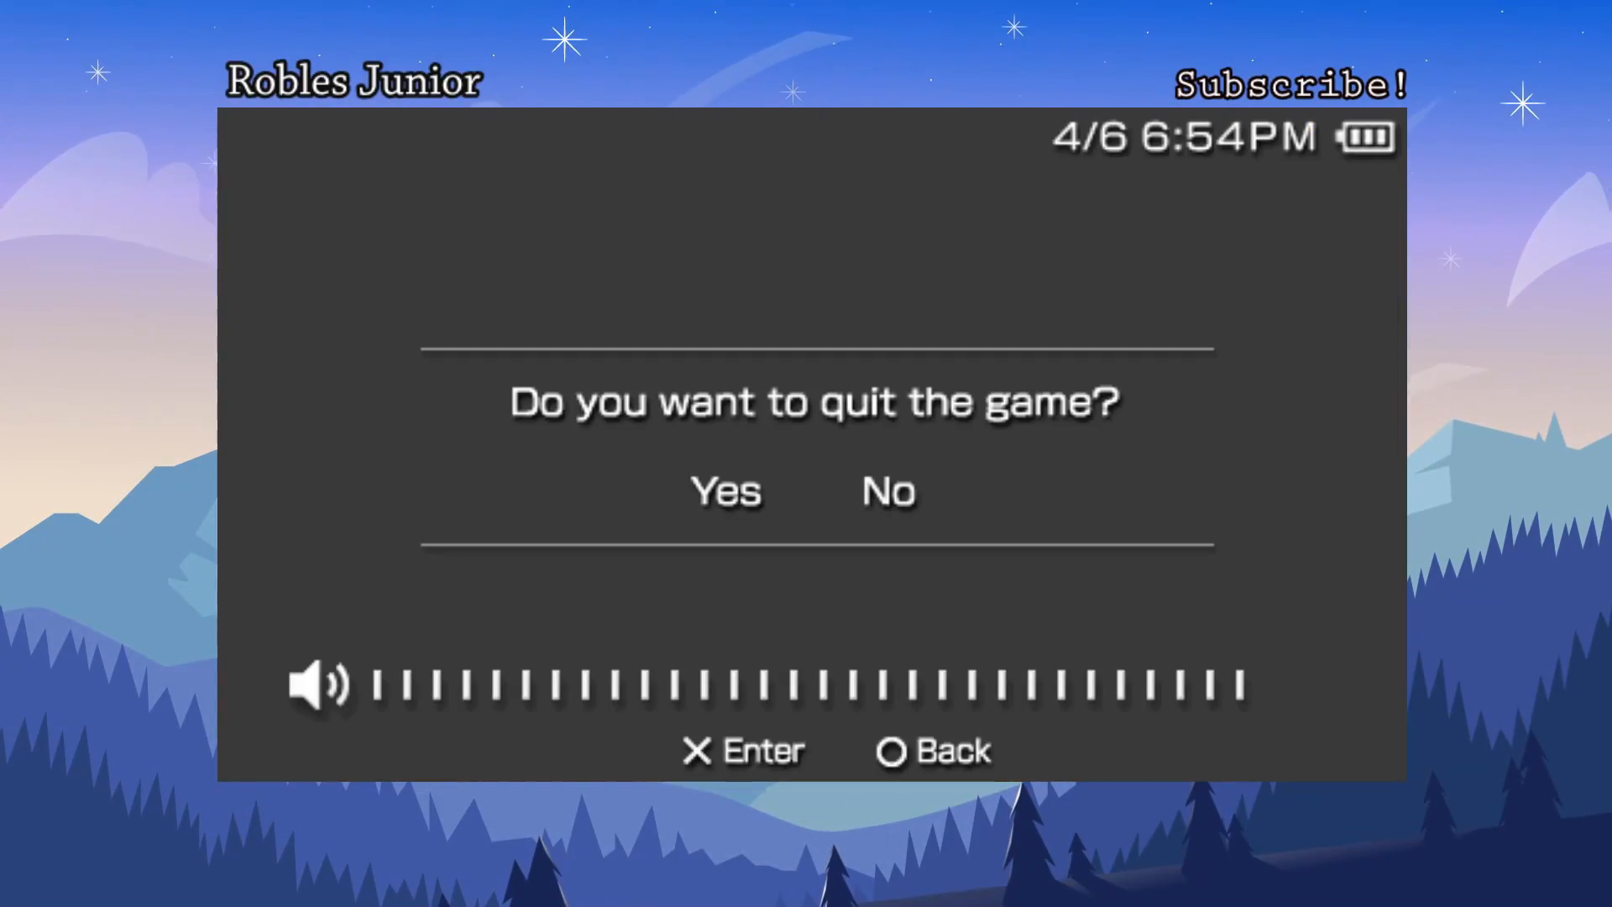
Select Yes on the PSP quit prompt
left_click(725, 490)
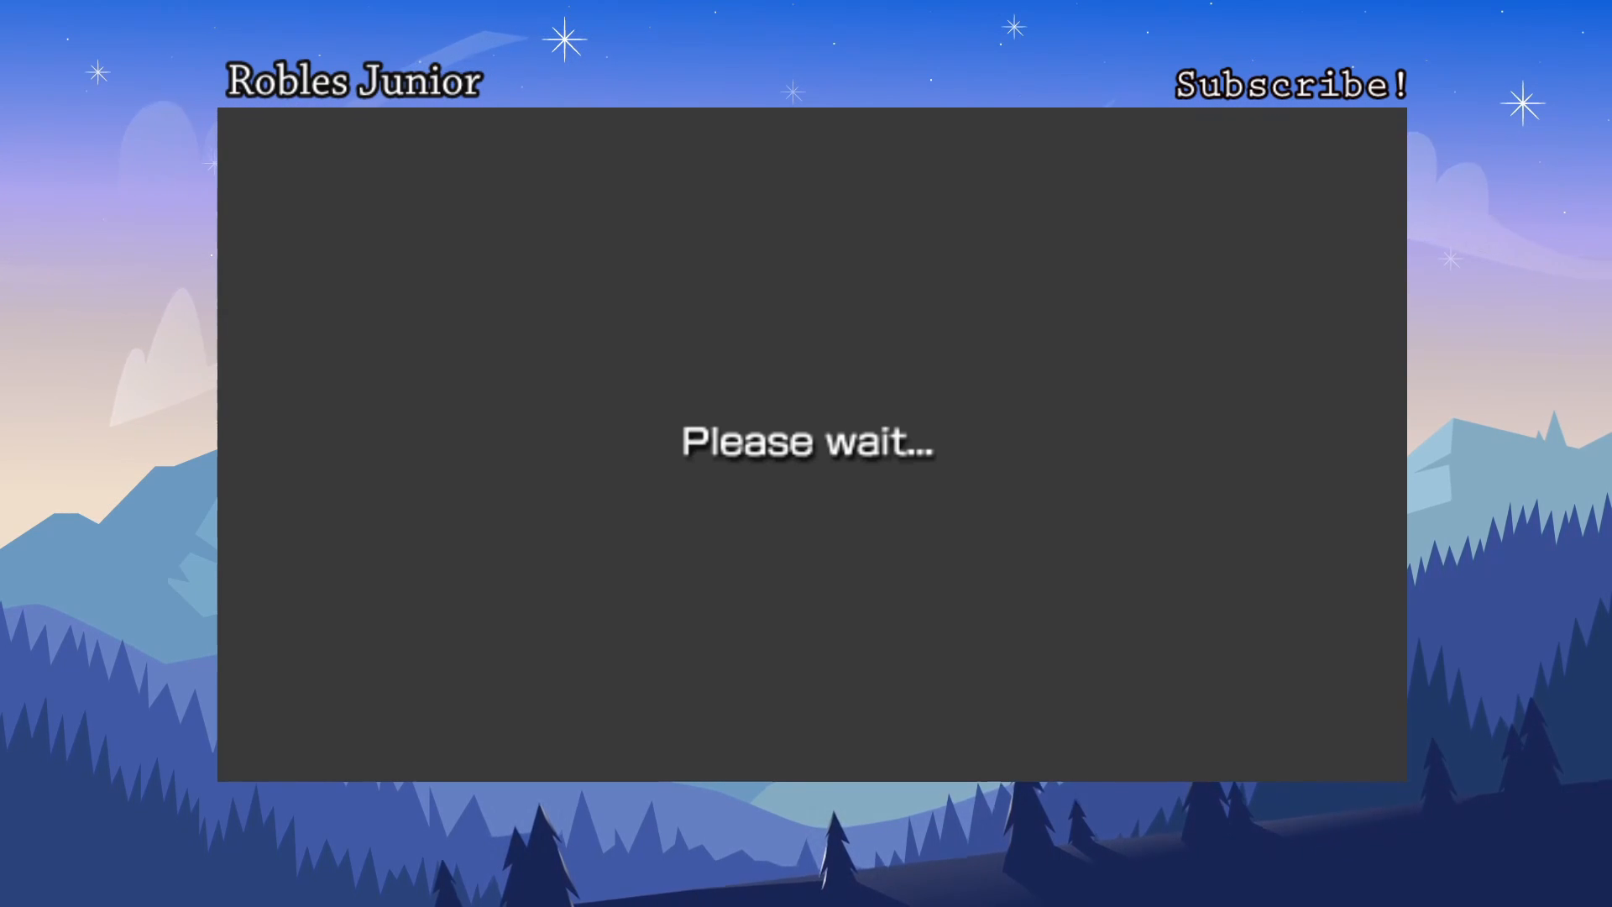